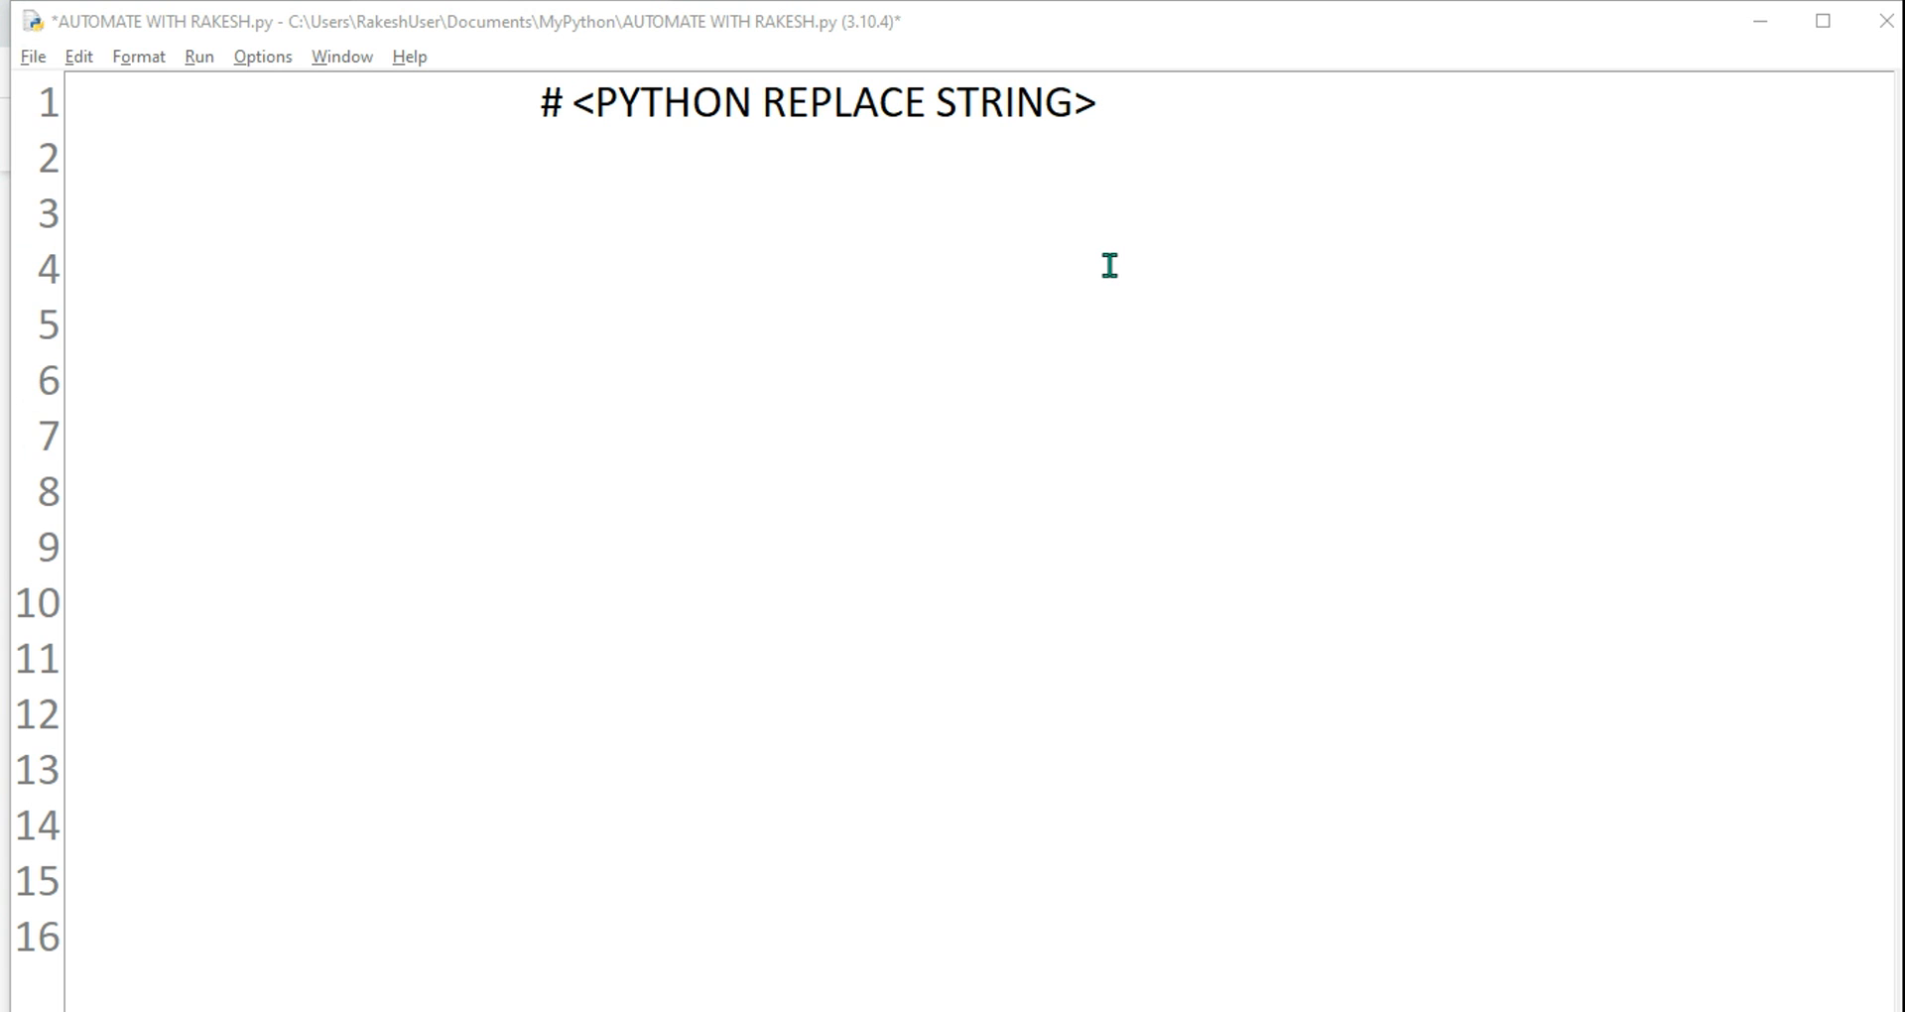
pyautogui.moveTo(687, 107)
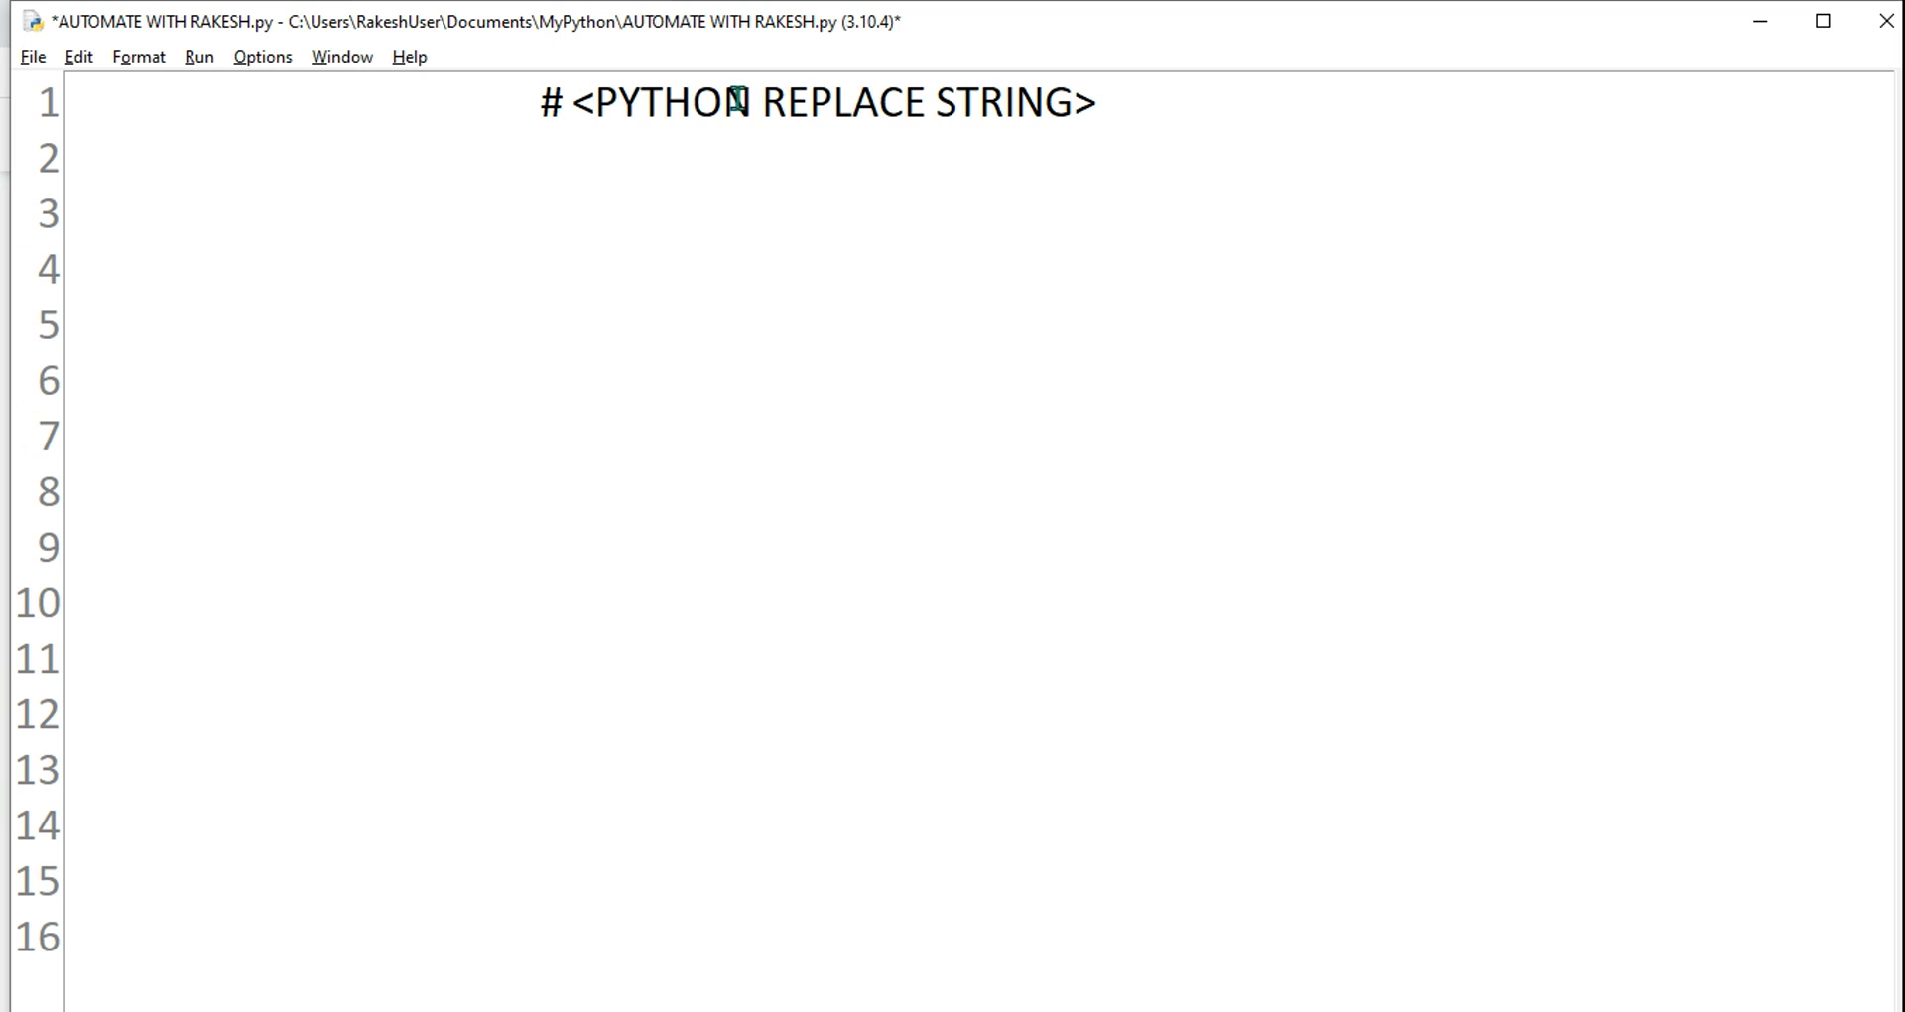
# Enter message="My name is Ramesh!" on line 3, briefly highlighting the name Ramesh
pyautogui.moveTo(756, 103); pyautogui.dragTo(1067, 102)
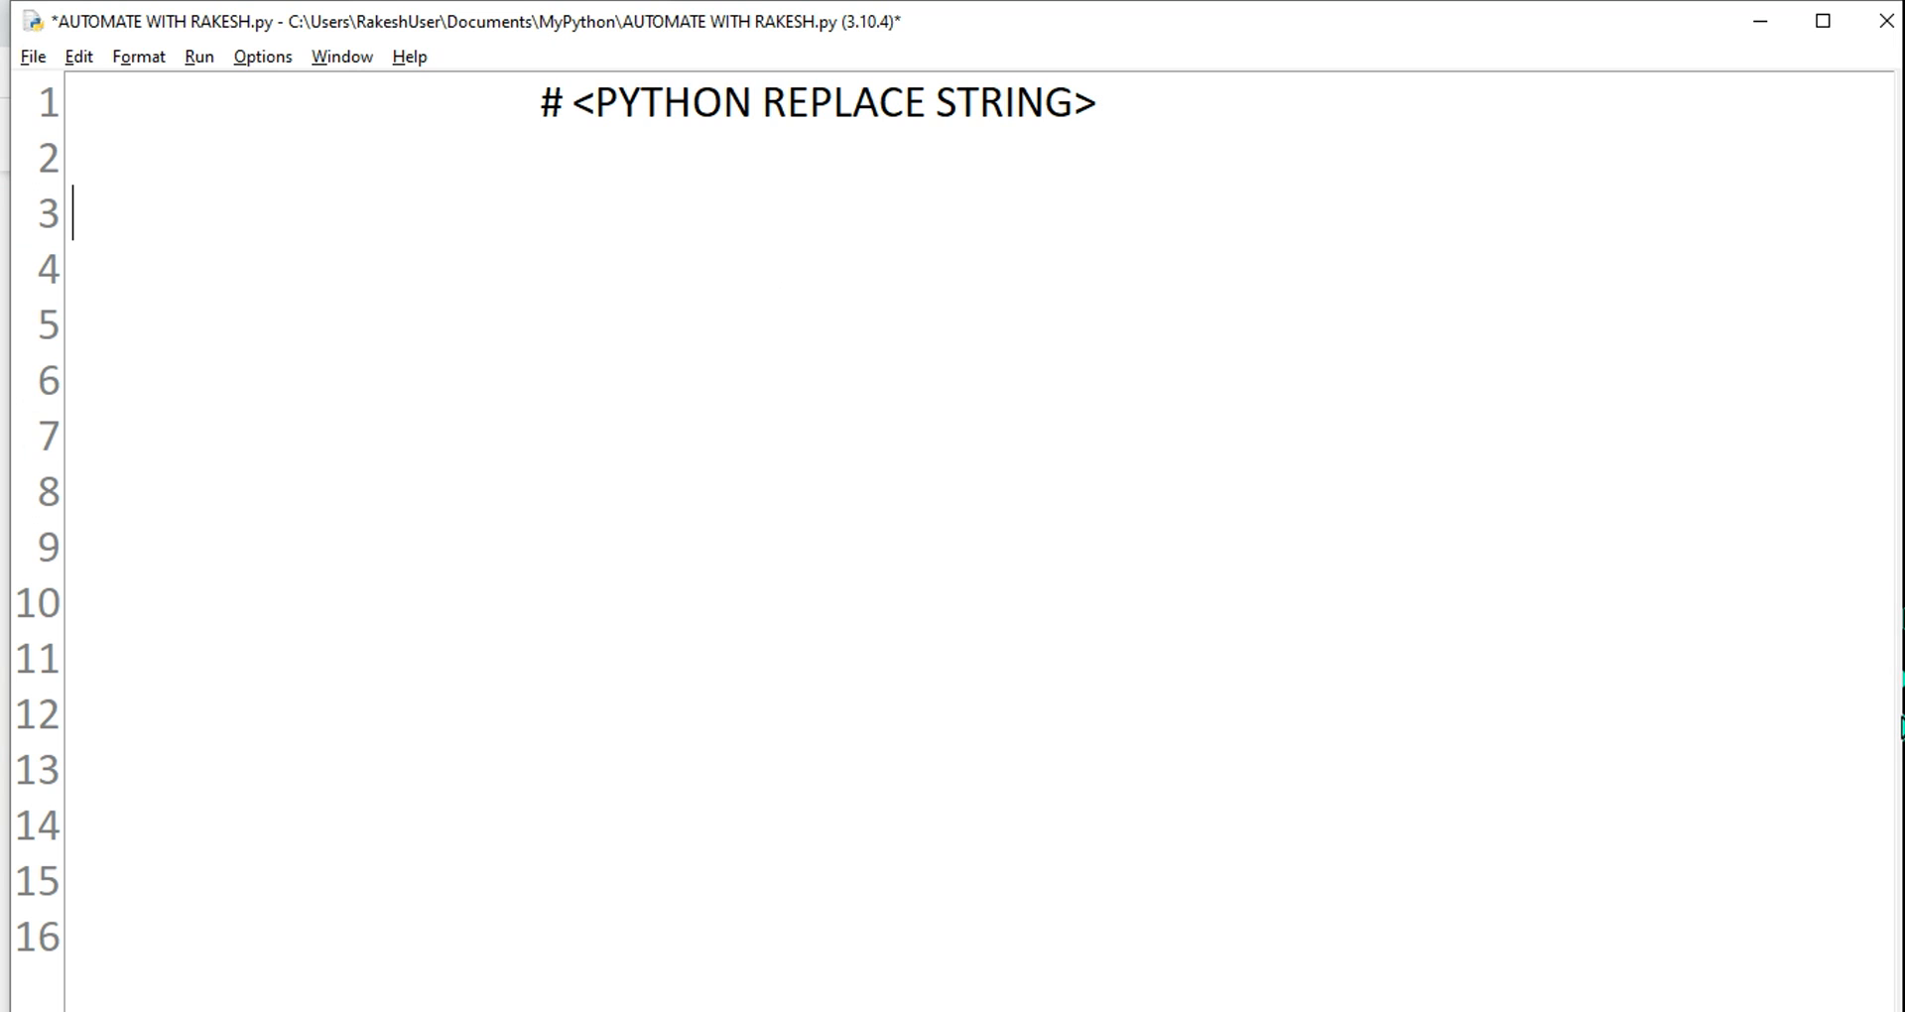
pyautogui.write('me')
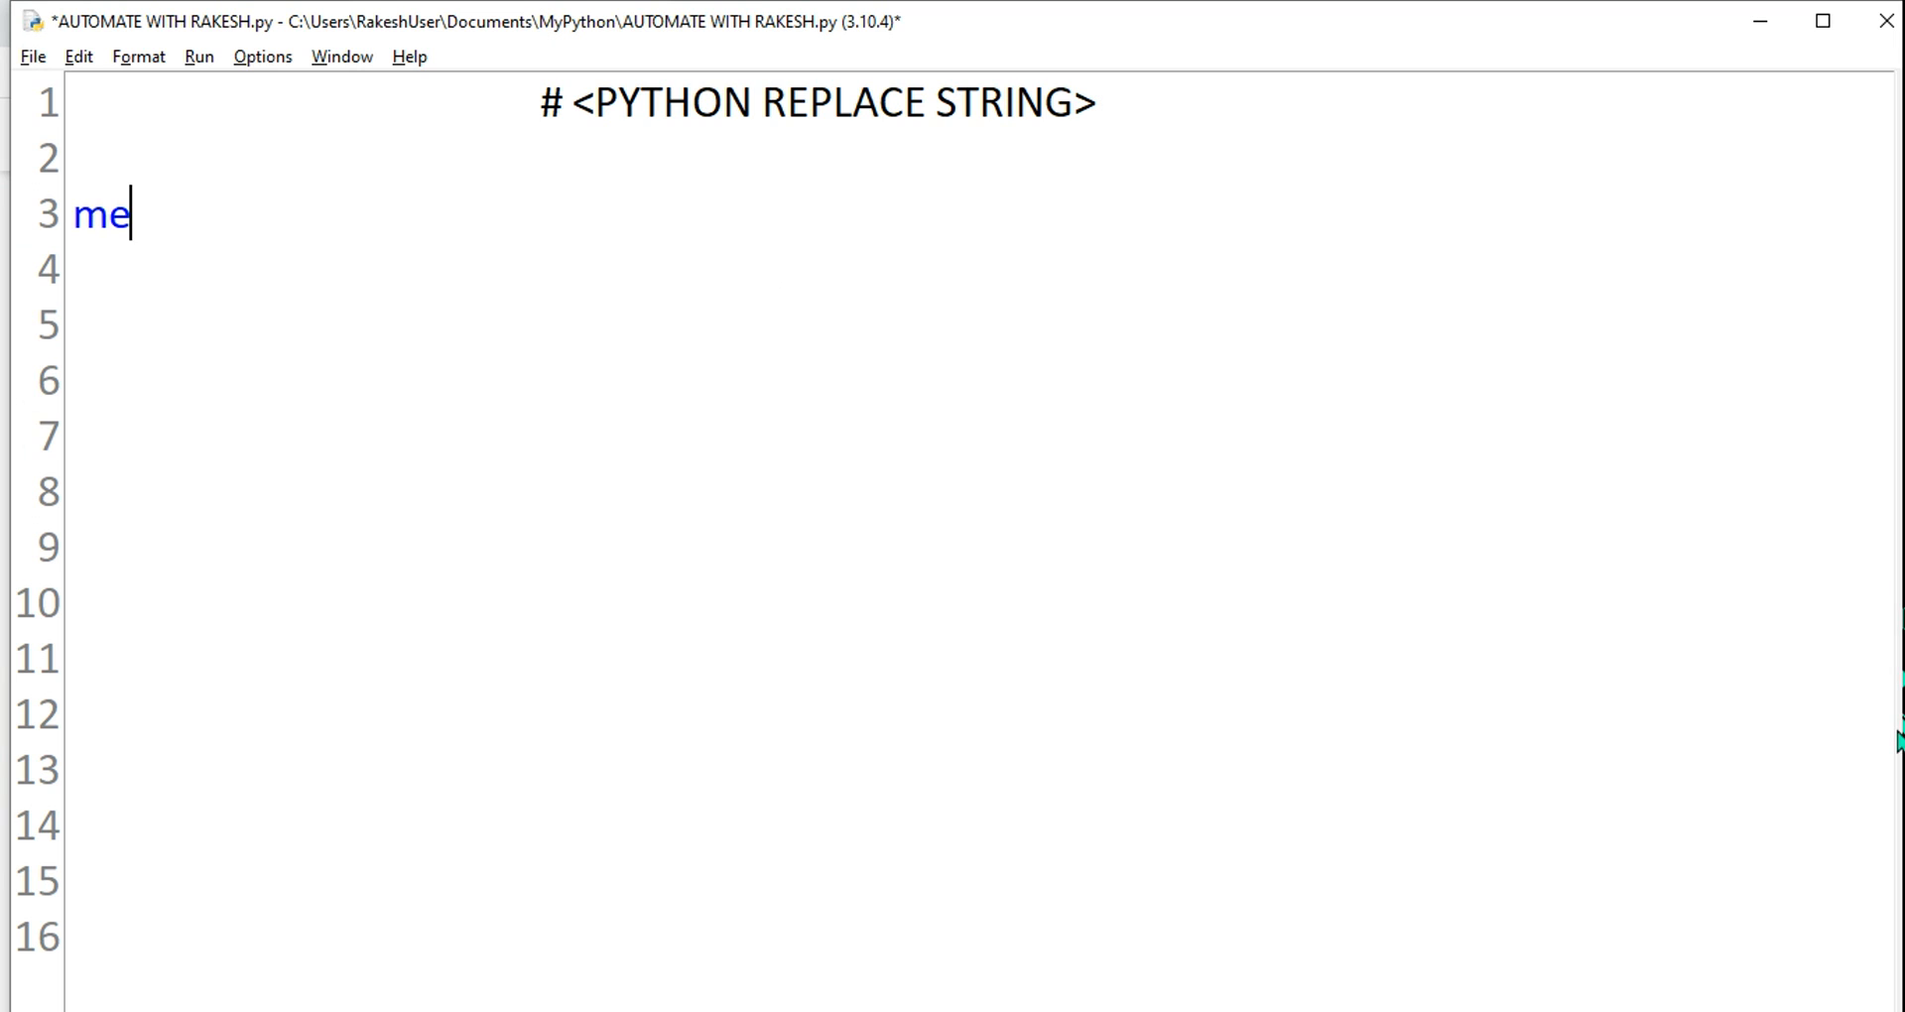
pyautogui.write('ssage')
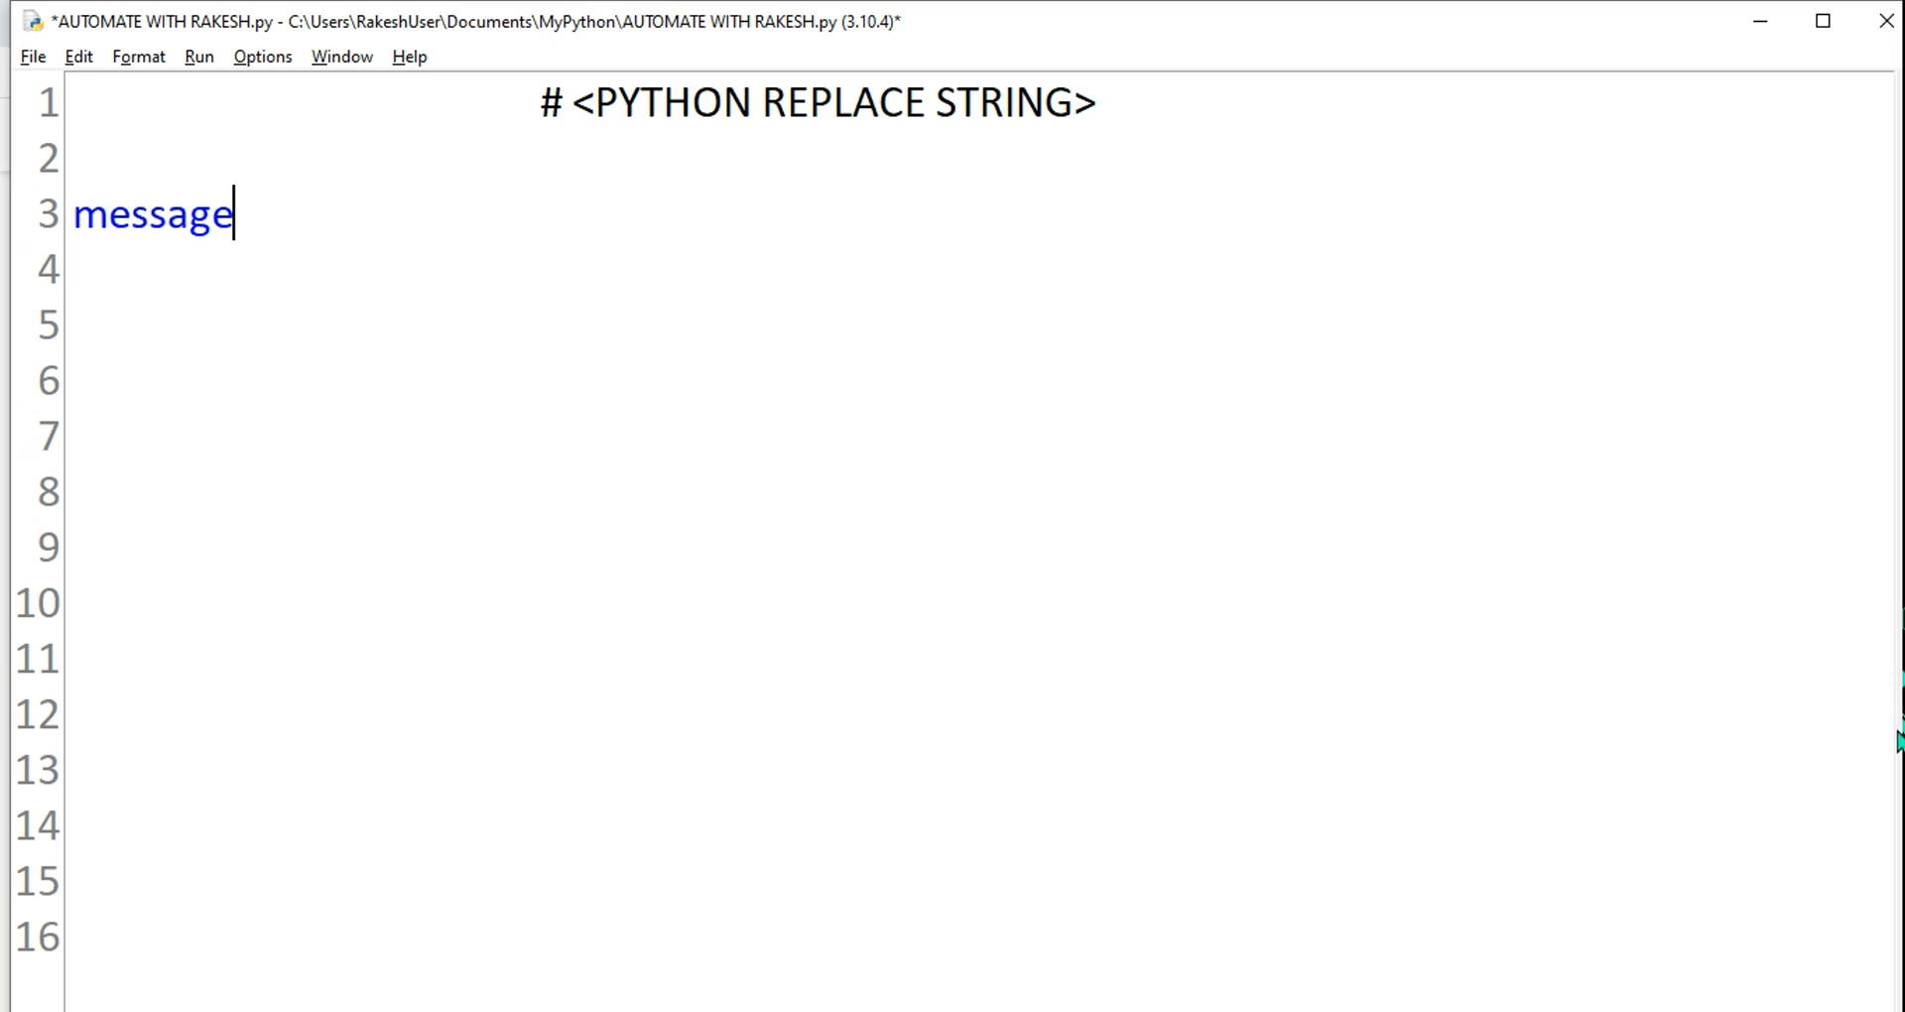
pyautogui.write('=""')
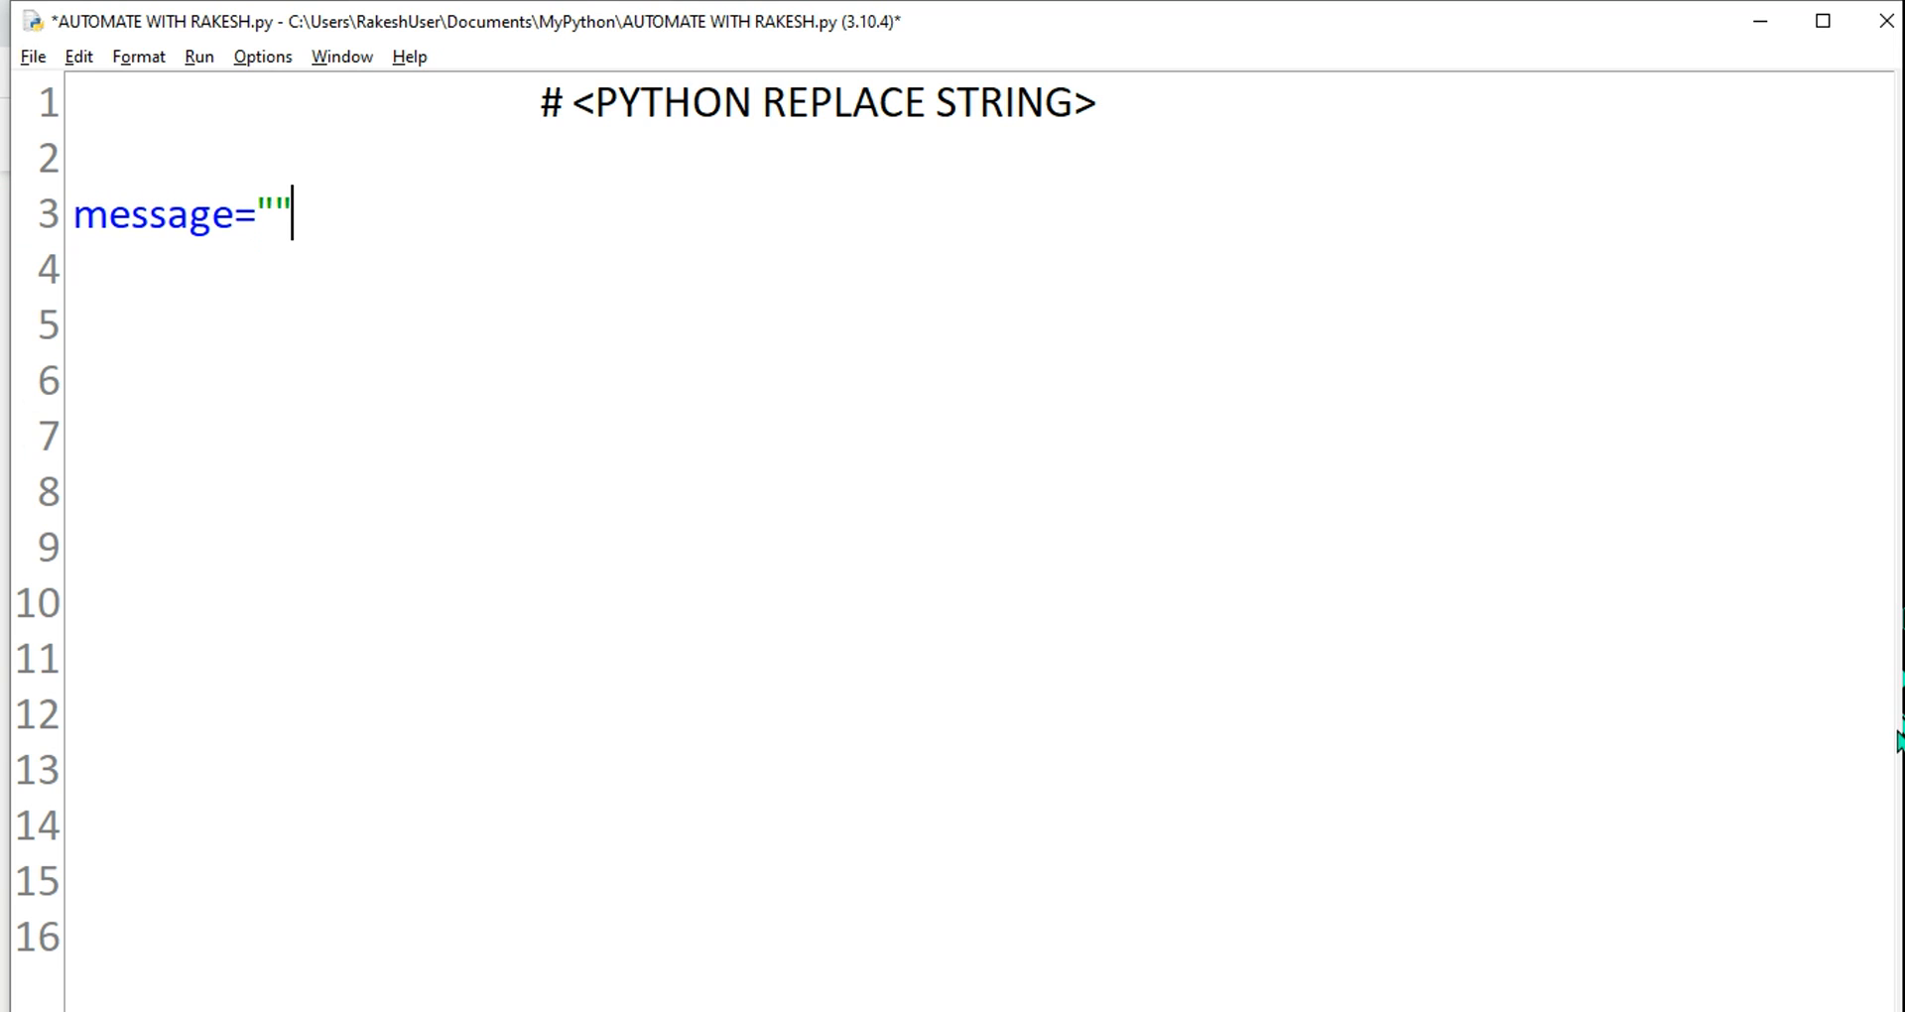
pyautogui.write('M')
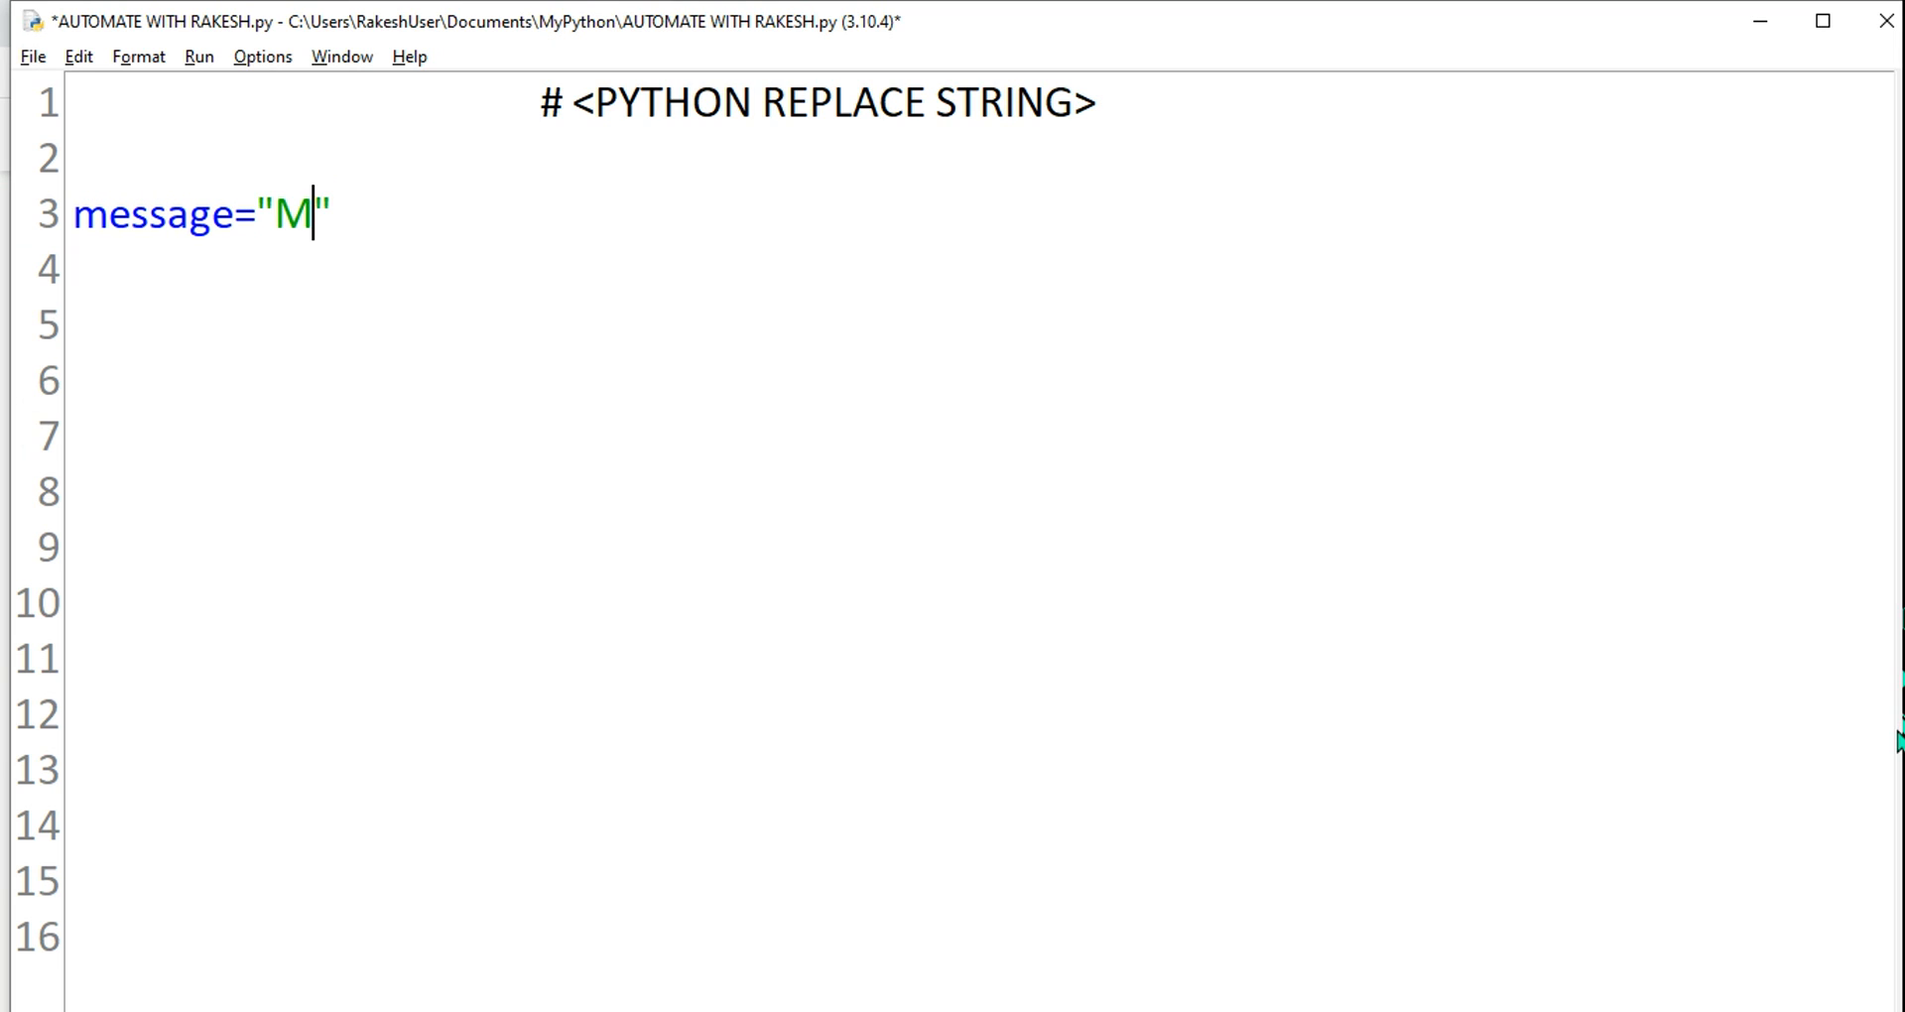
pyautogui.write('y name is')
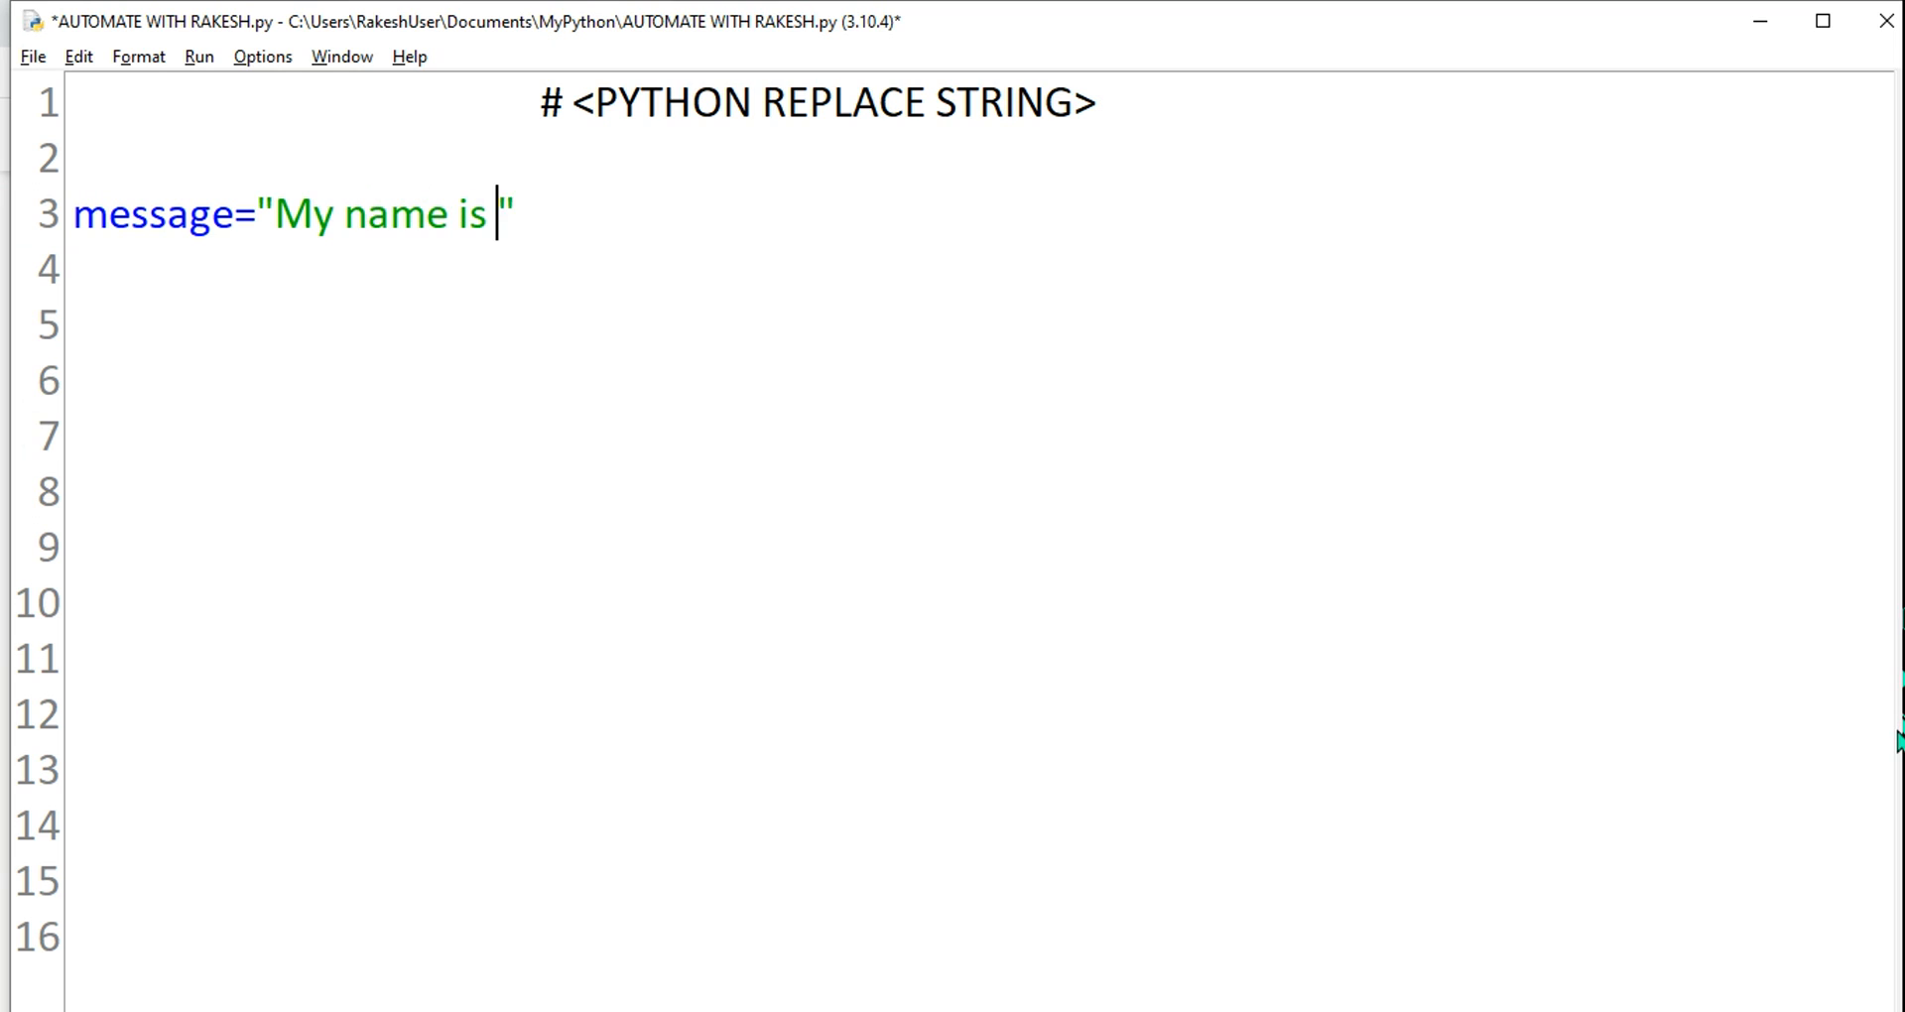
pyautogui.write('Ramesh')
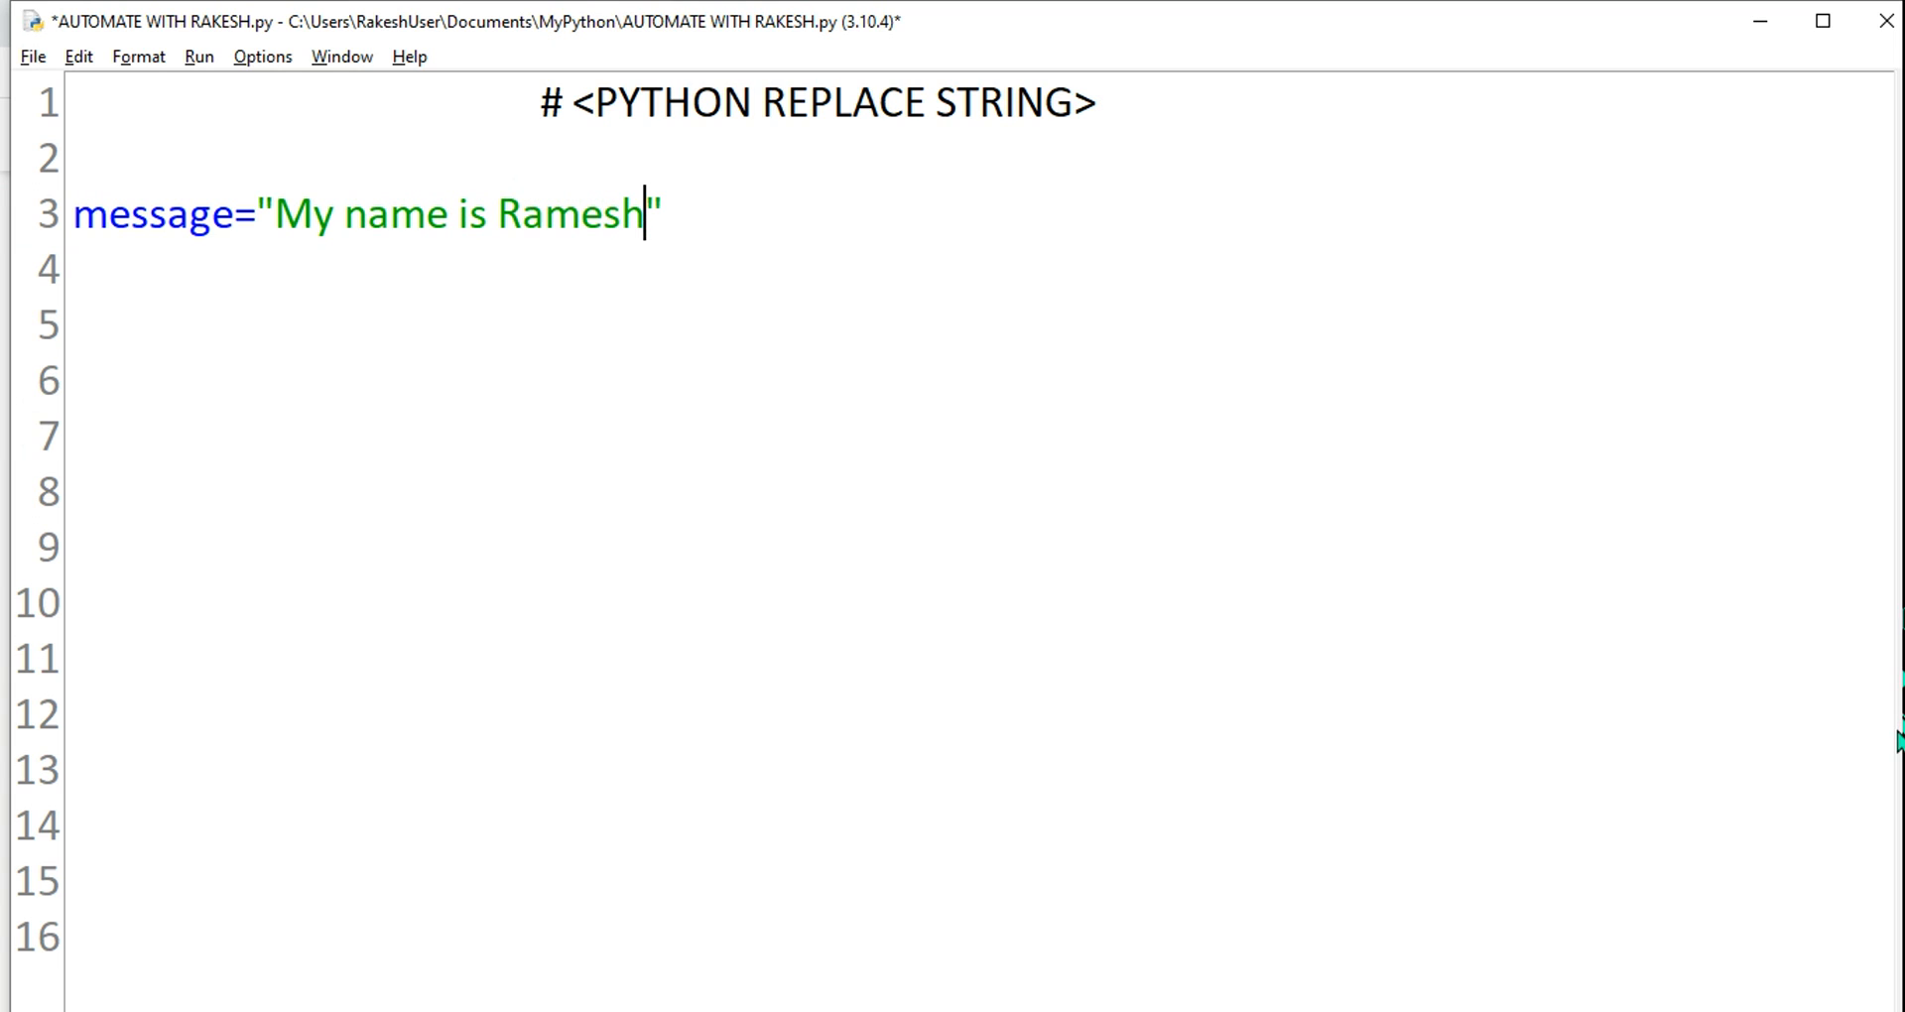
pyautogui.write('!')
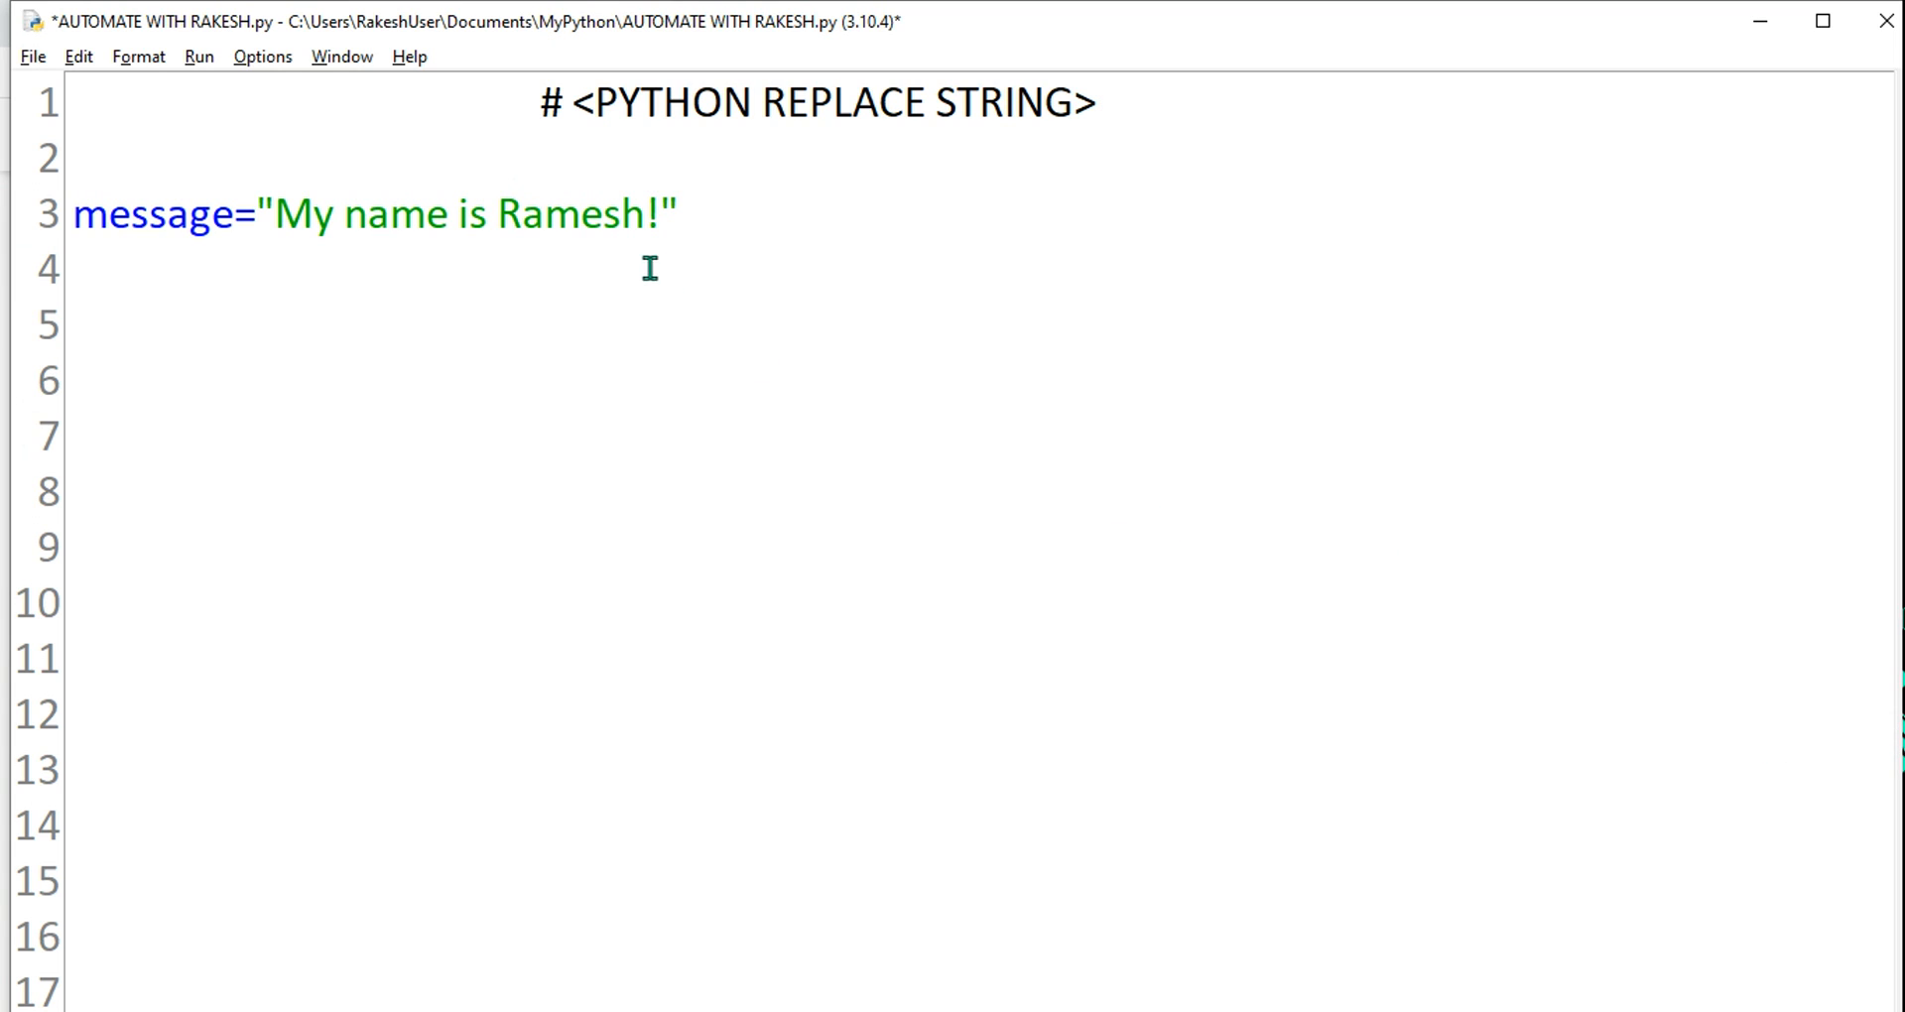
pyautogui.doubleClick(568, 214)
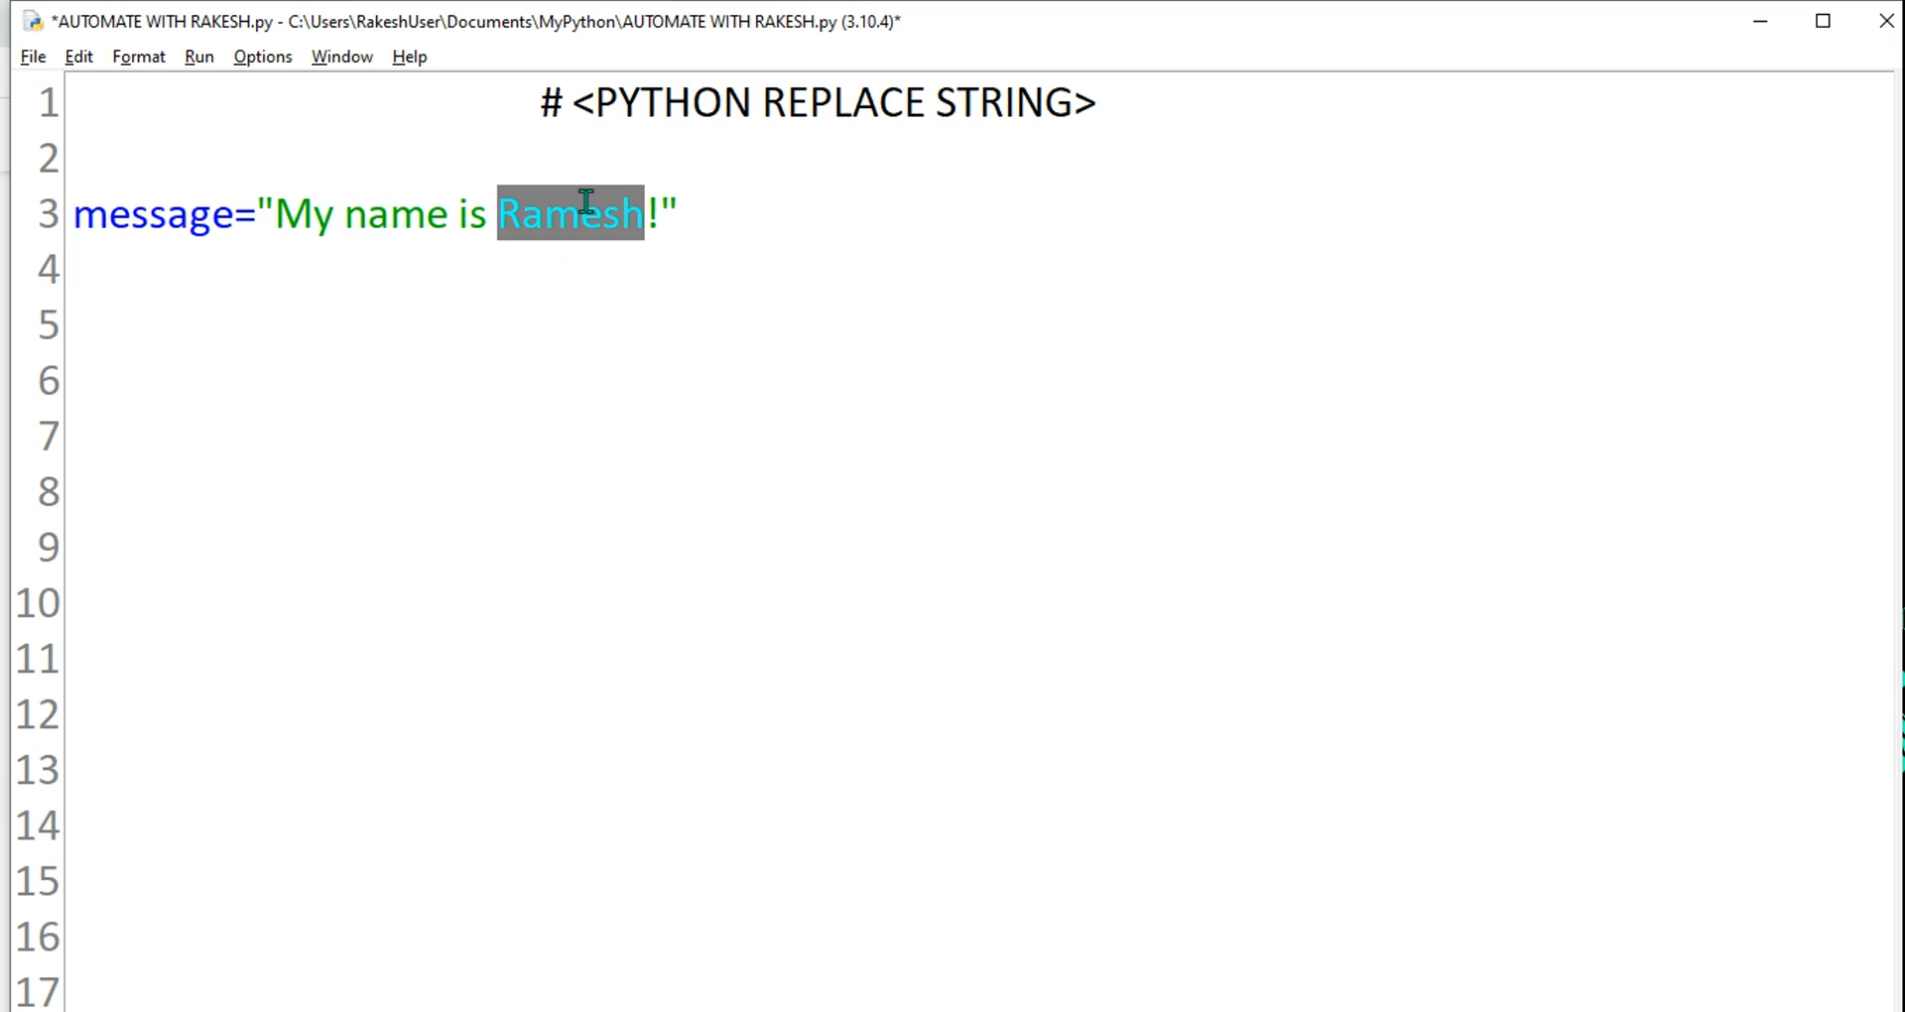
pyautogui.click(1154, 399)
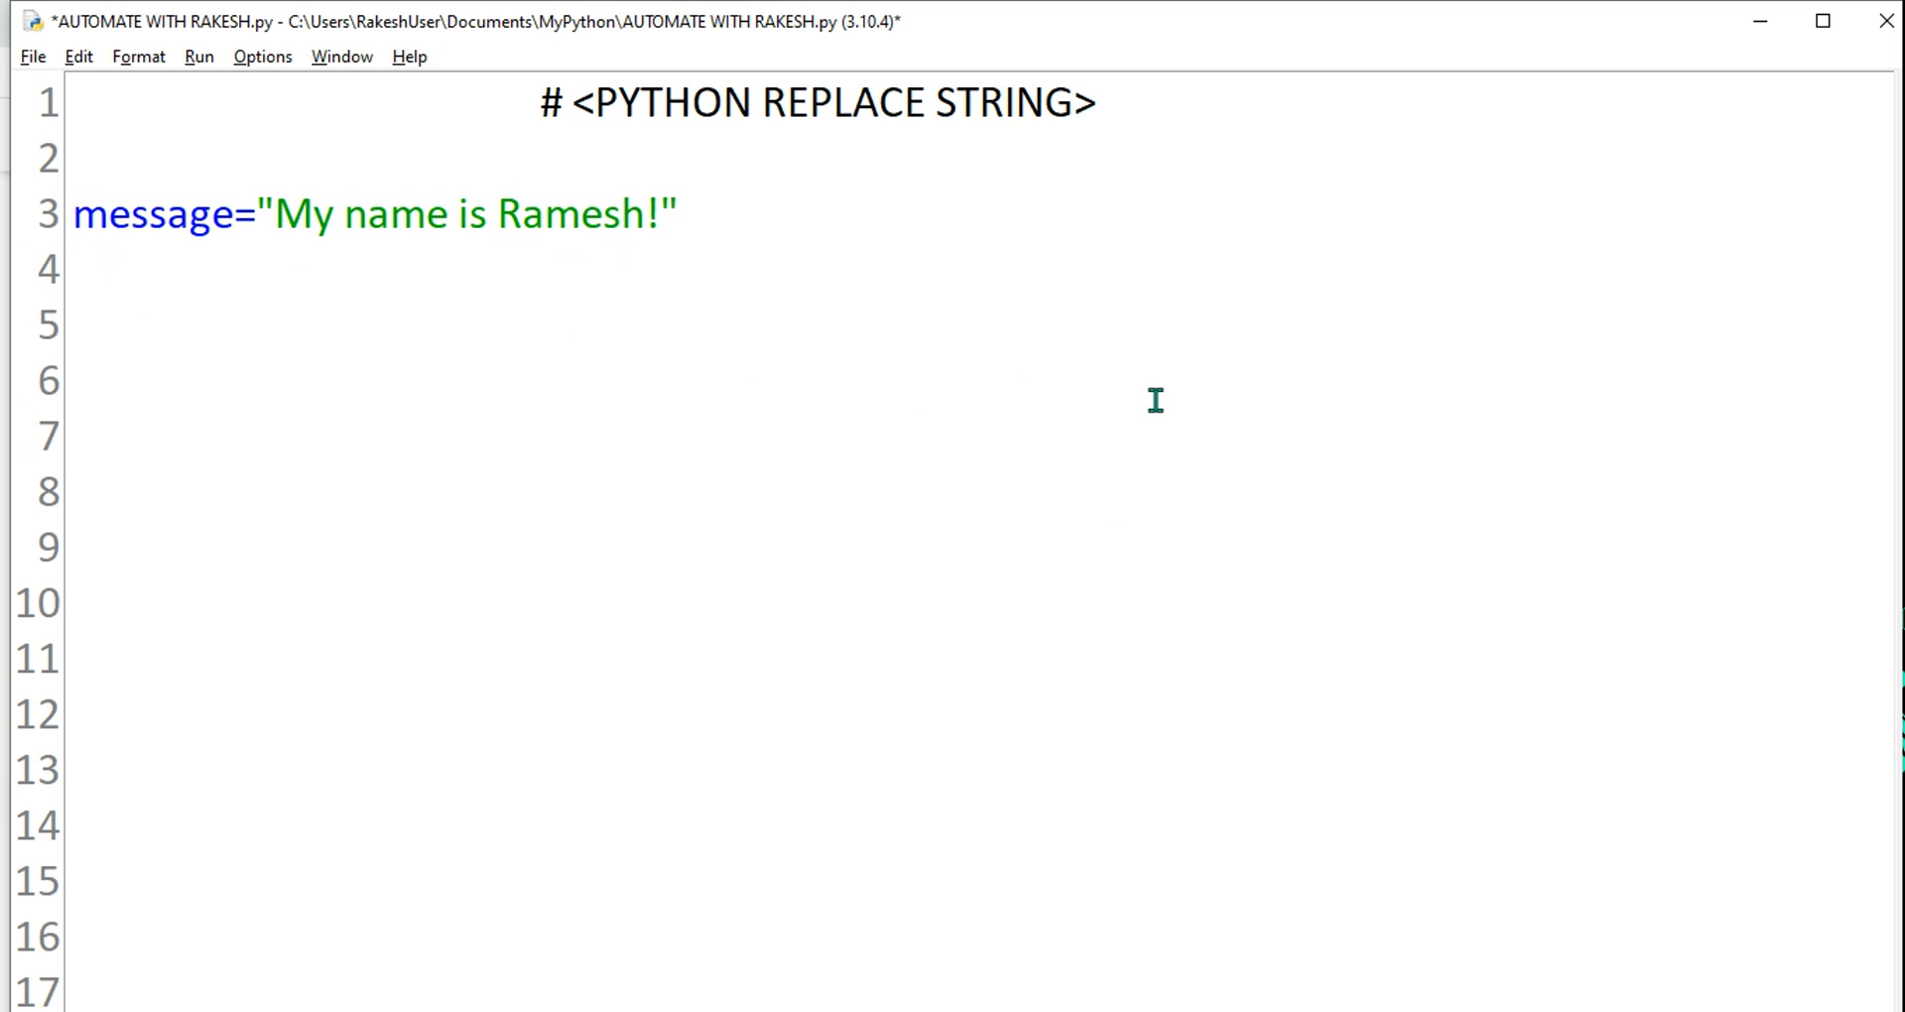
# Start line 4 with message=me, briefly highlighting message on line 3
pyautogui.write('message')
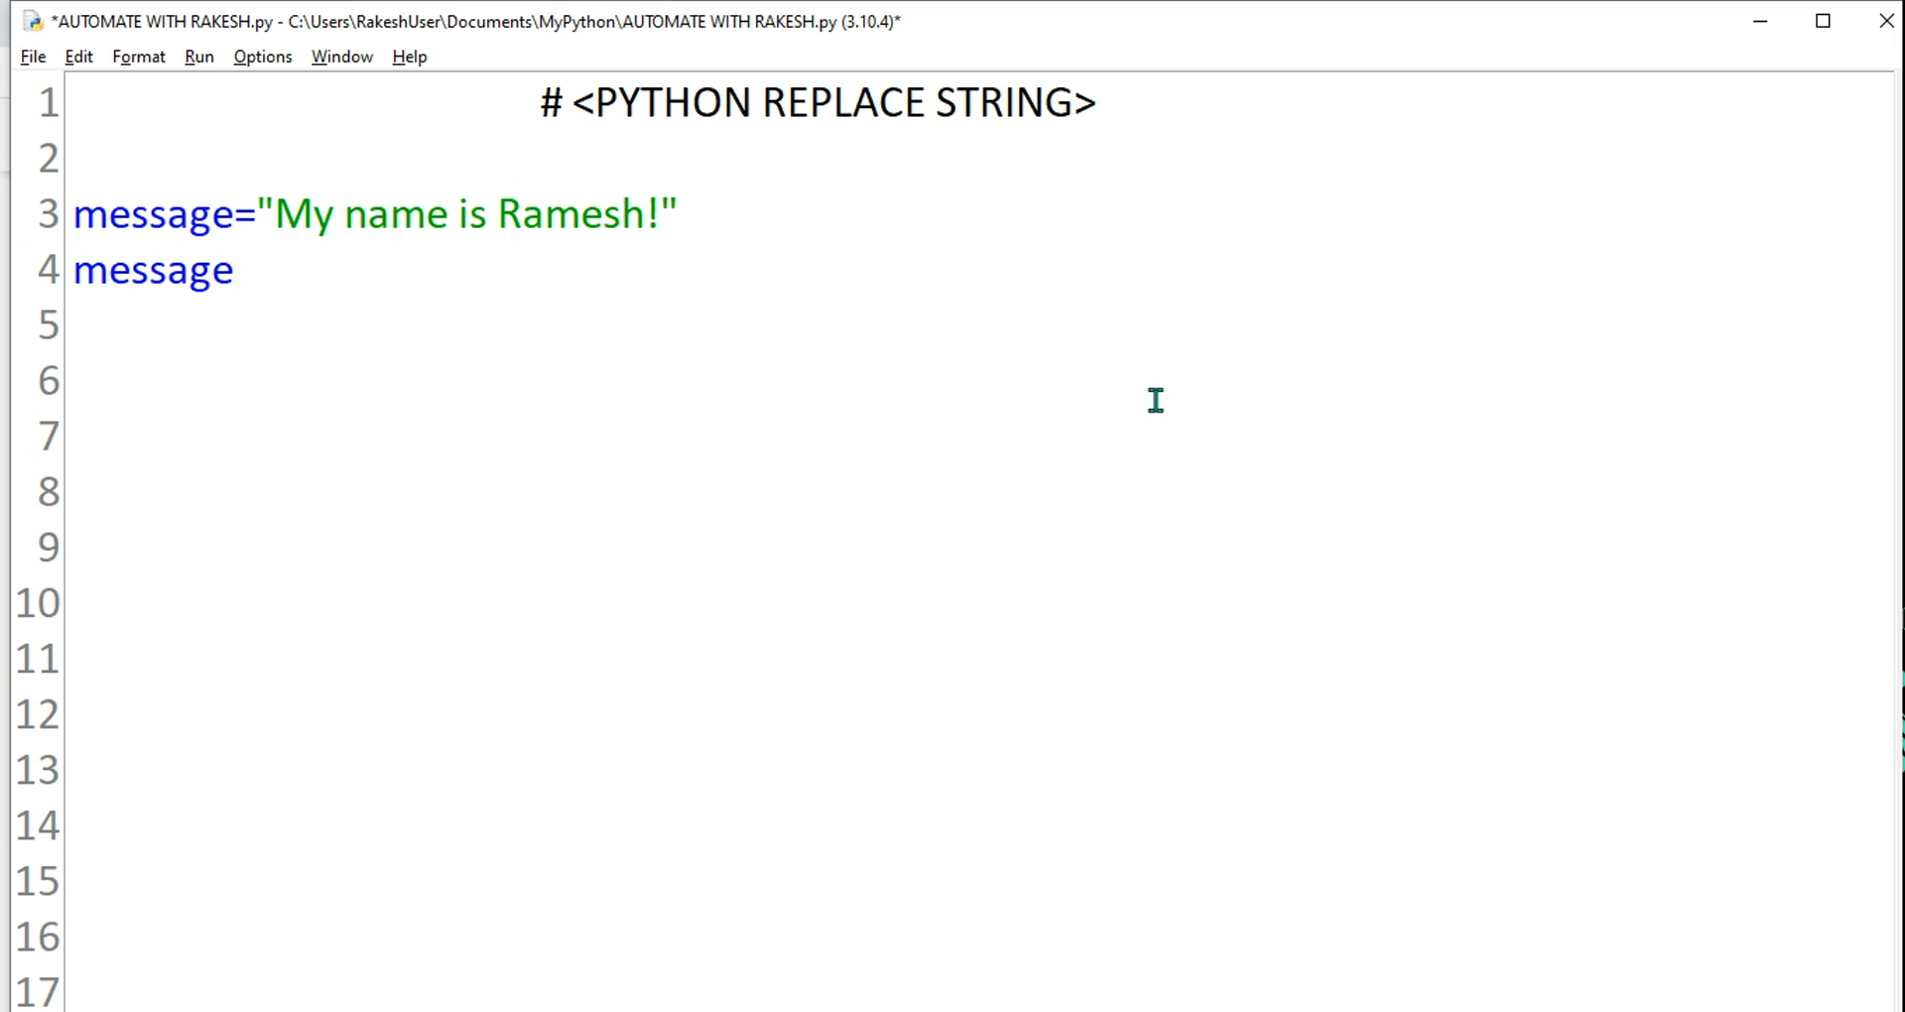
pyautogui.write('=message')
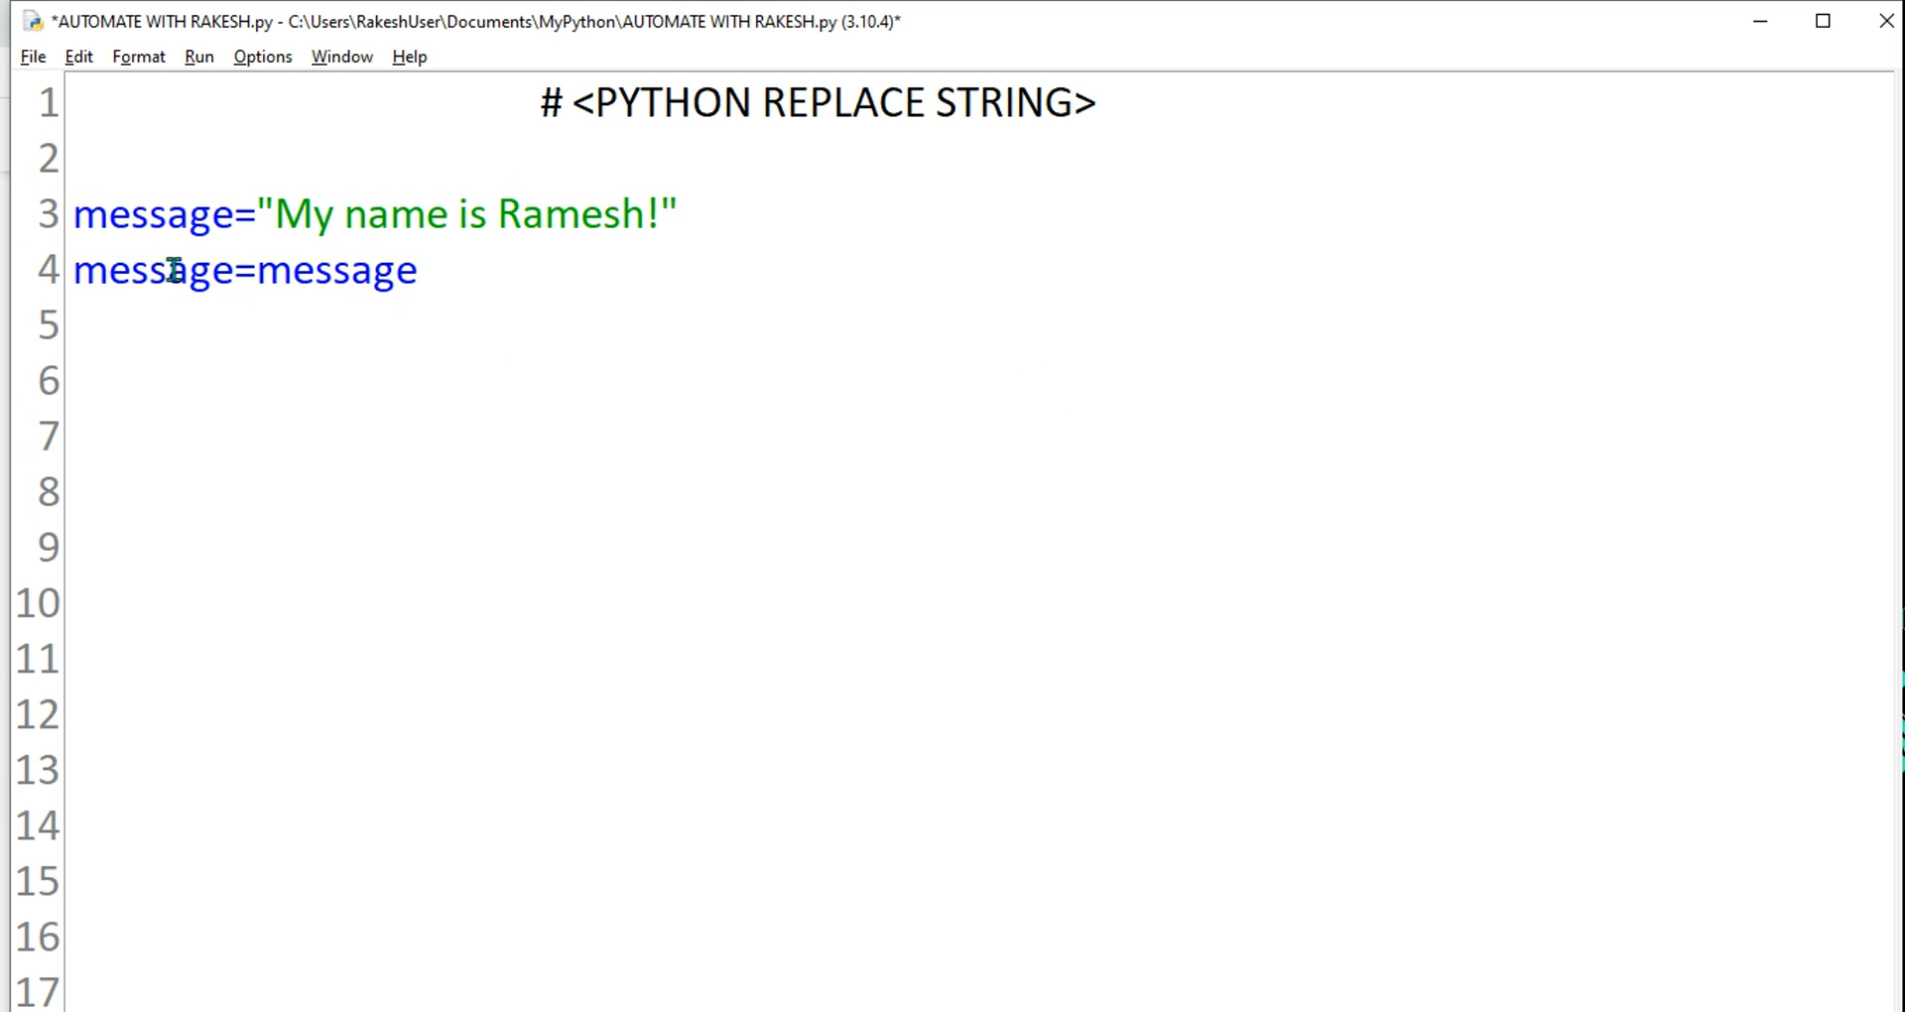
pyautogui.doubleClick(151, 214)
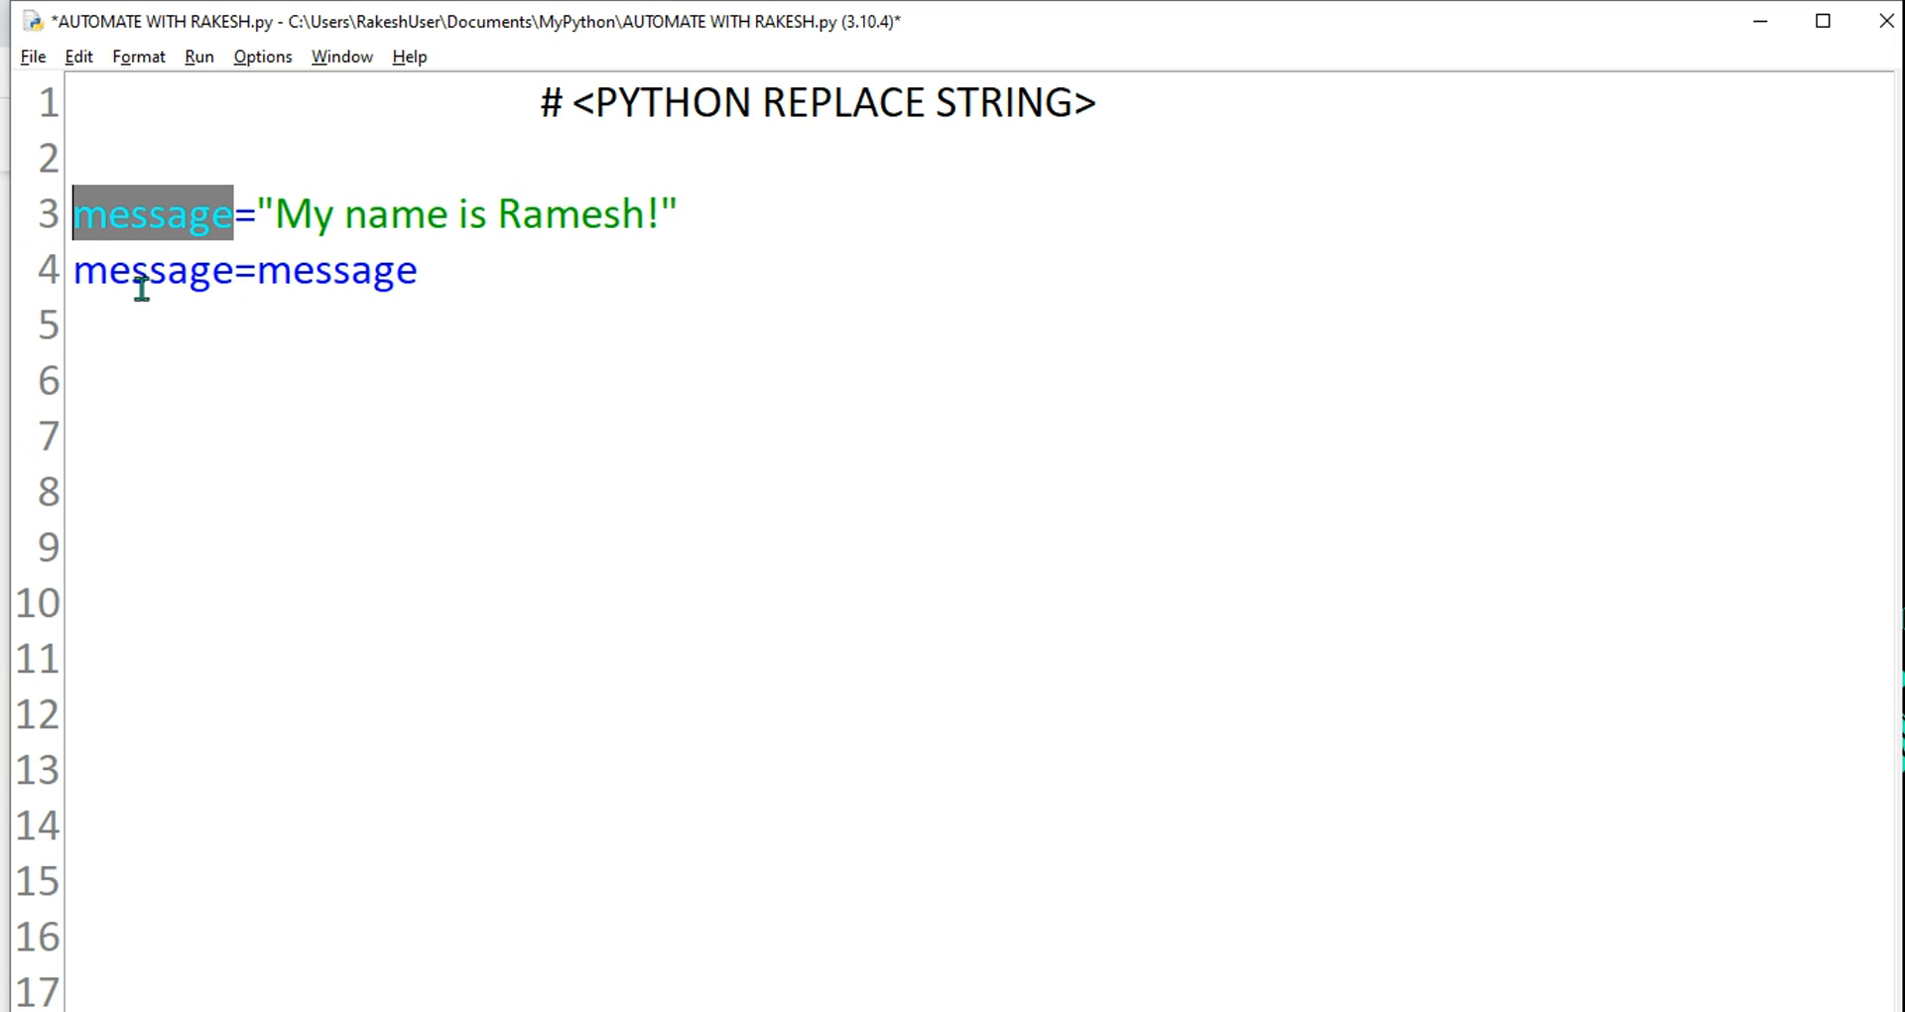
pyautogui.click(331, 269)
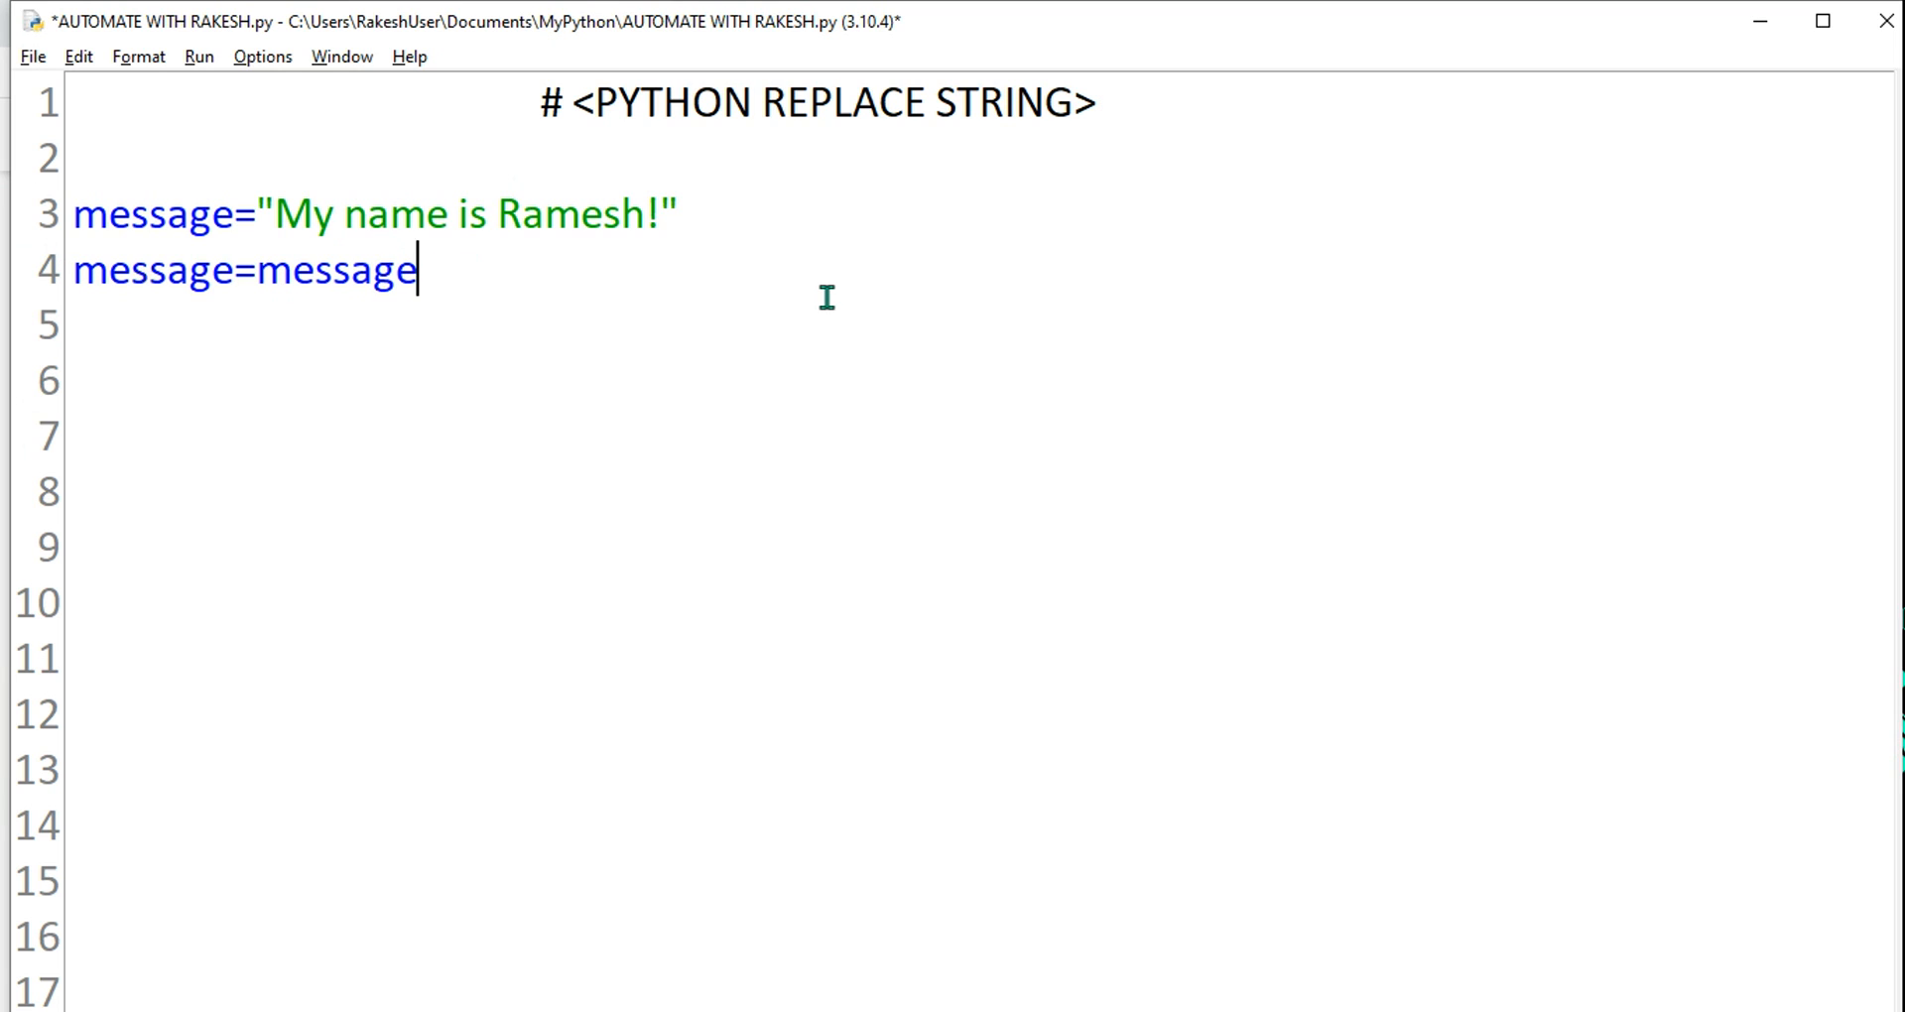
# Complete line 4 as message.replace("Ramesh","Rakesh") and start a new line
pyautogui.write('.replace')
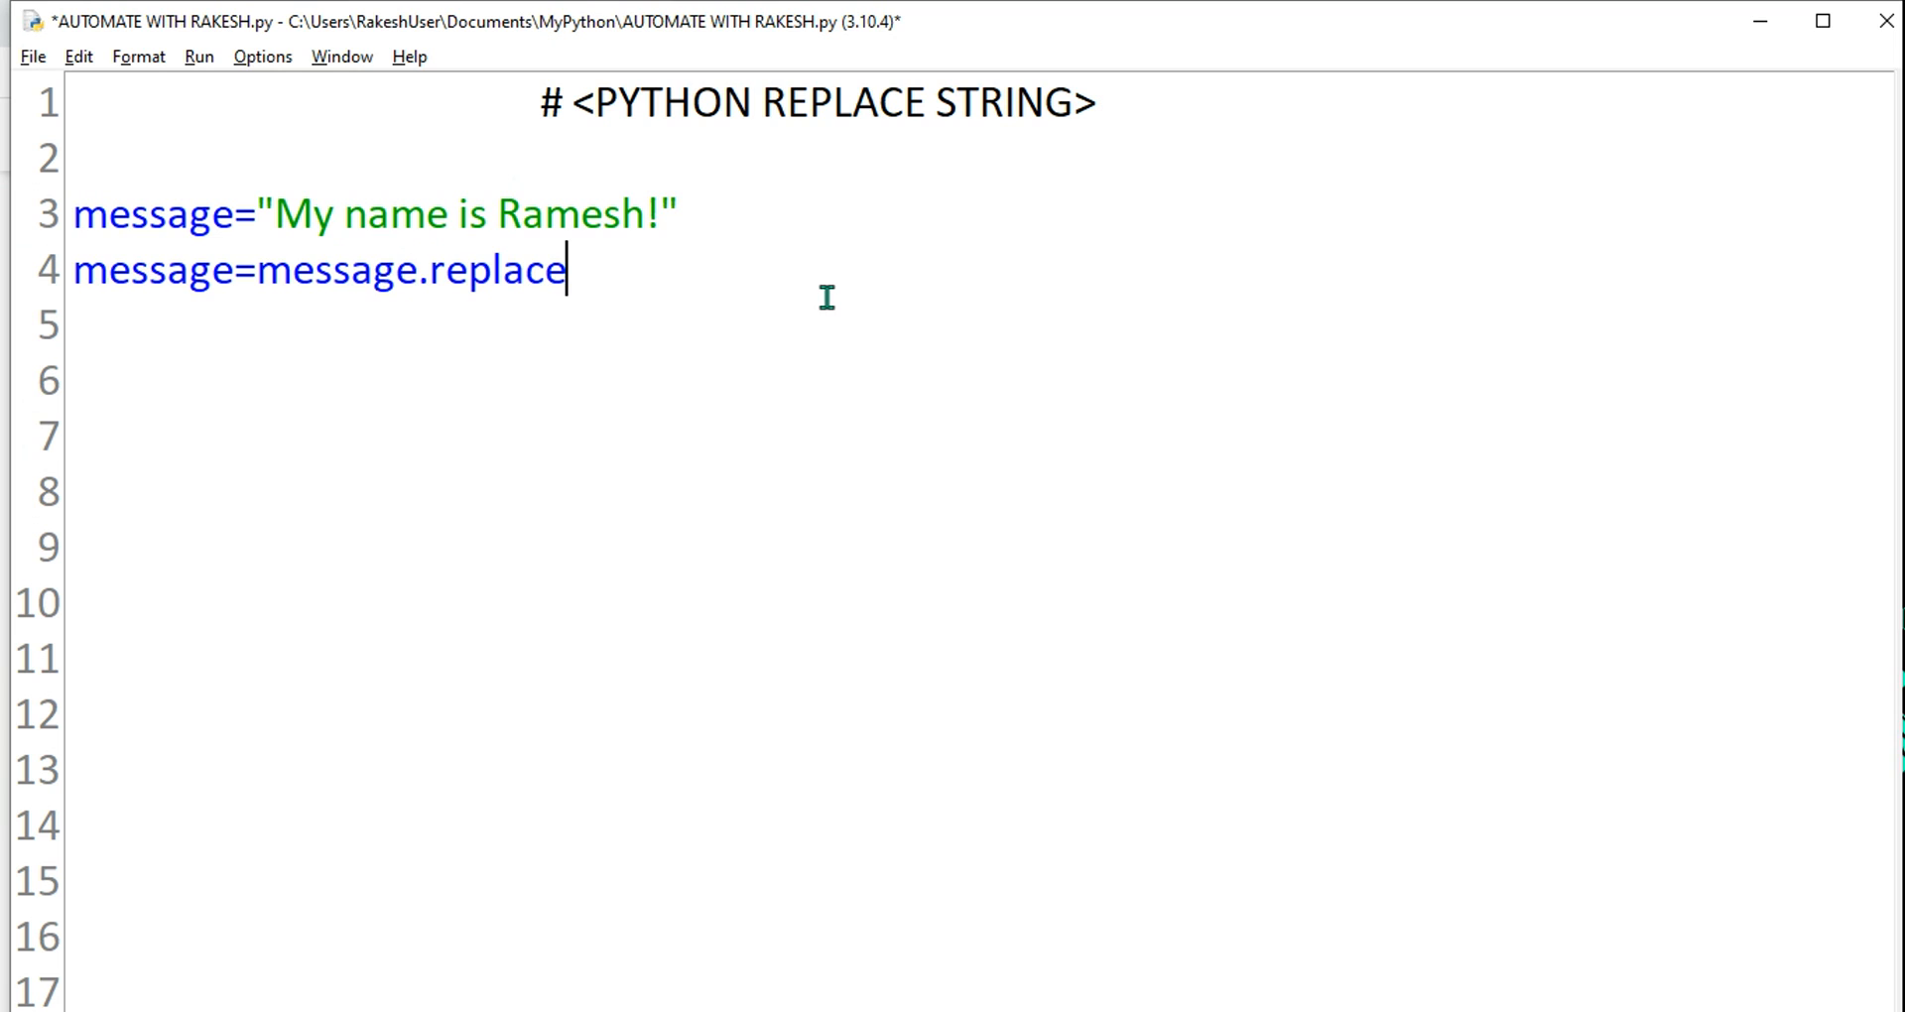
pyautogui.write('()')
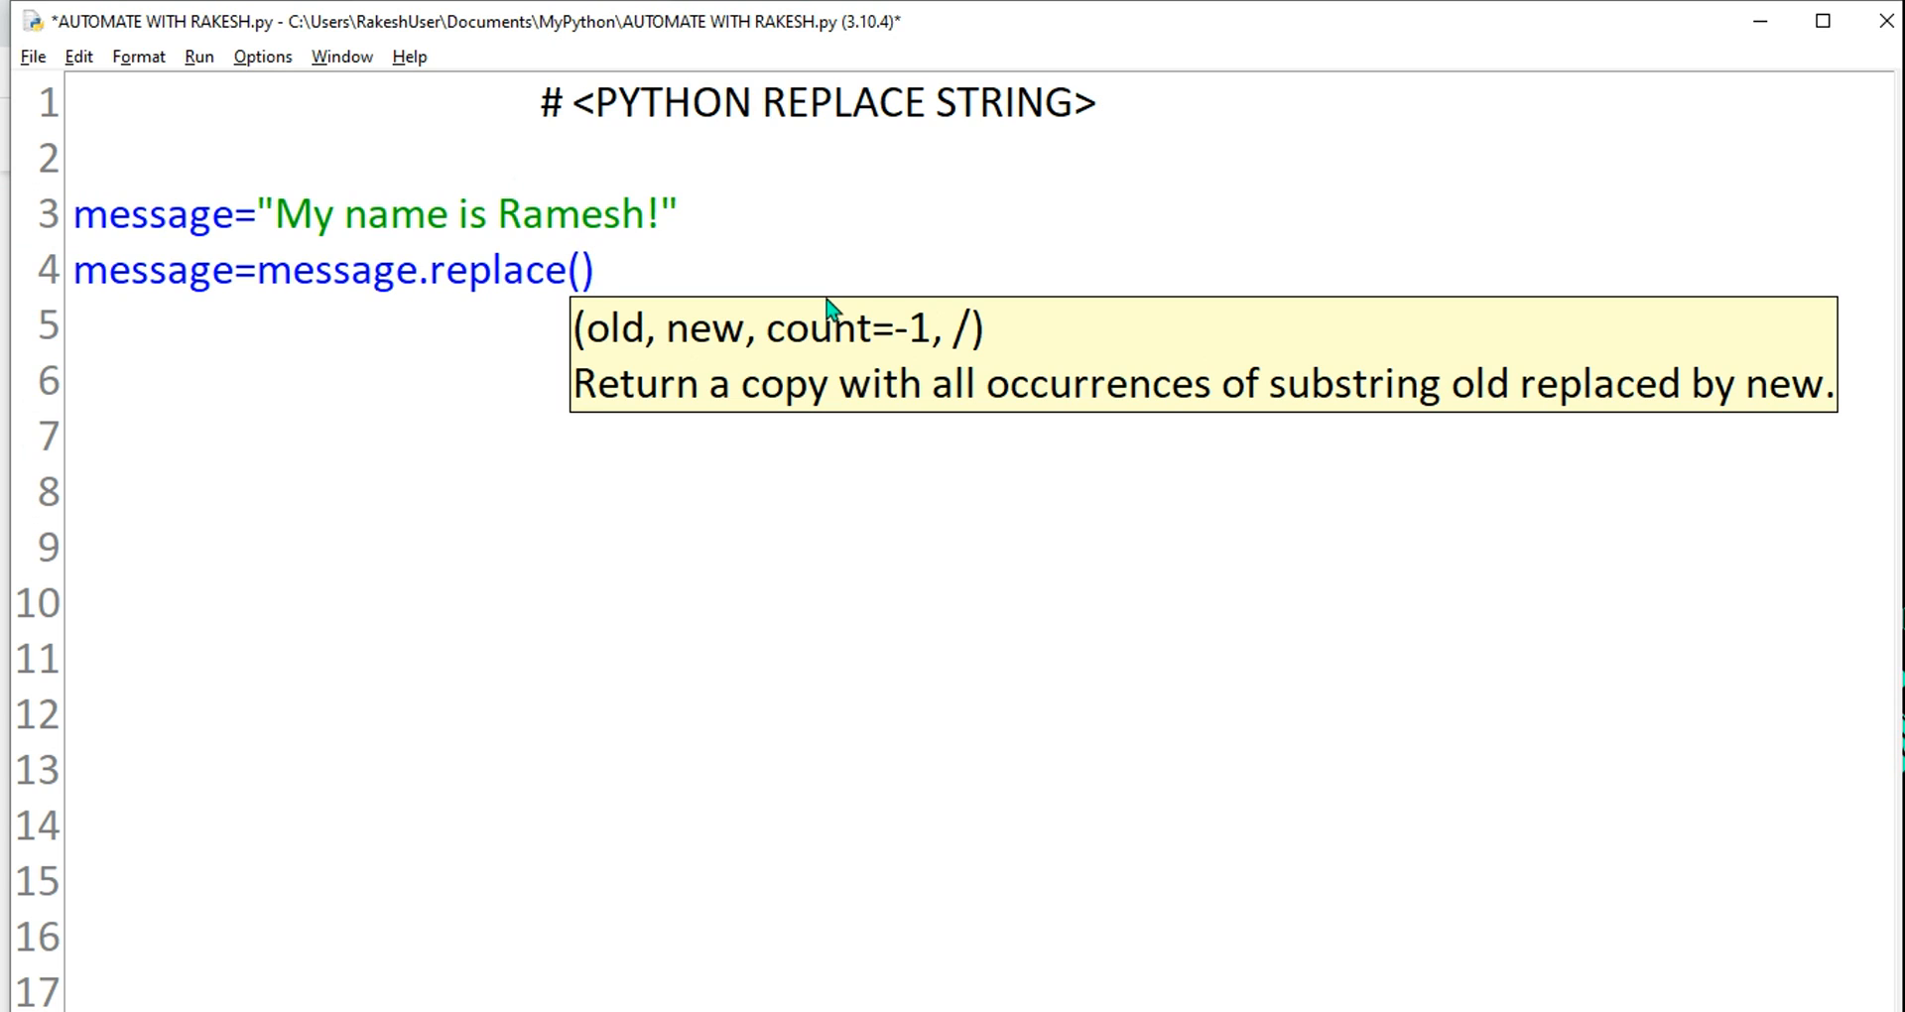
pyautogui.write('""')
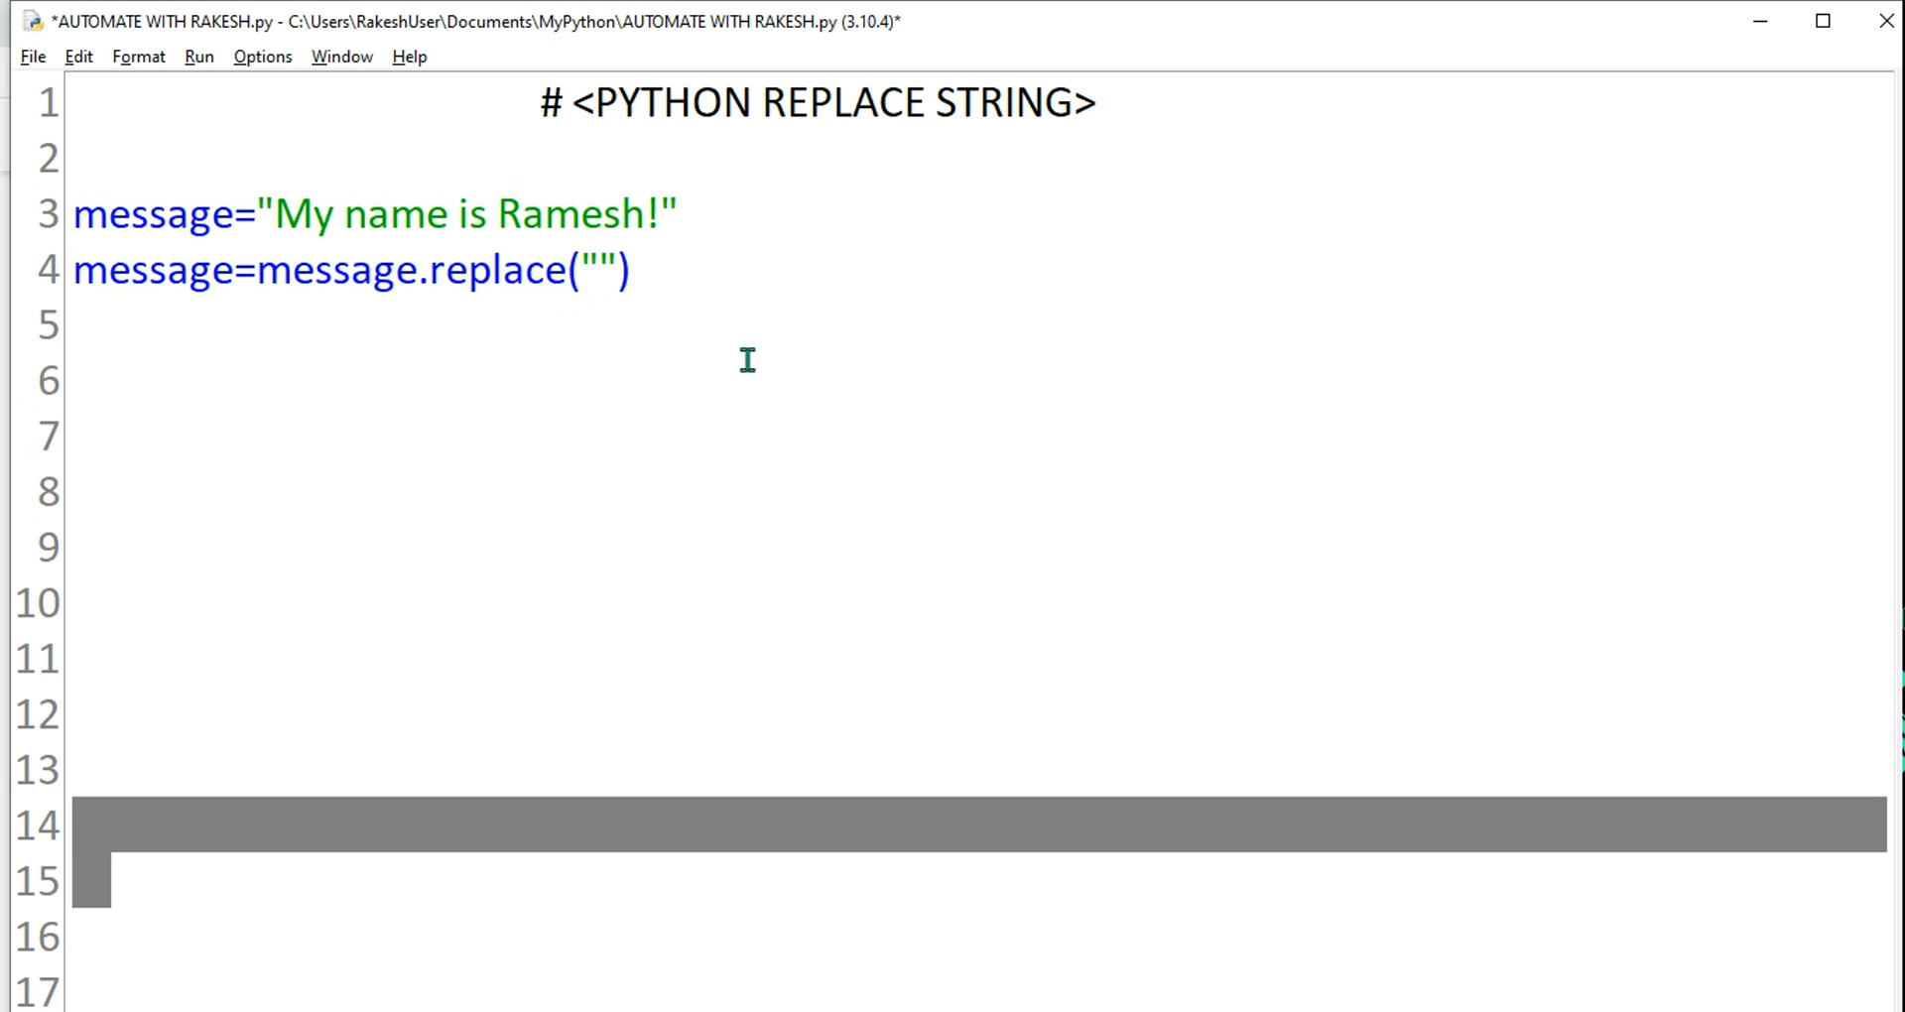
pyautogui.write('Ra')
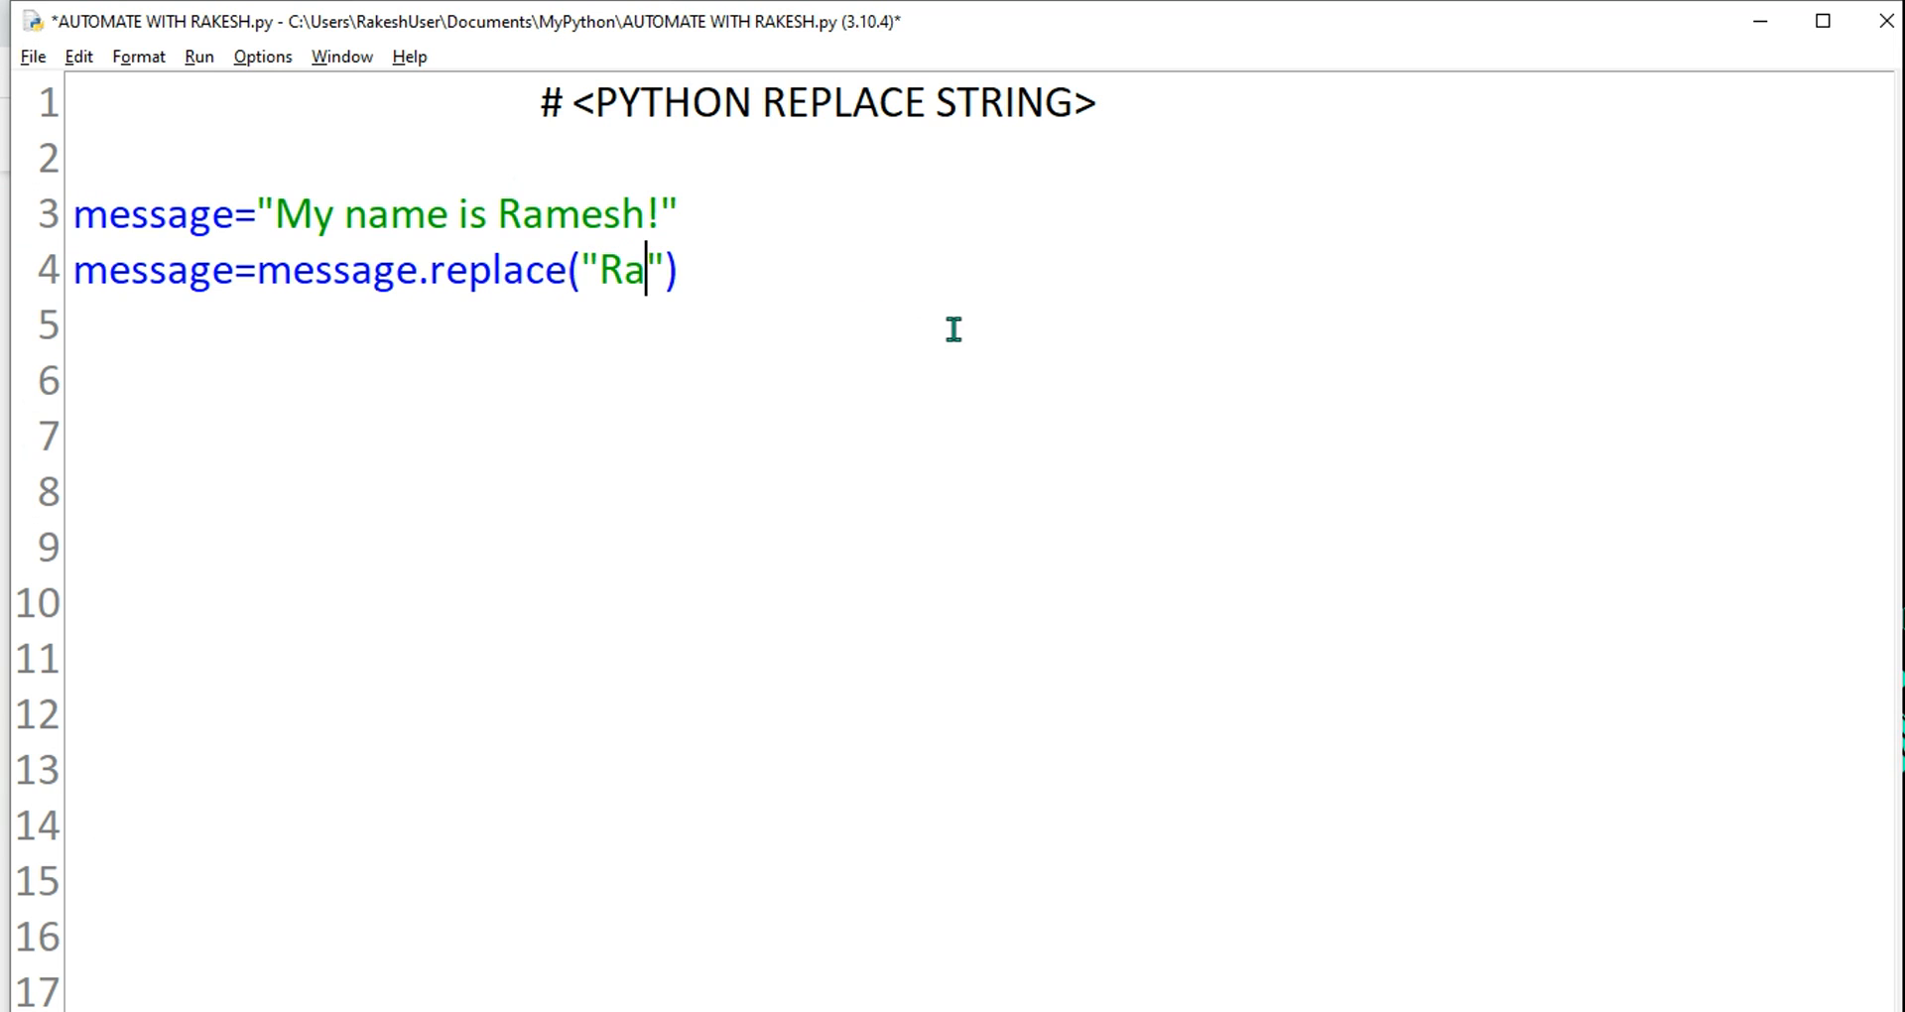
pyautogui.write('mesh')
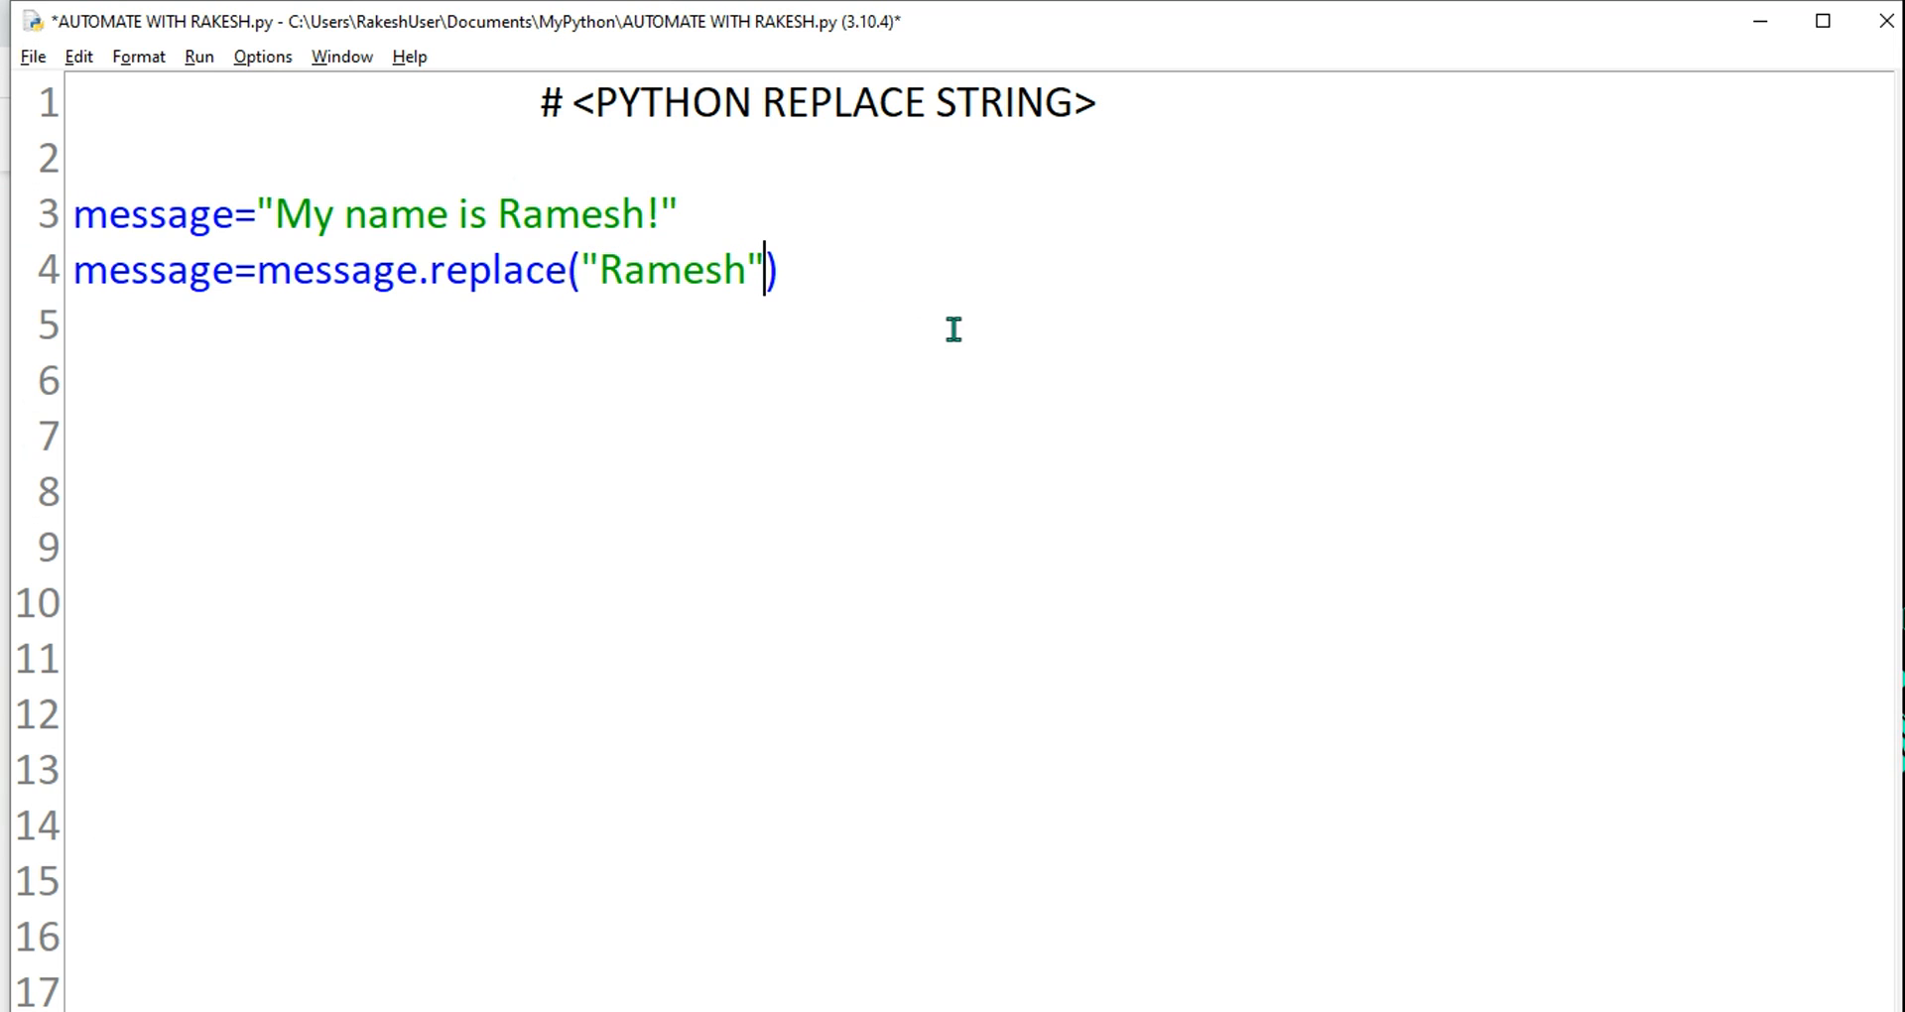
pyautogui.write(',')
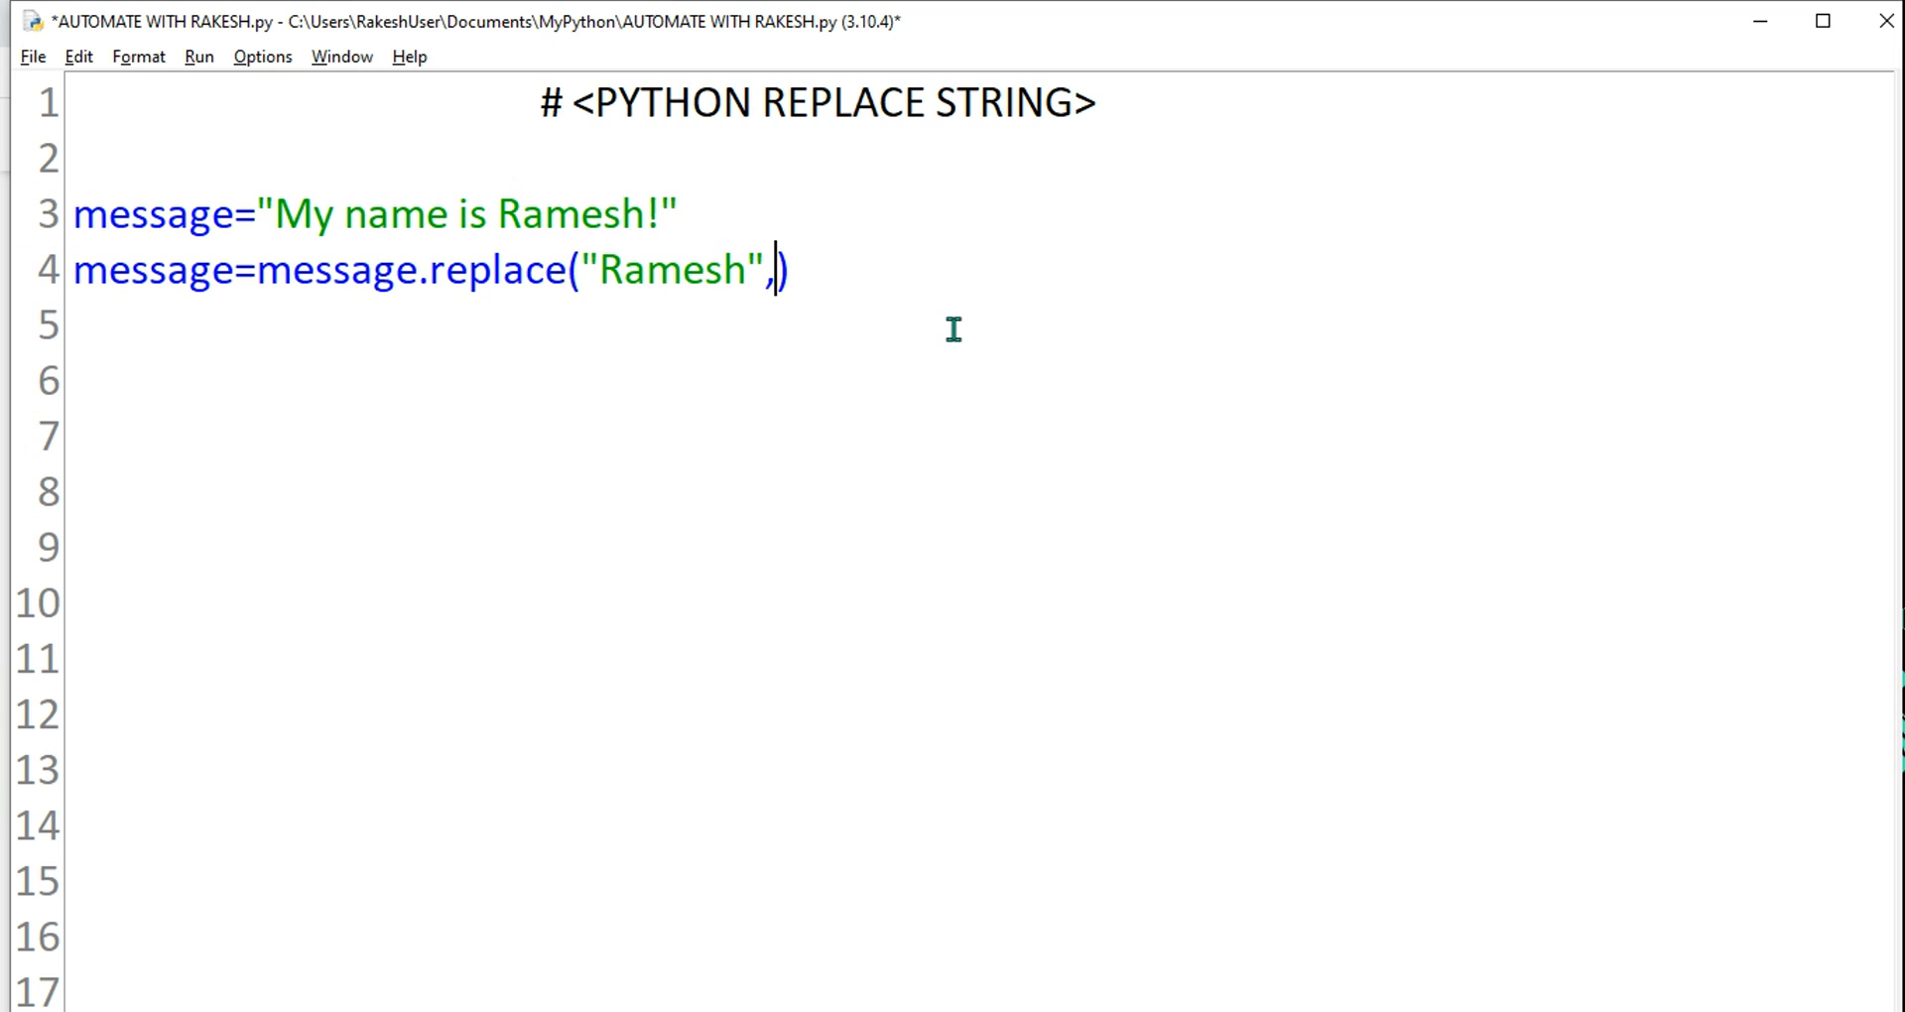
pyautogui.write('"Ra"')
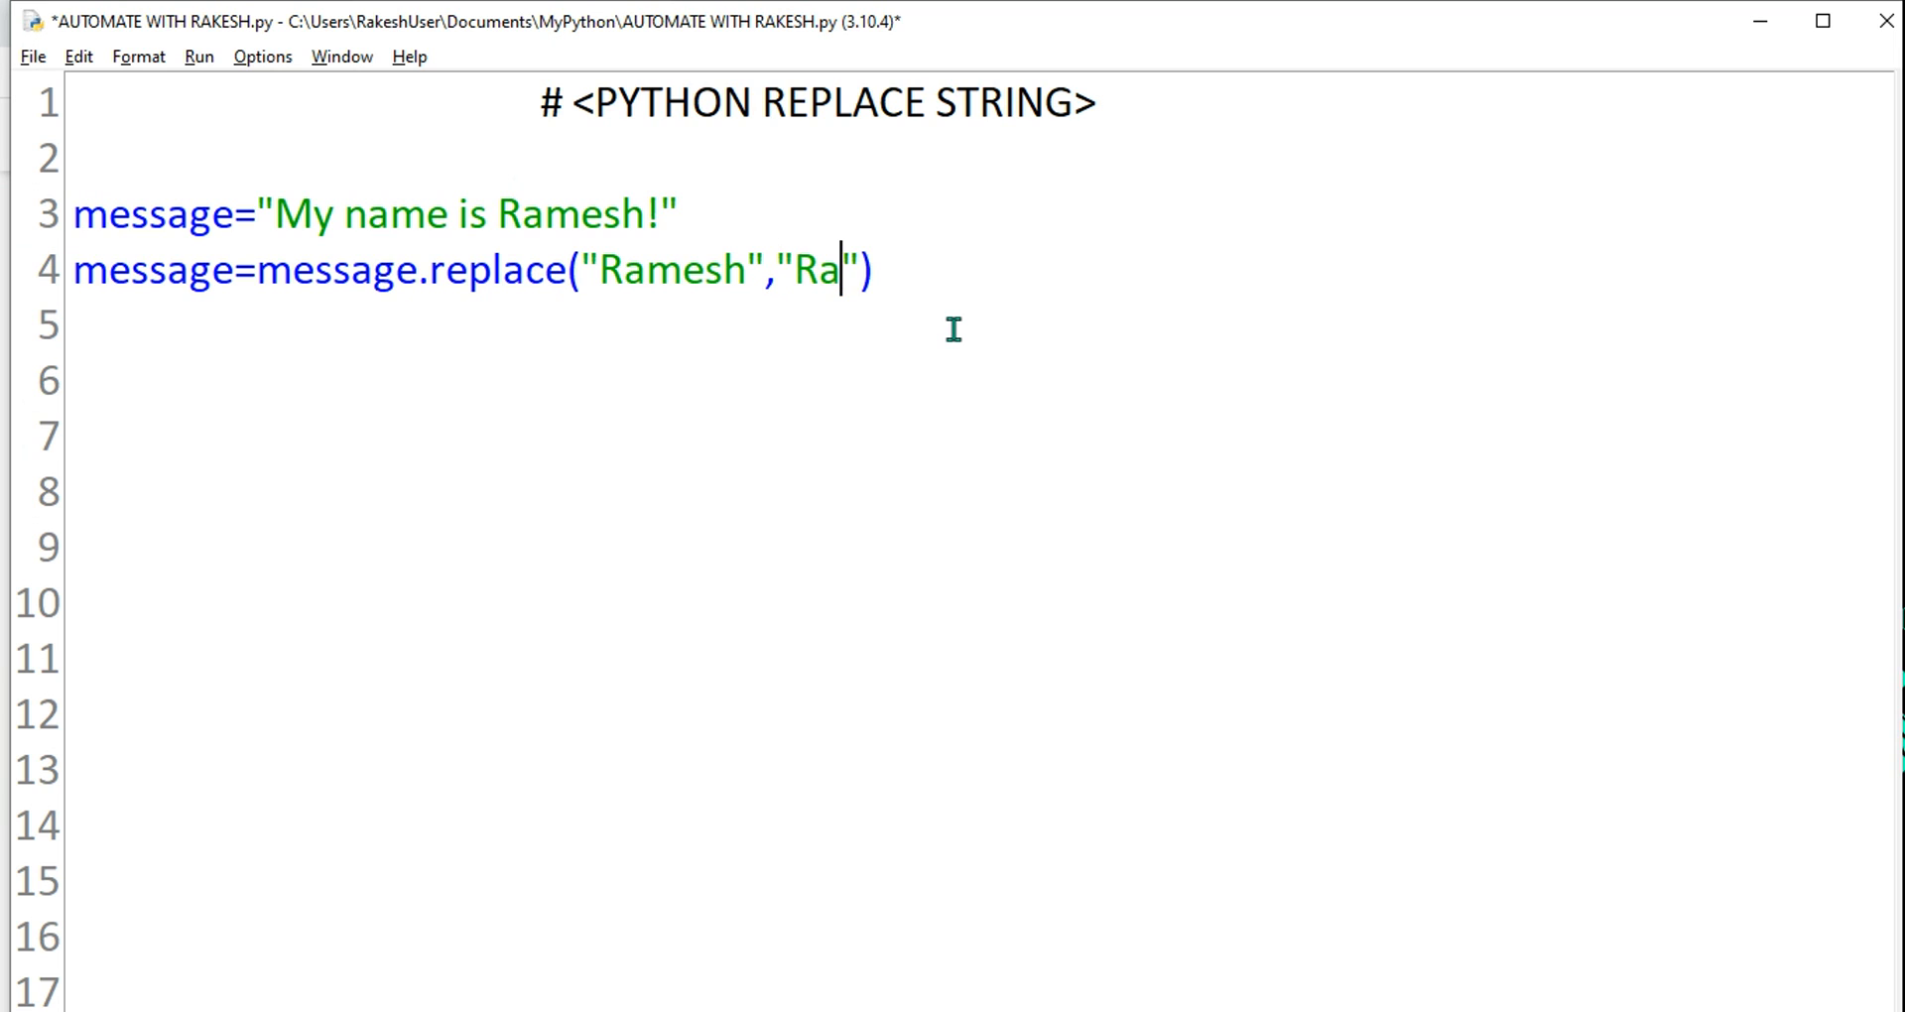
pyautogui.write('kesh')
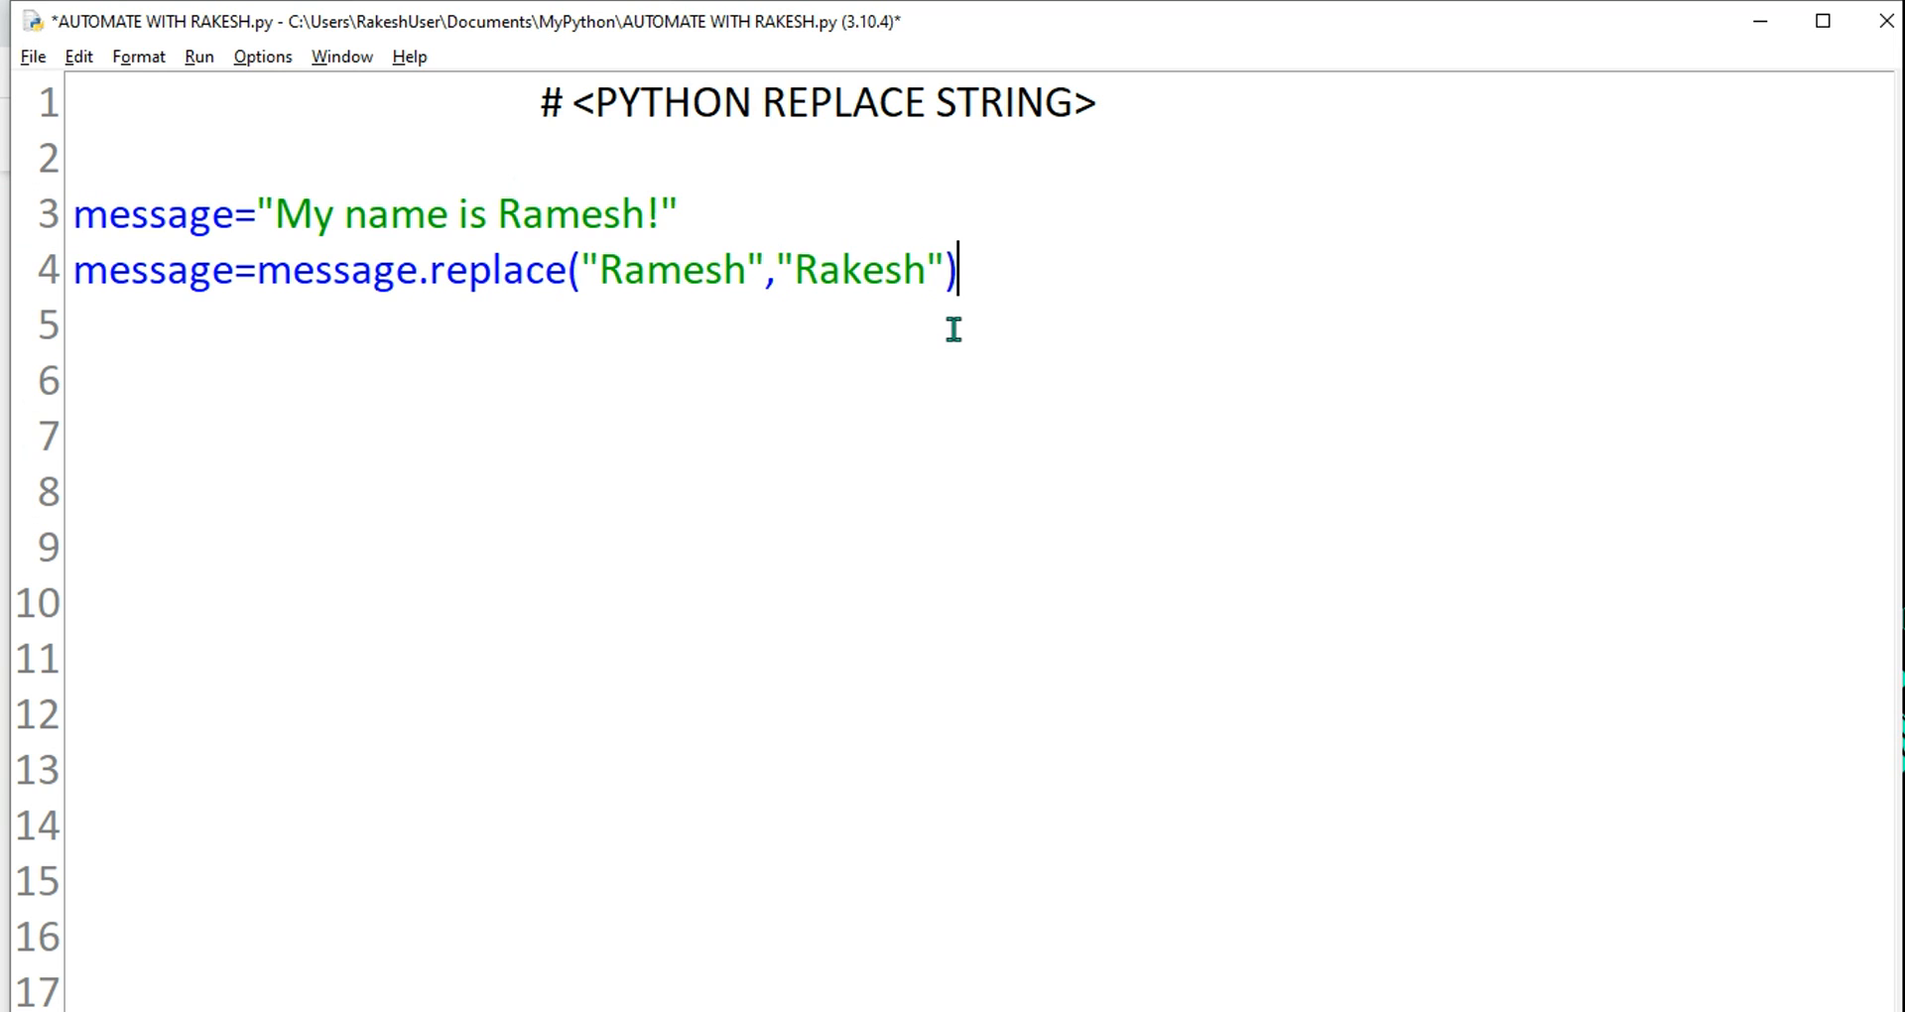
pyautogui.press('Enter')
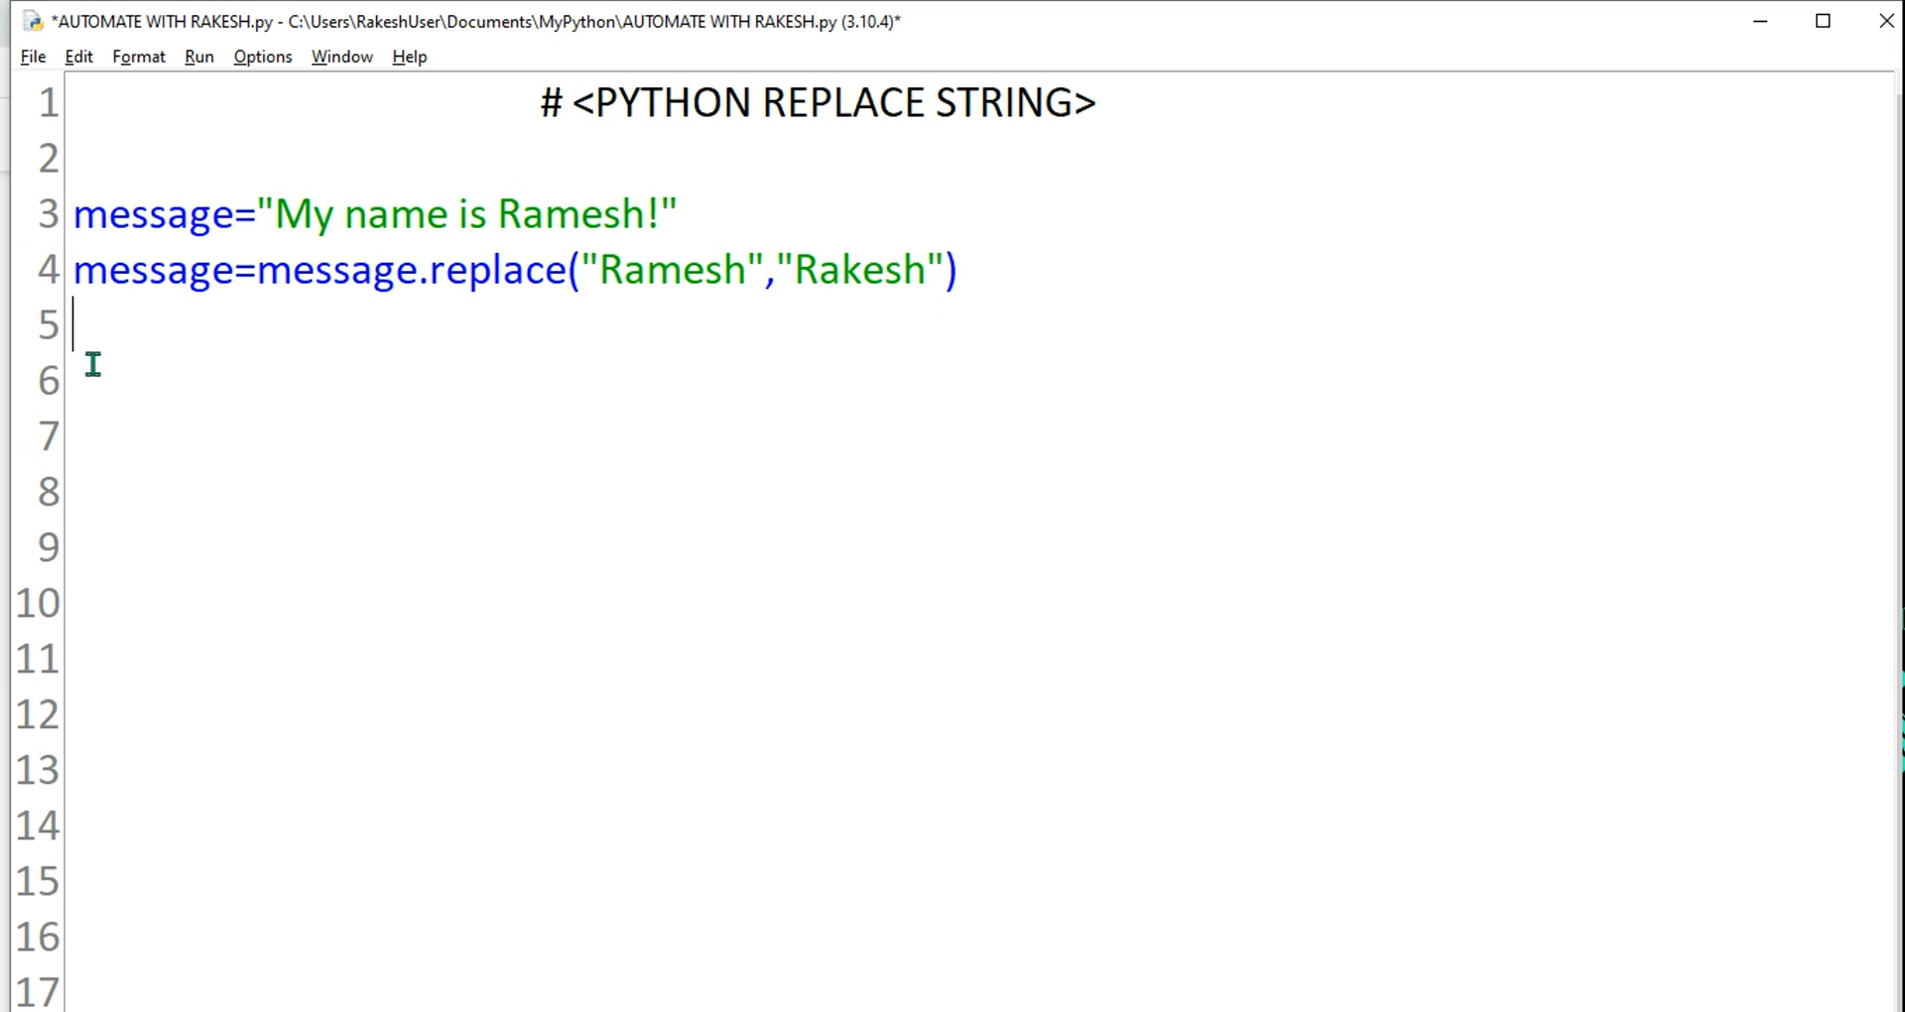
# Add print(message) on line 5 and save the script with Ctrl+S
pyautogui.write('print(')
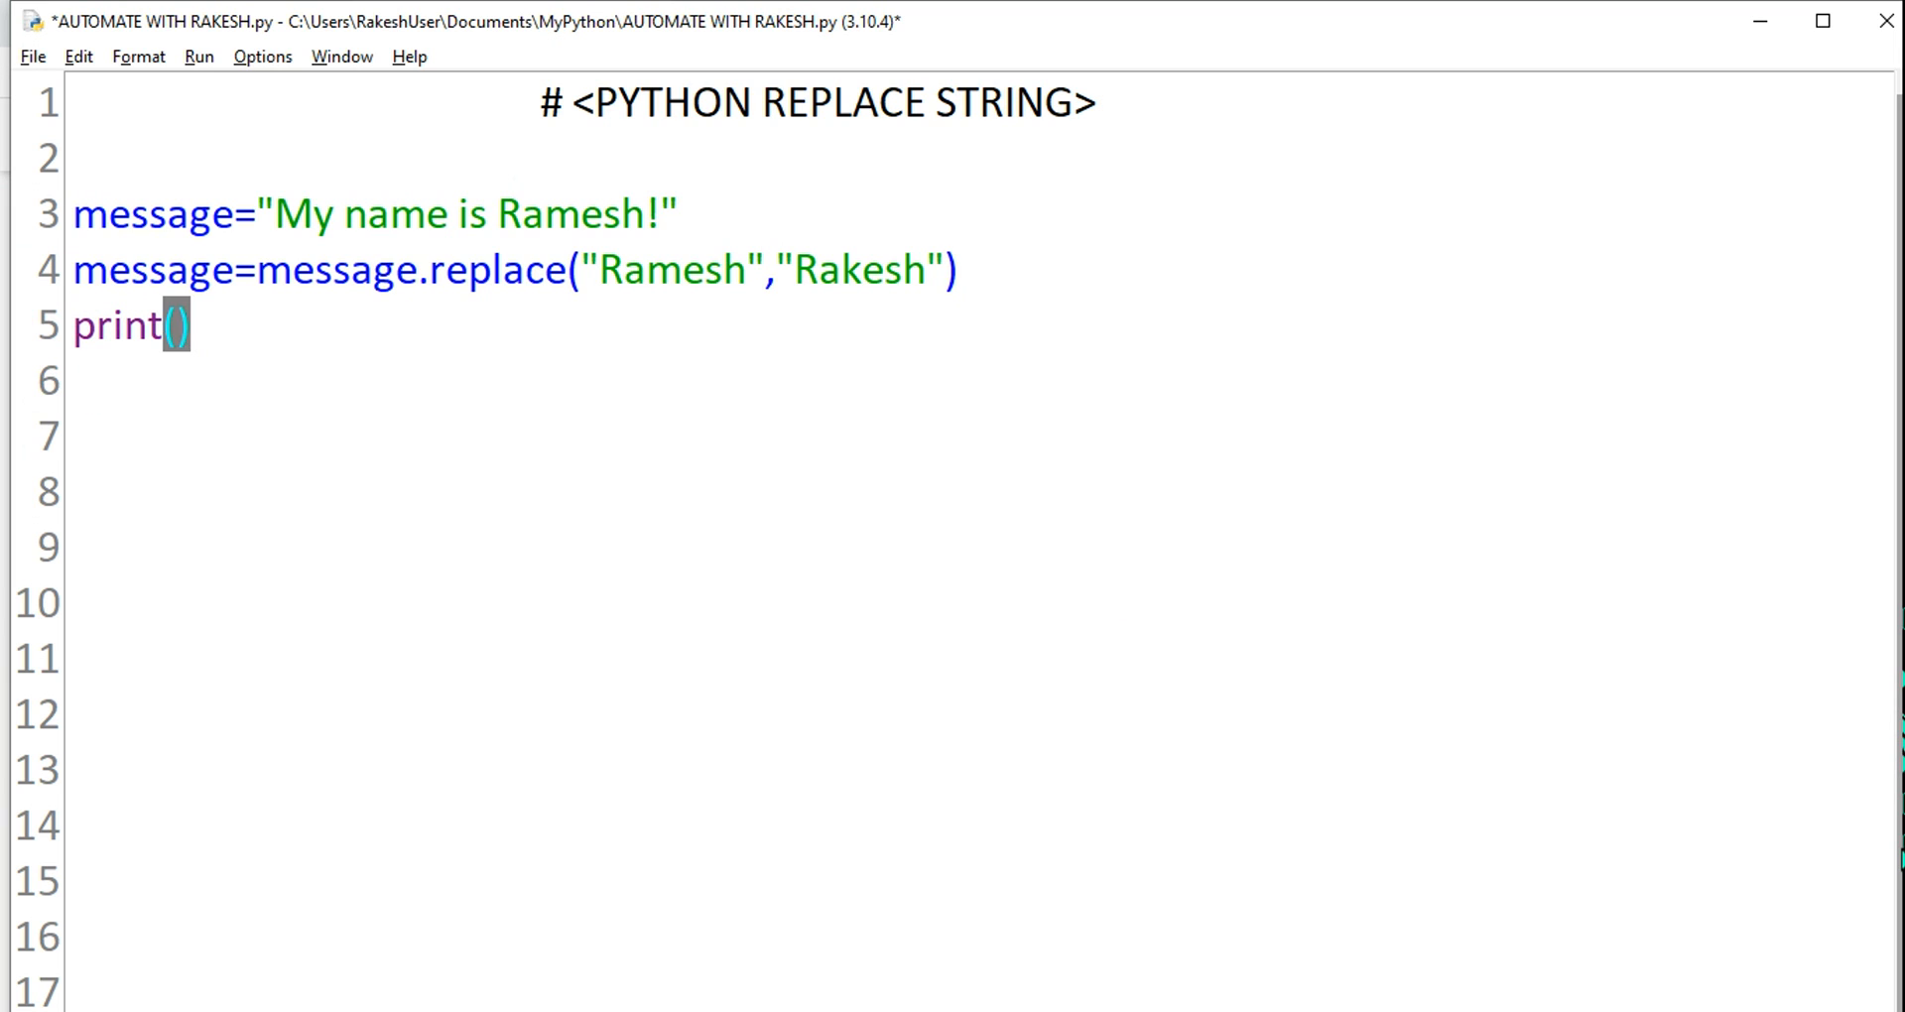
pyautogui.write('message')
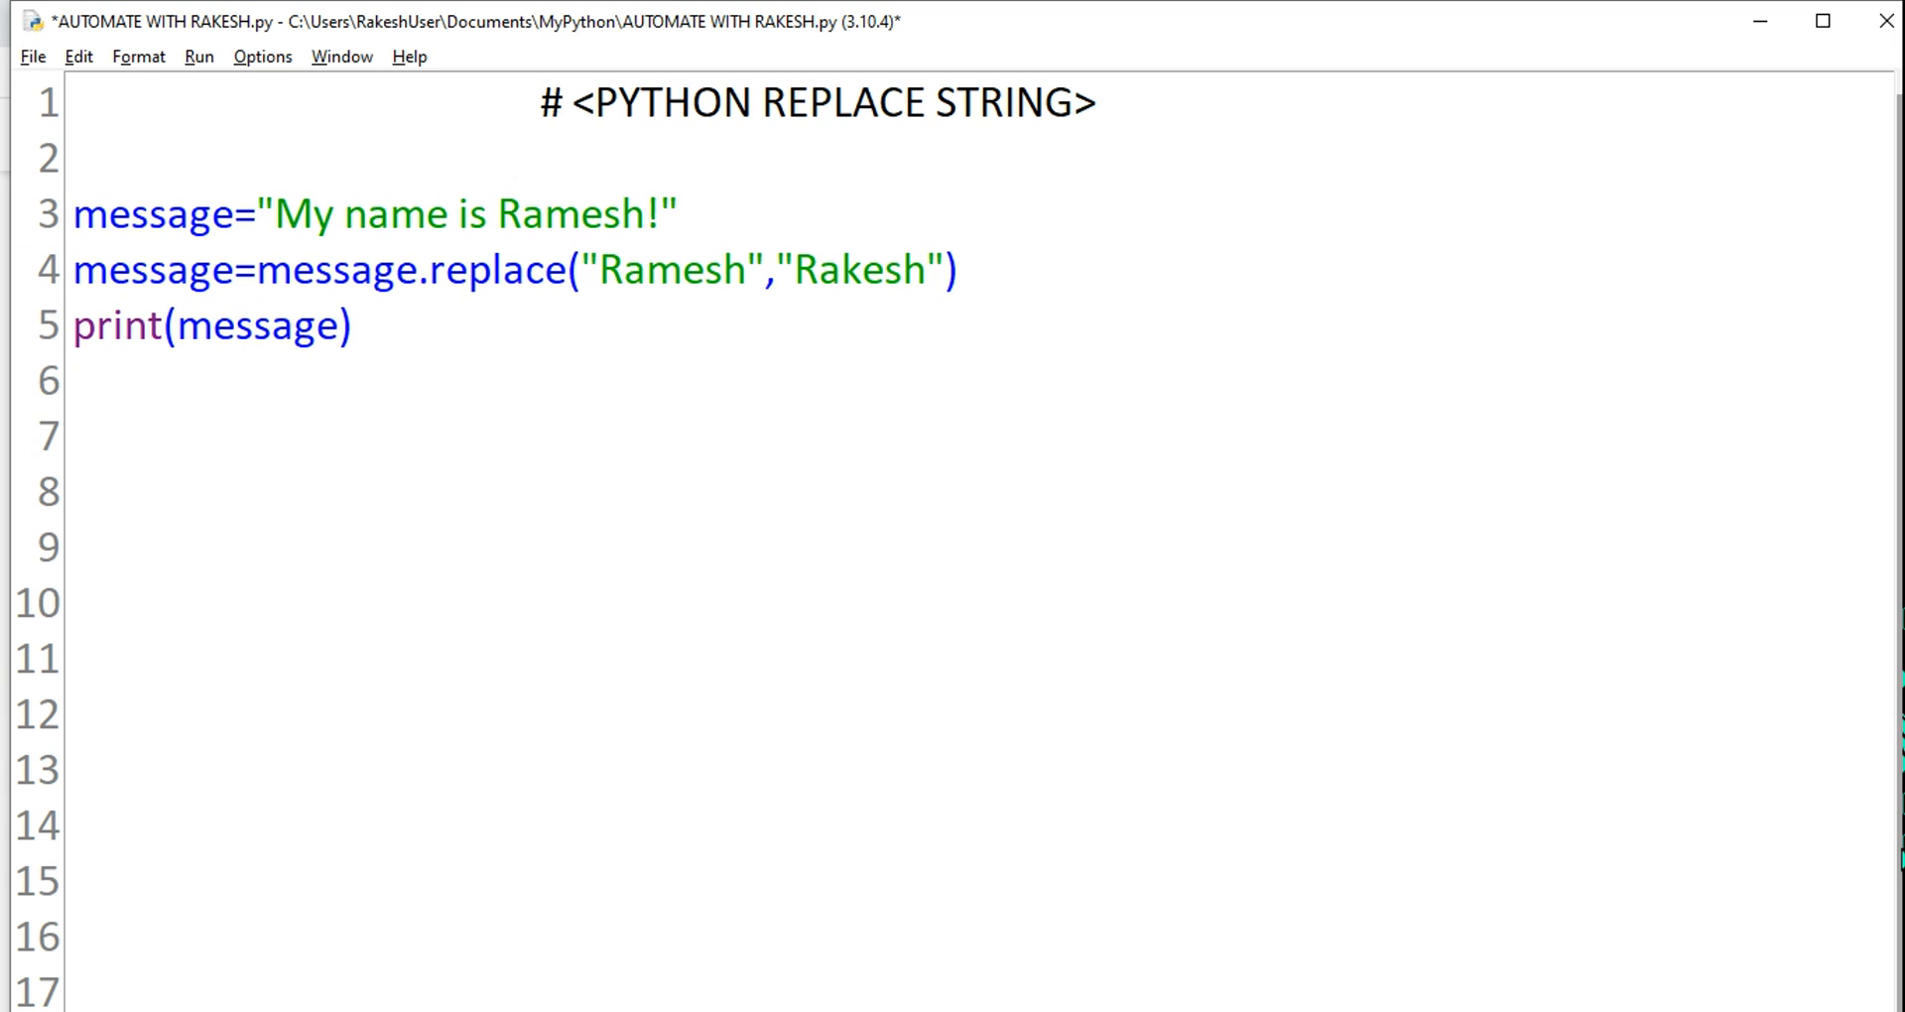
pyautogui.press('ctrl+s')
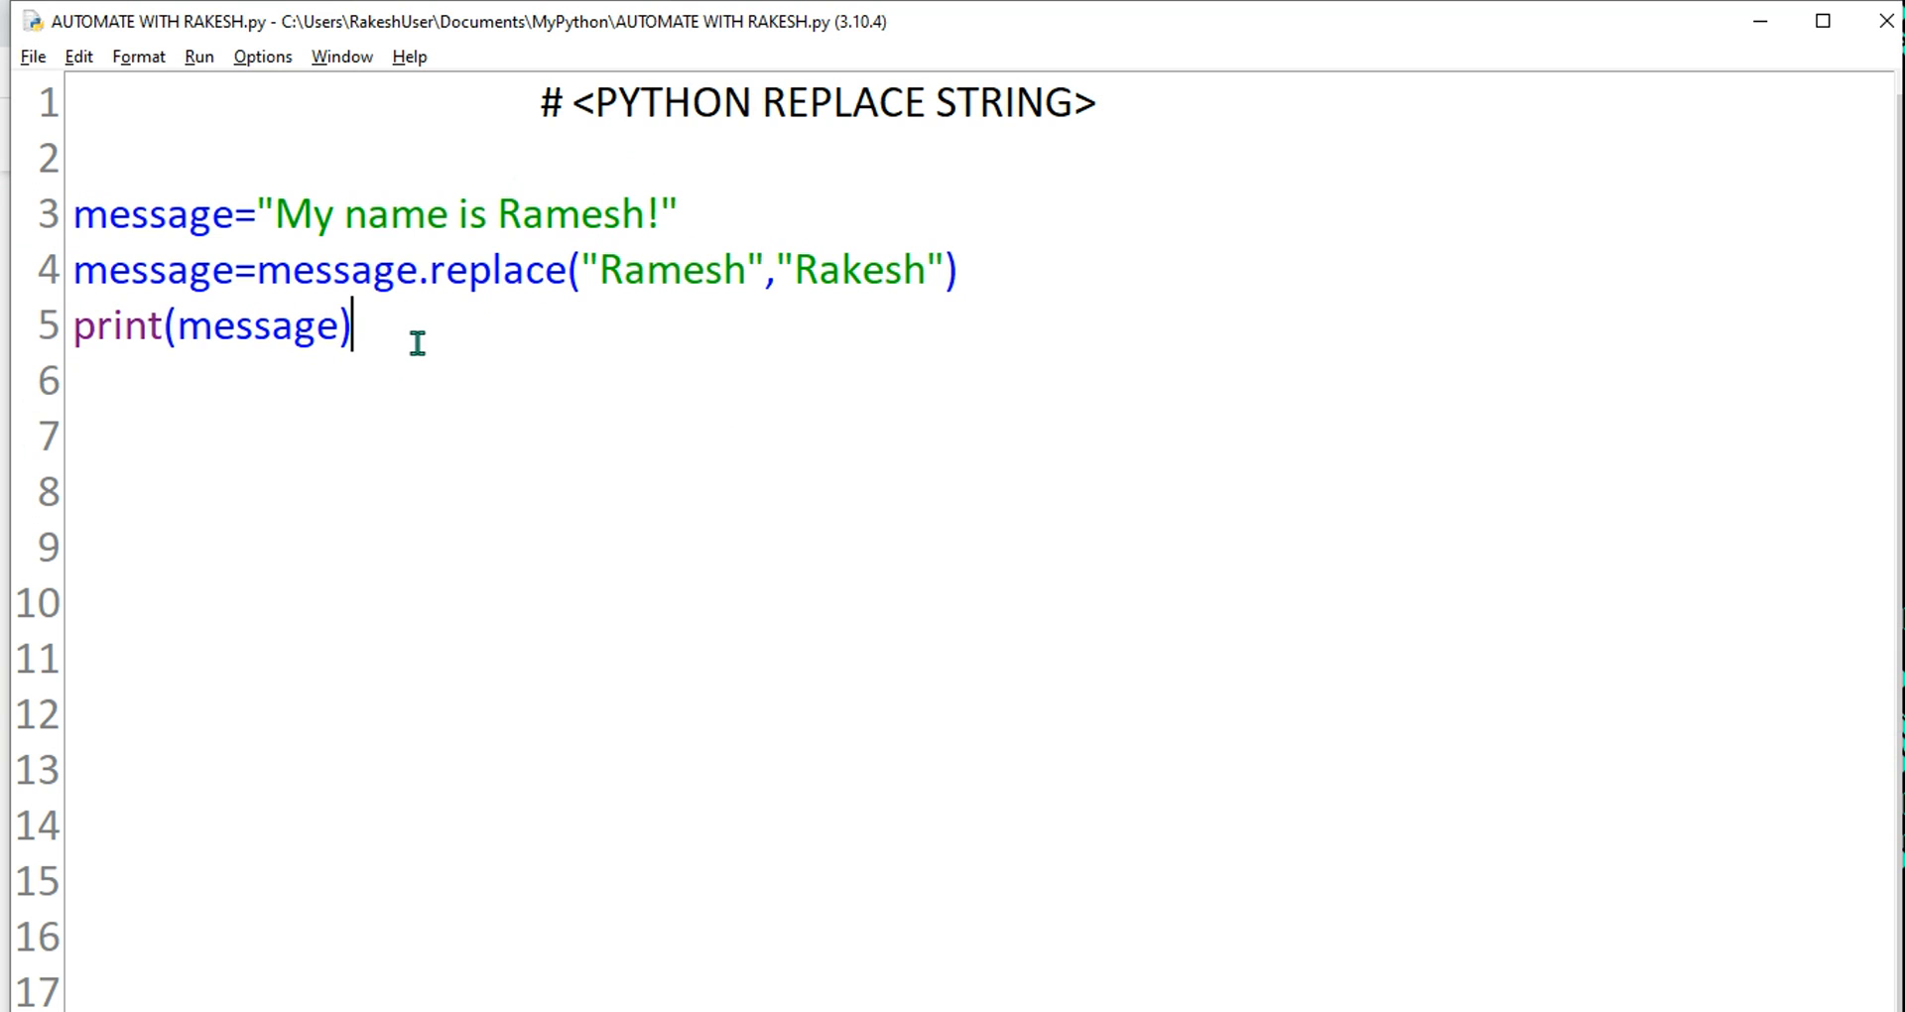
# Change the replace arguments to ("!","") and save the script
pyautogui.doubleClick(675, 270)
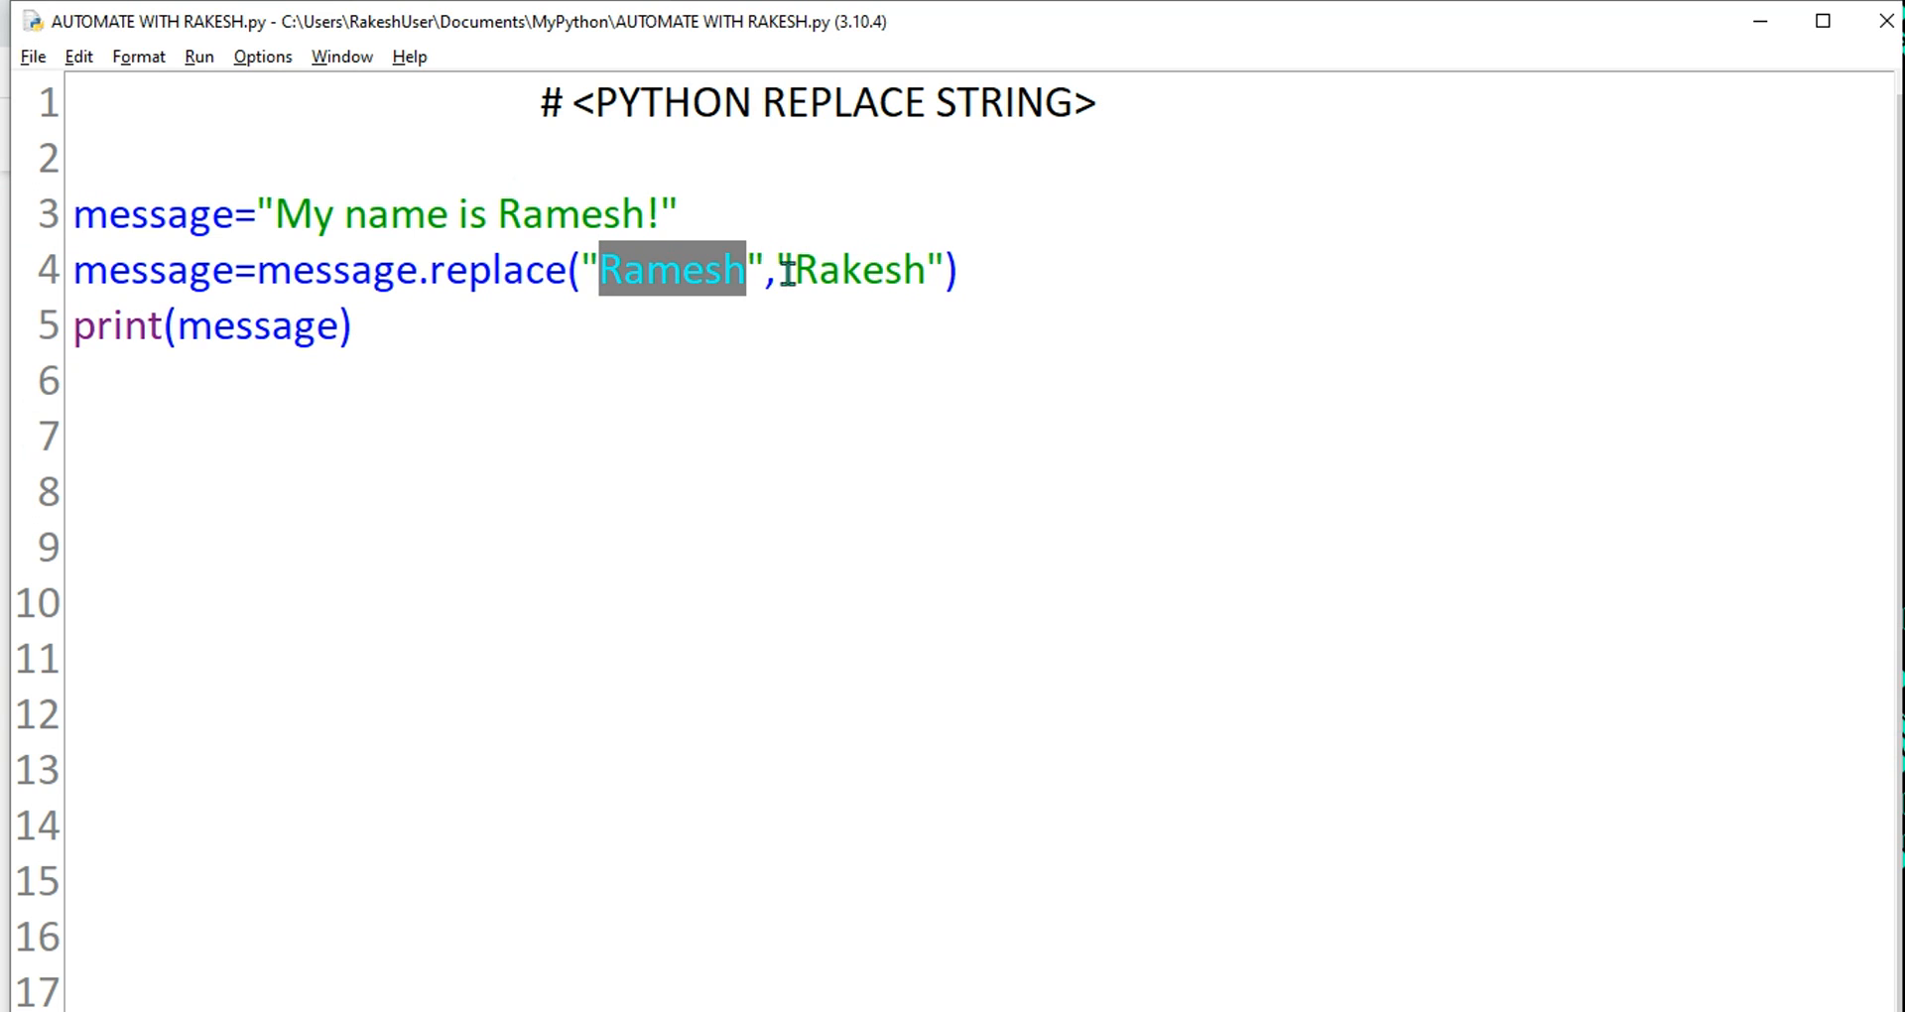
pyautogui.press('Delete')
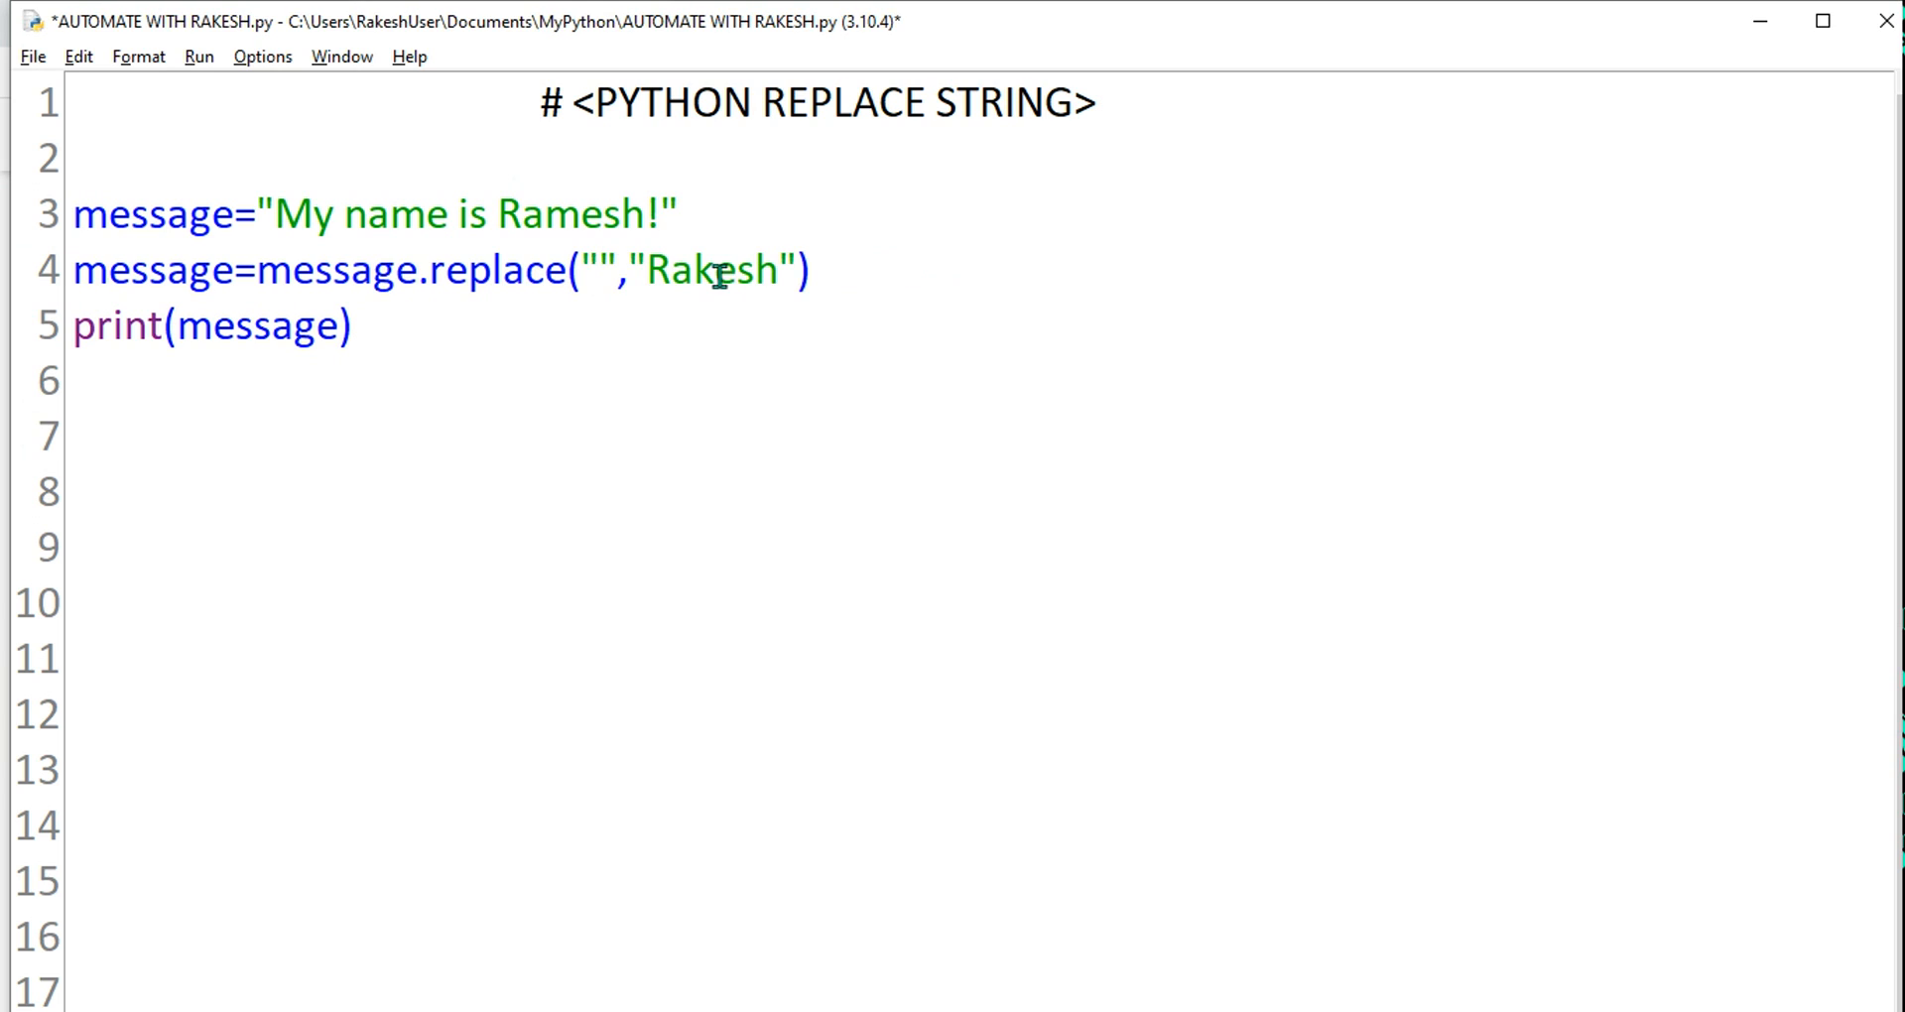
pyautogui.write('!')
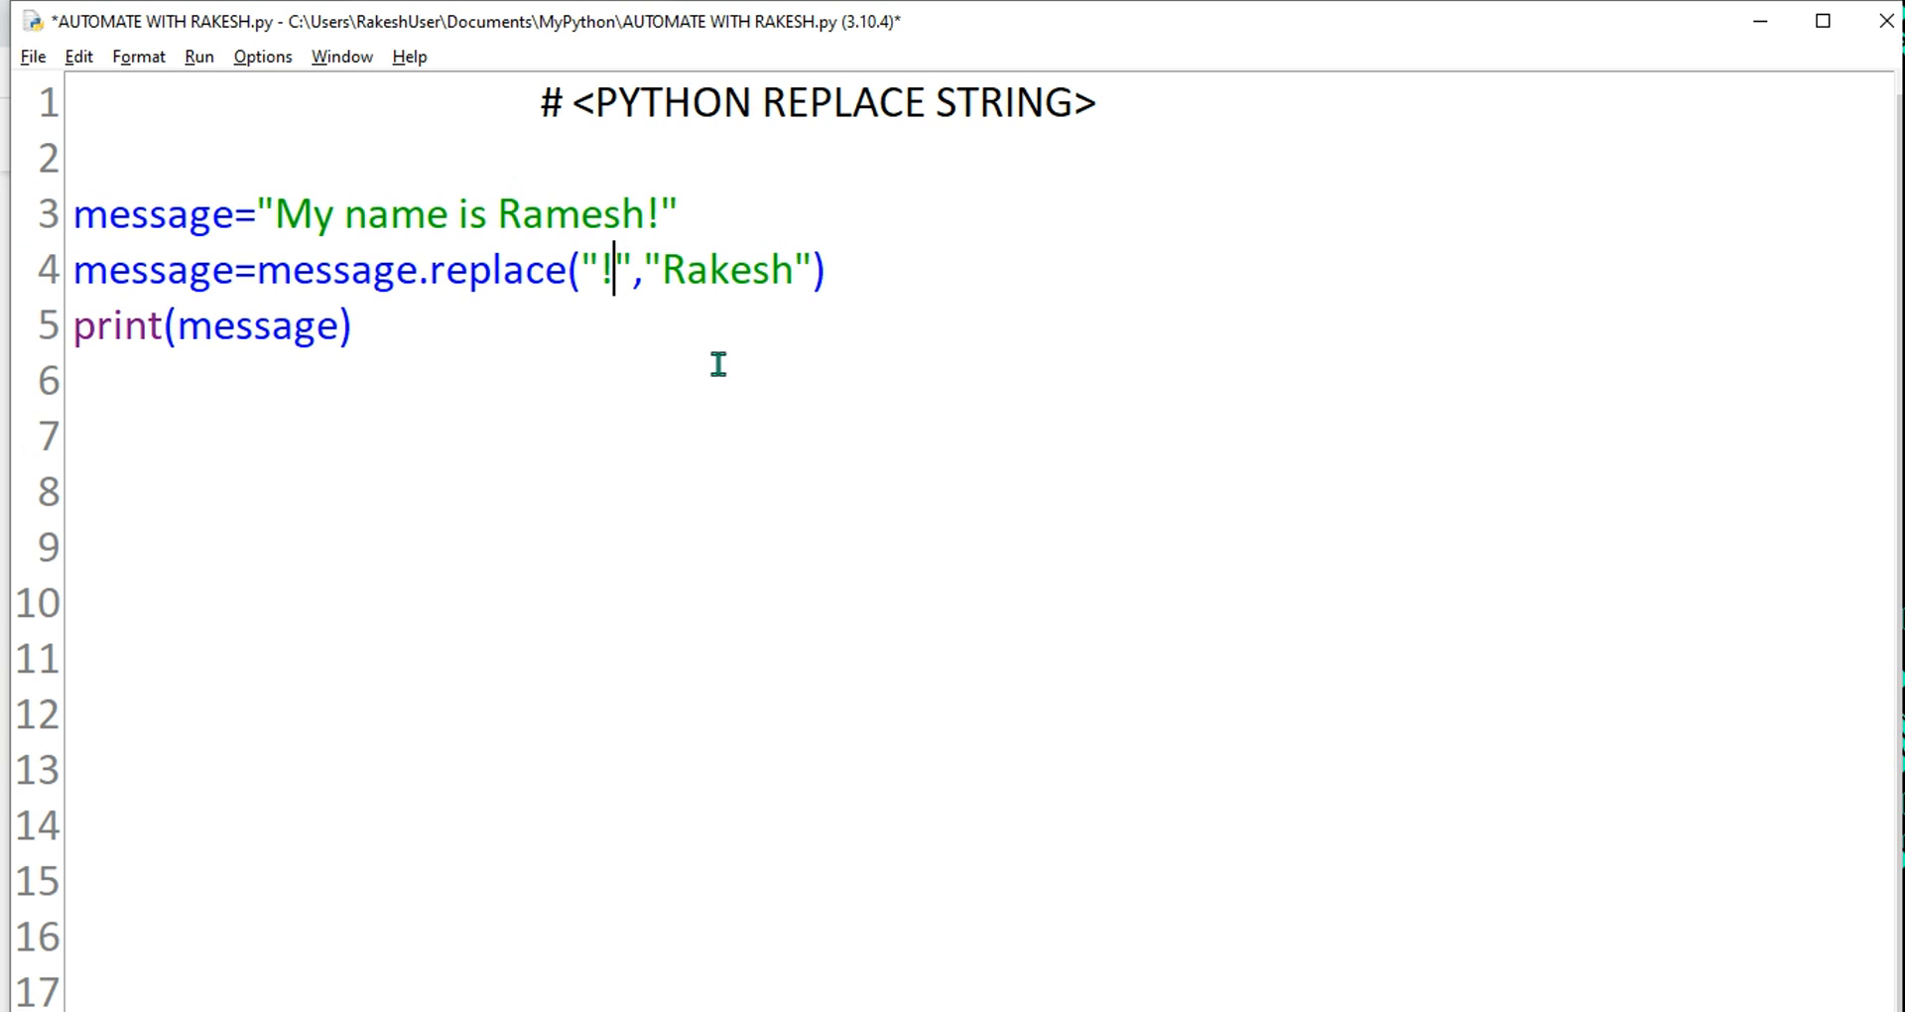
pyautogui.doubleClick(724, 270)
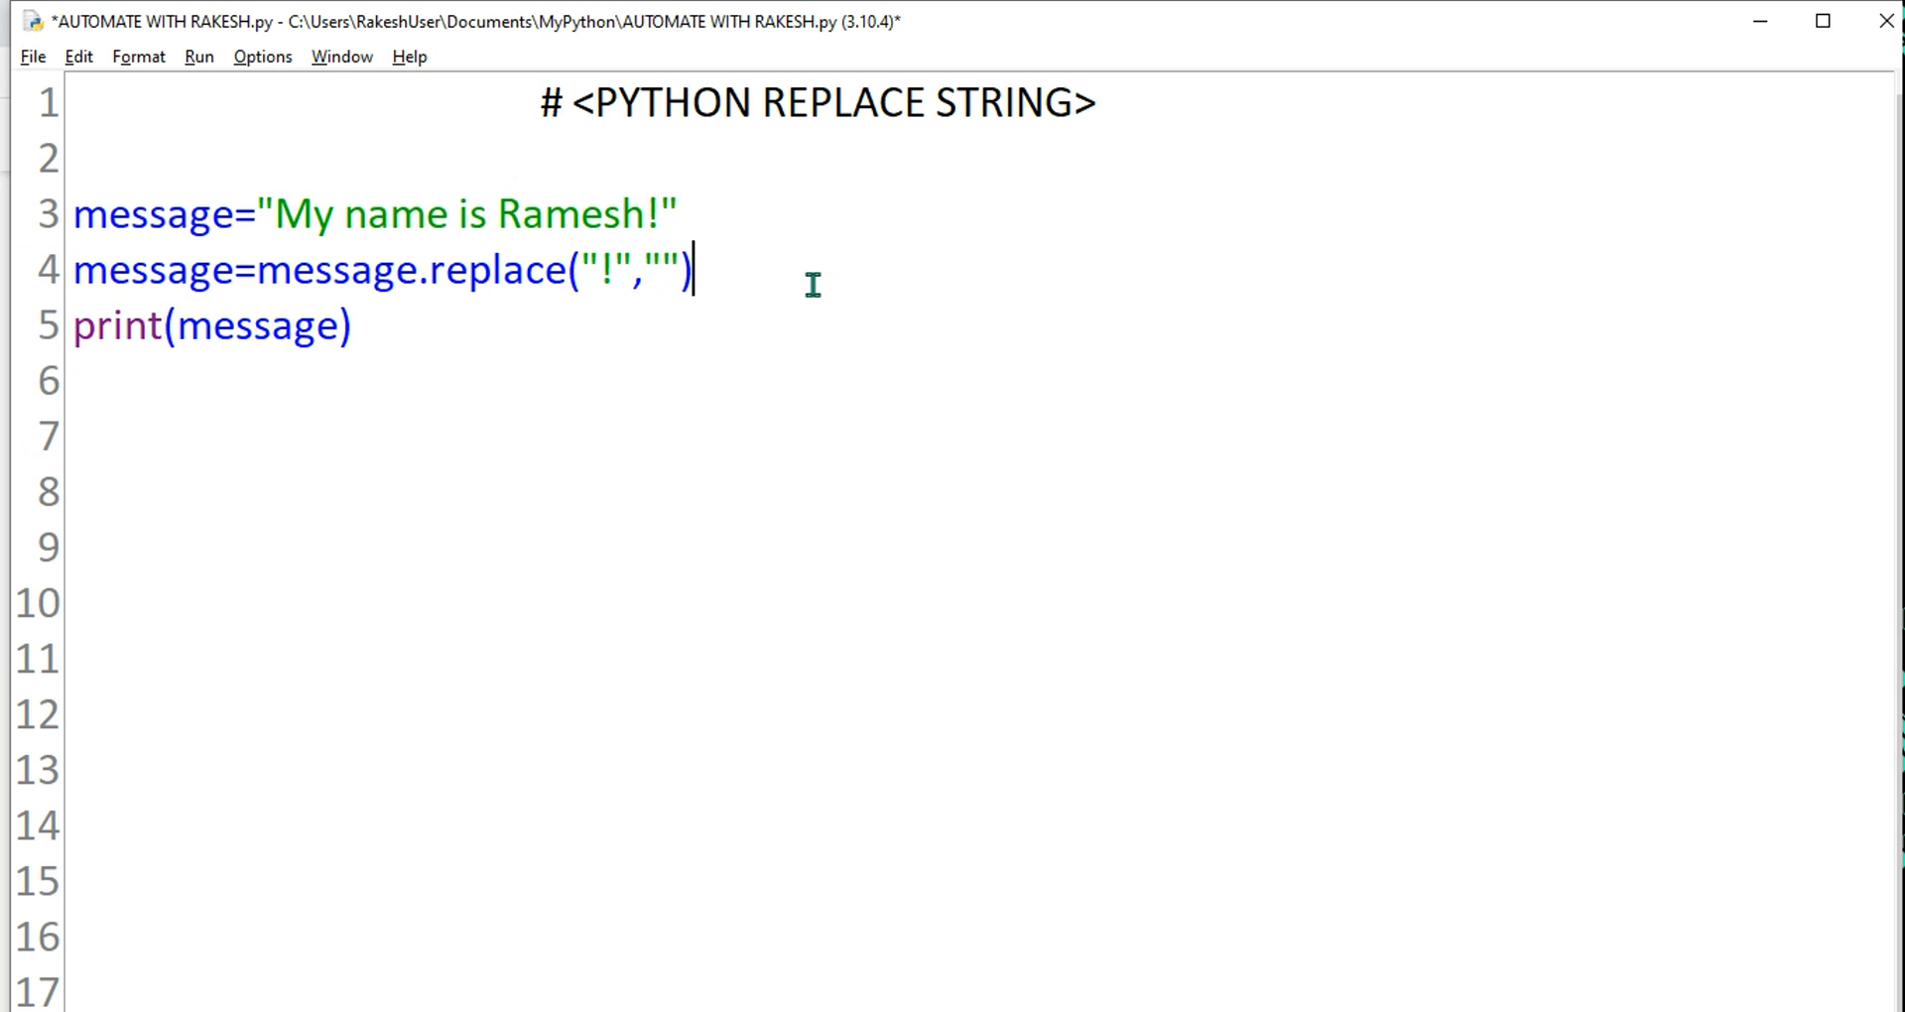
pyautogui.press('ctrl+s')
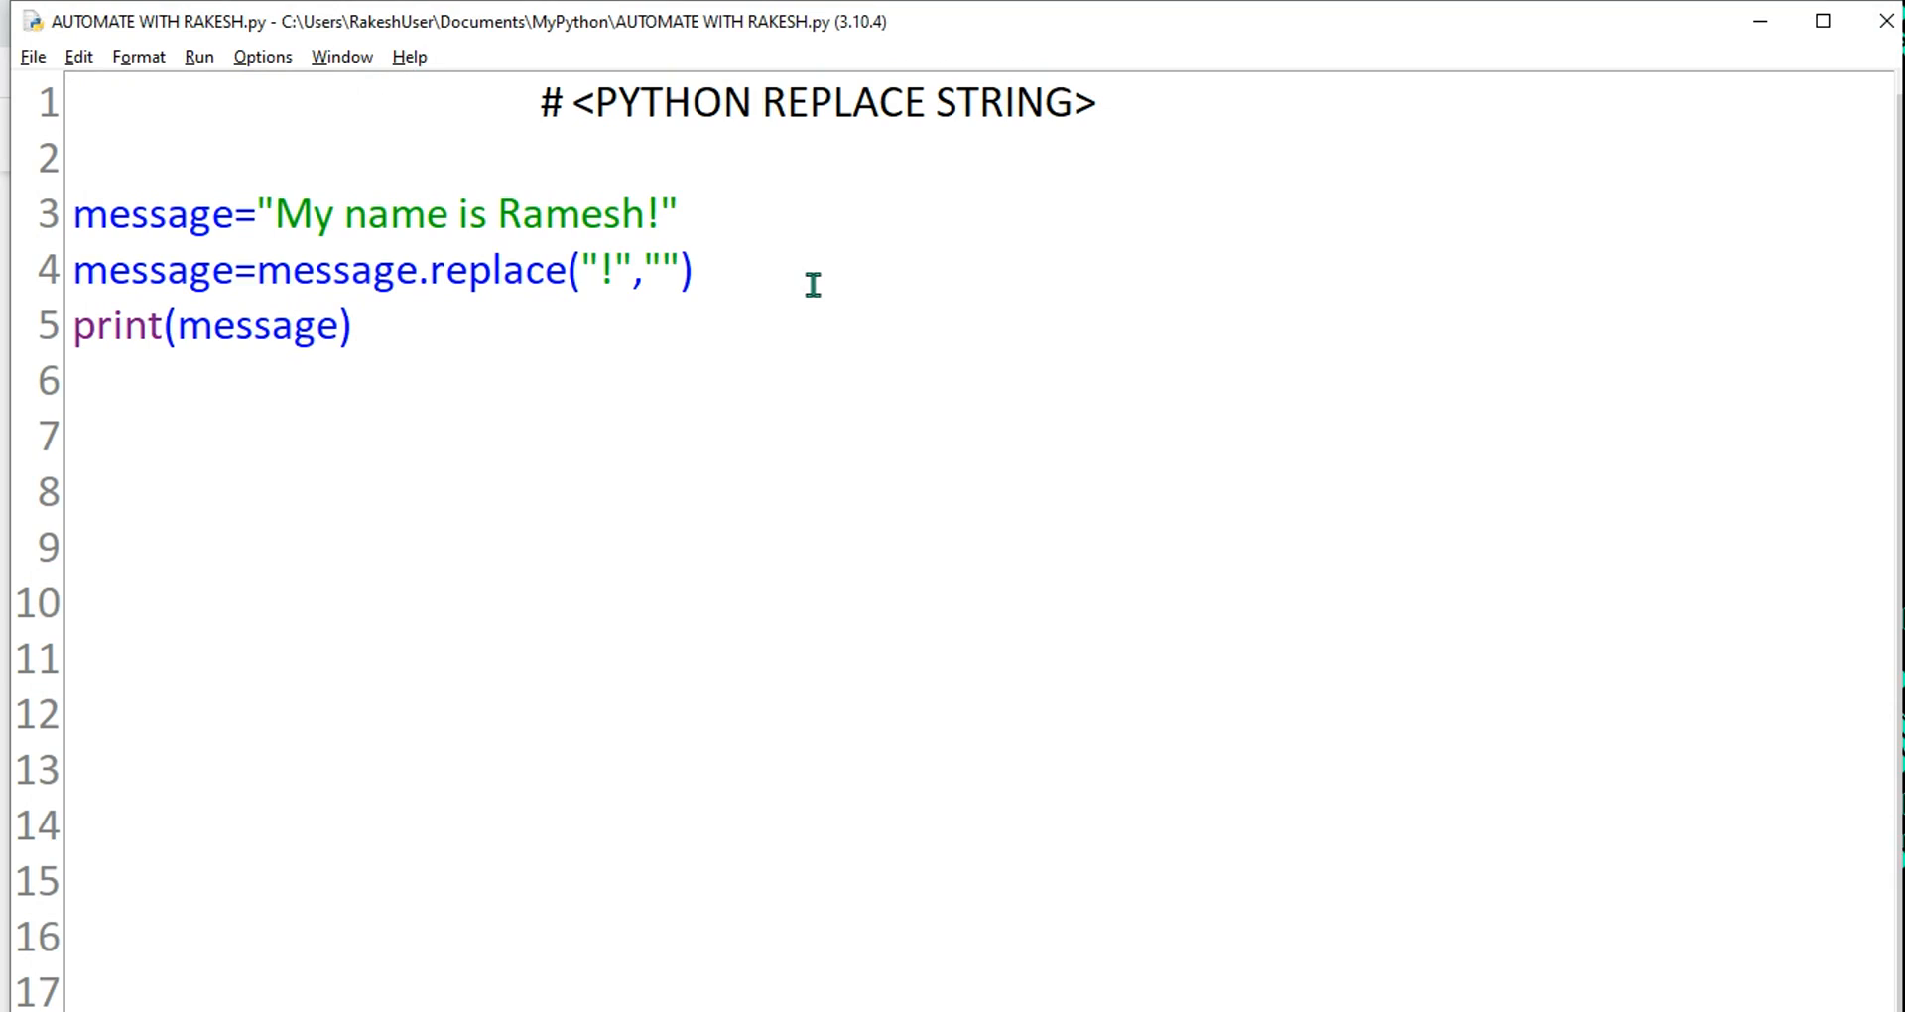
pyautogui.press('F5')
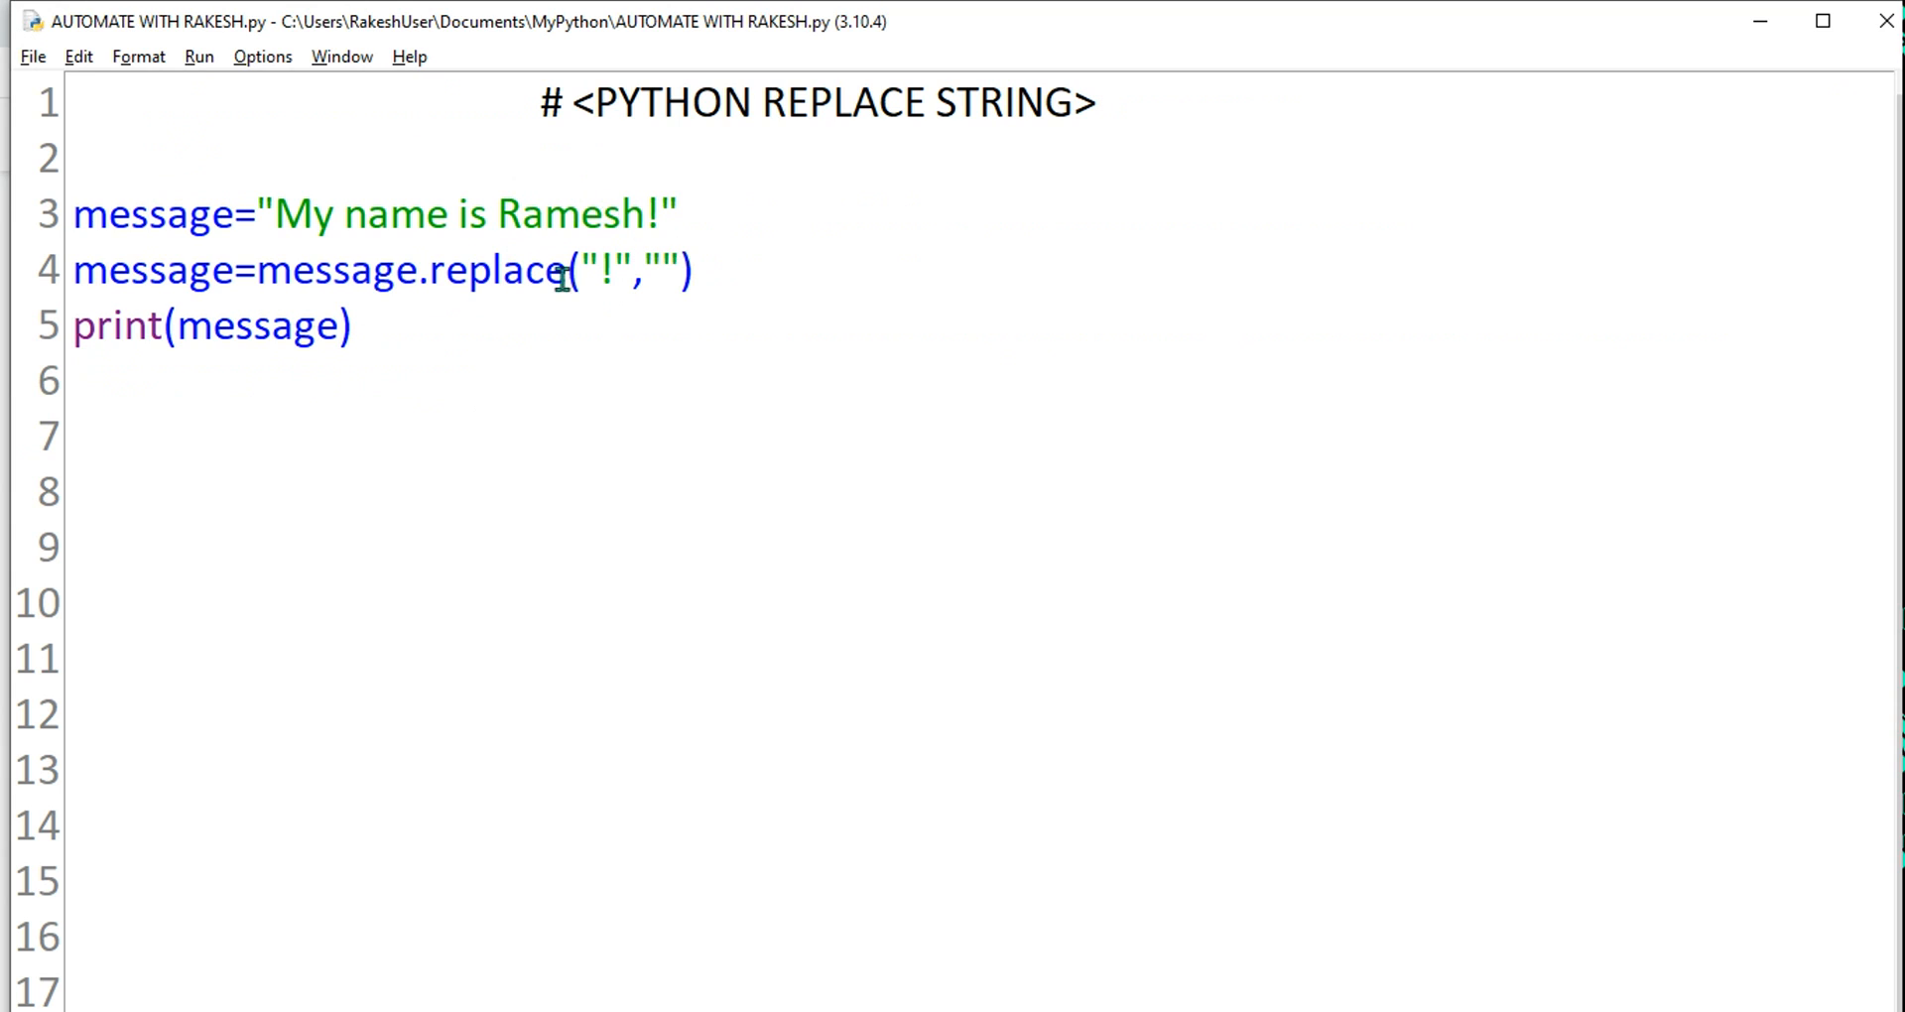
pyautogui.moveTo(344, 270)
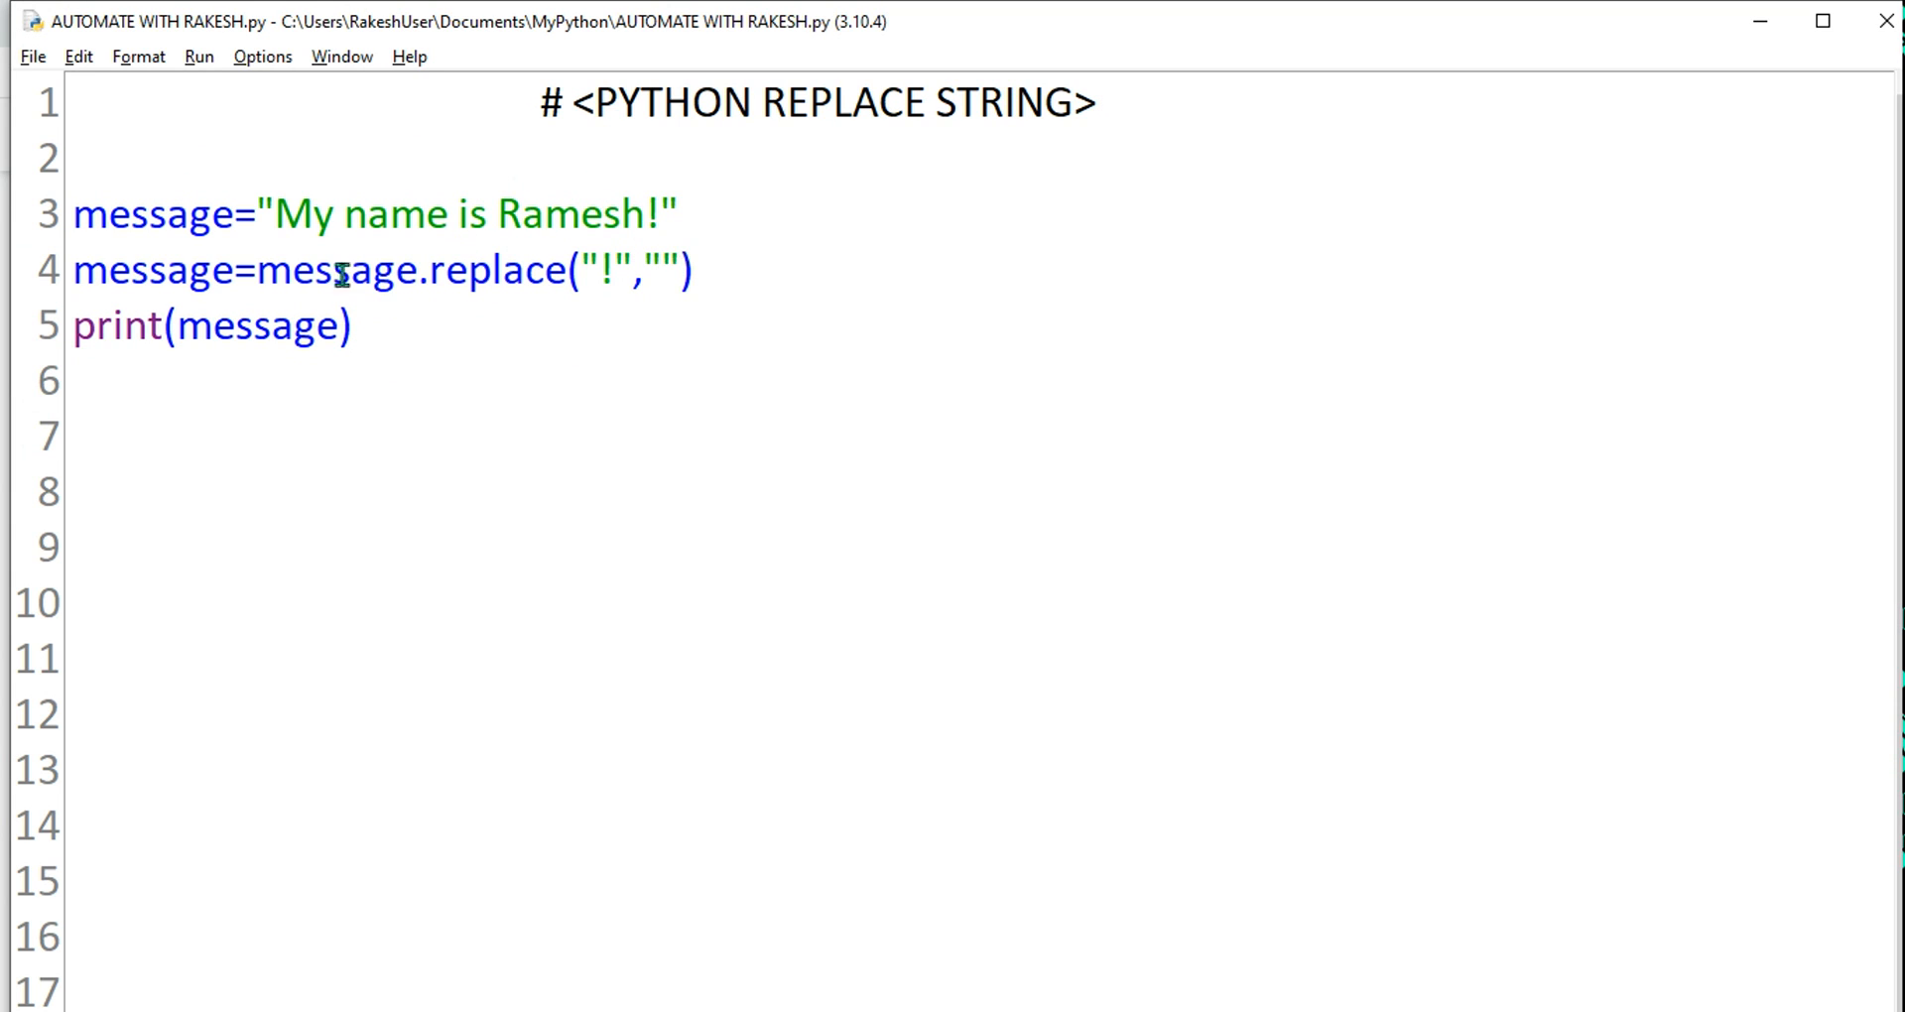
pyautogui.moveTo(121, 270); pyautogui.dragTo(352, 324)
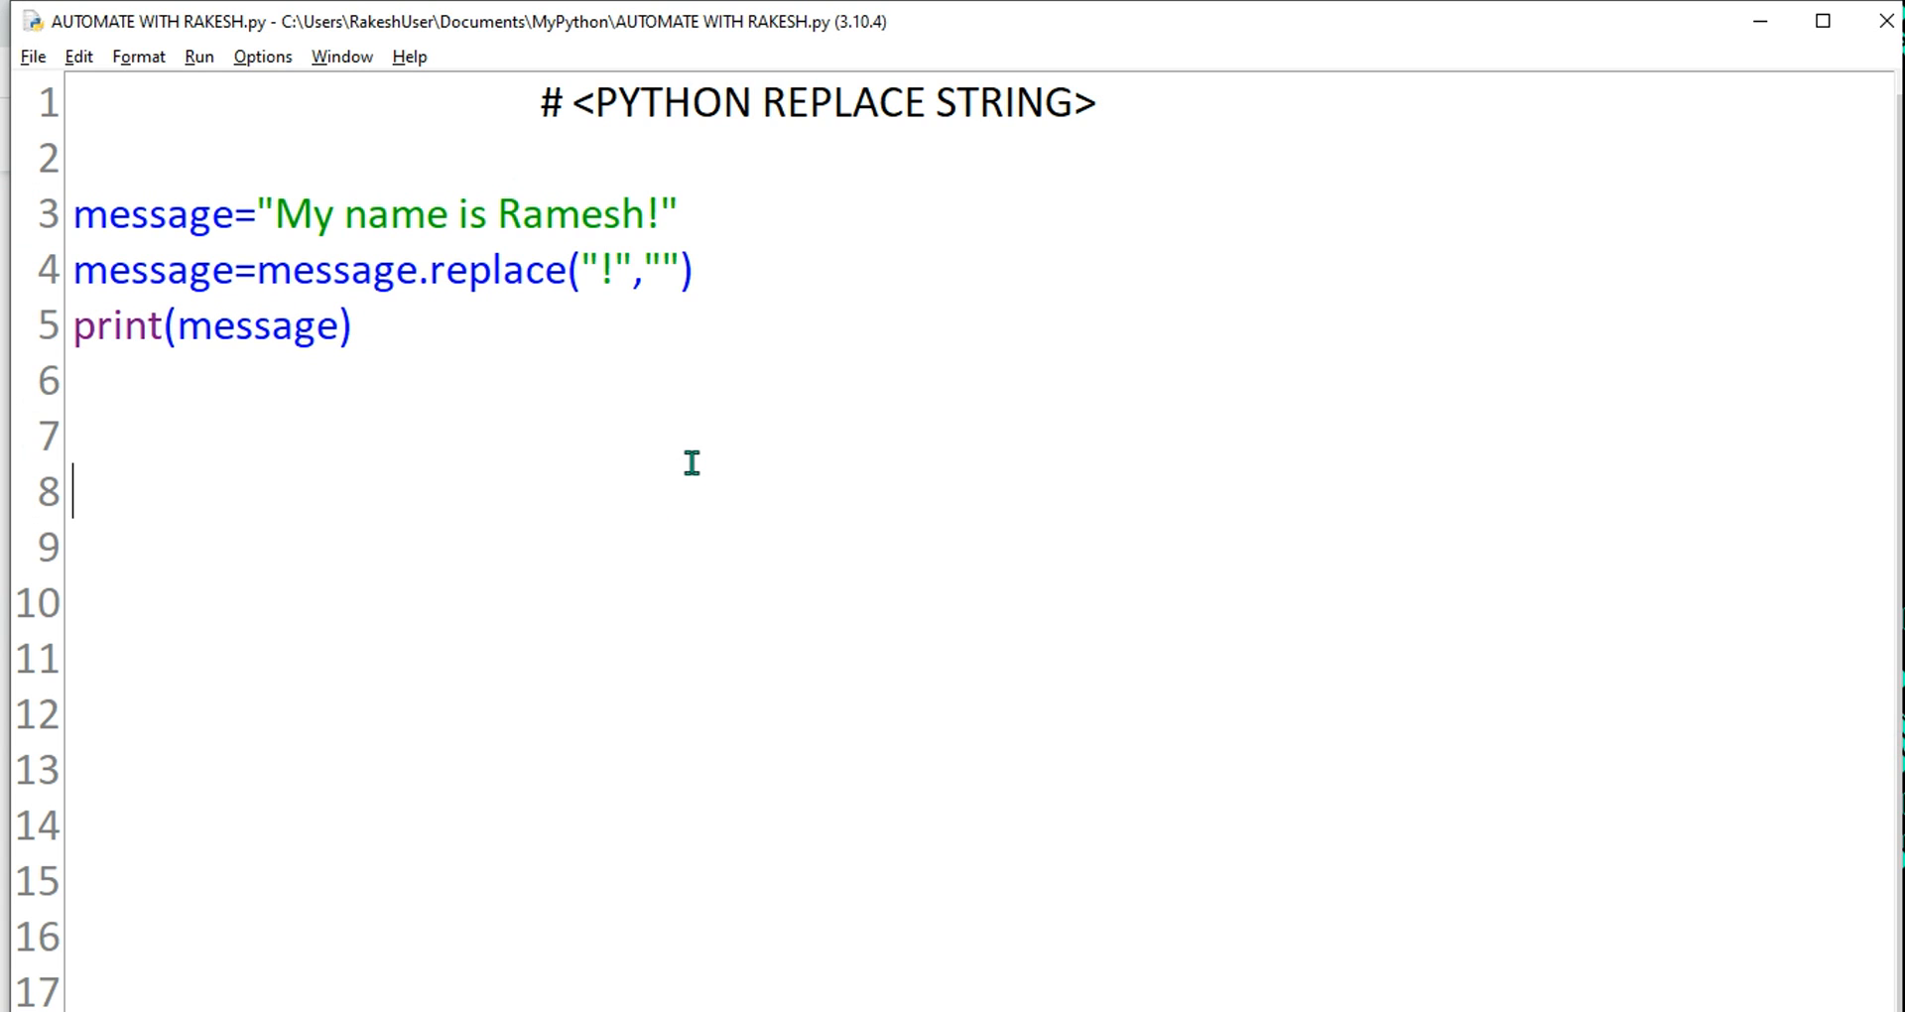
pyautogui.click(599, 214)
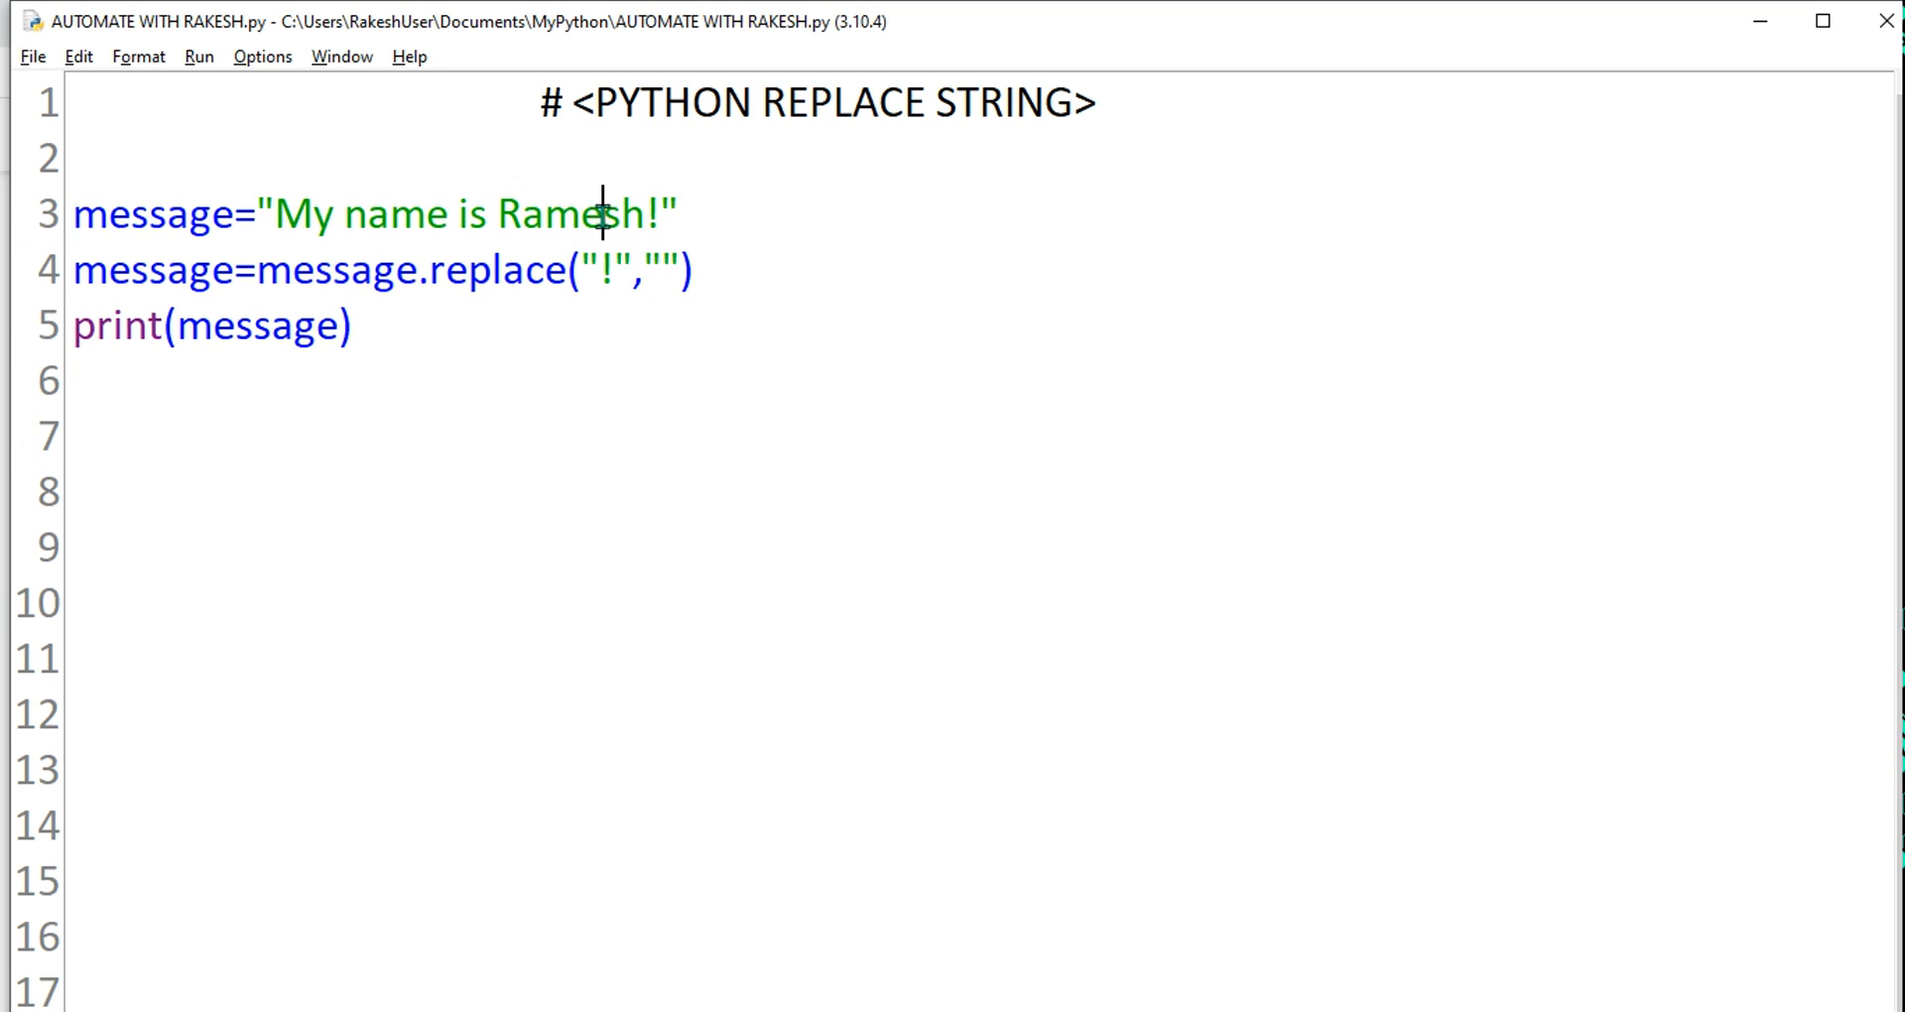
pyautogui.doubleClick(568, 214)
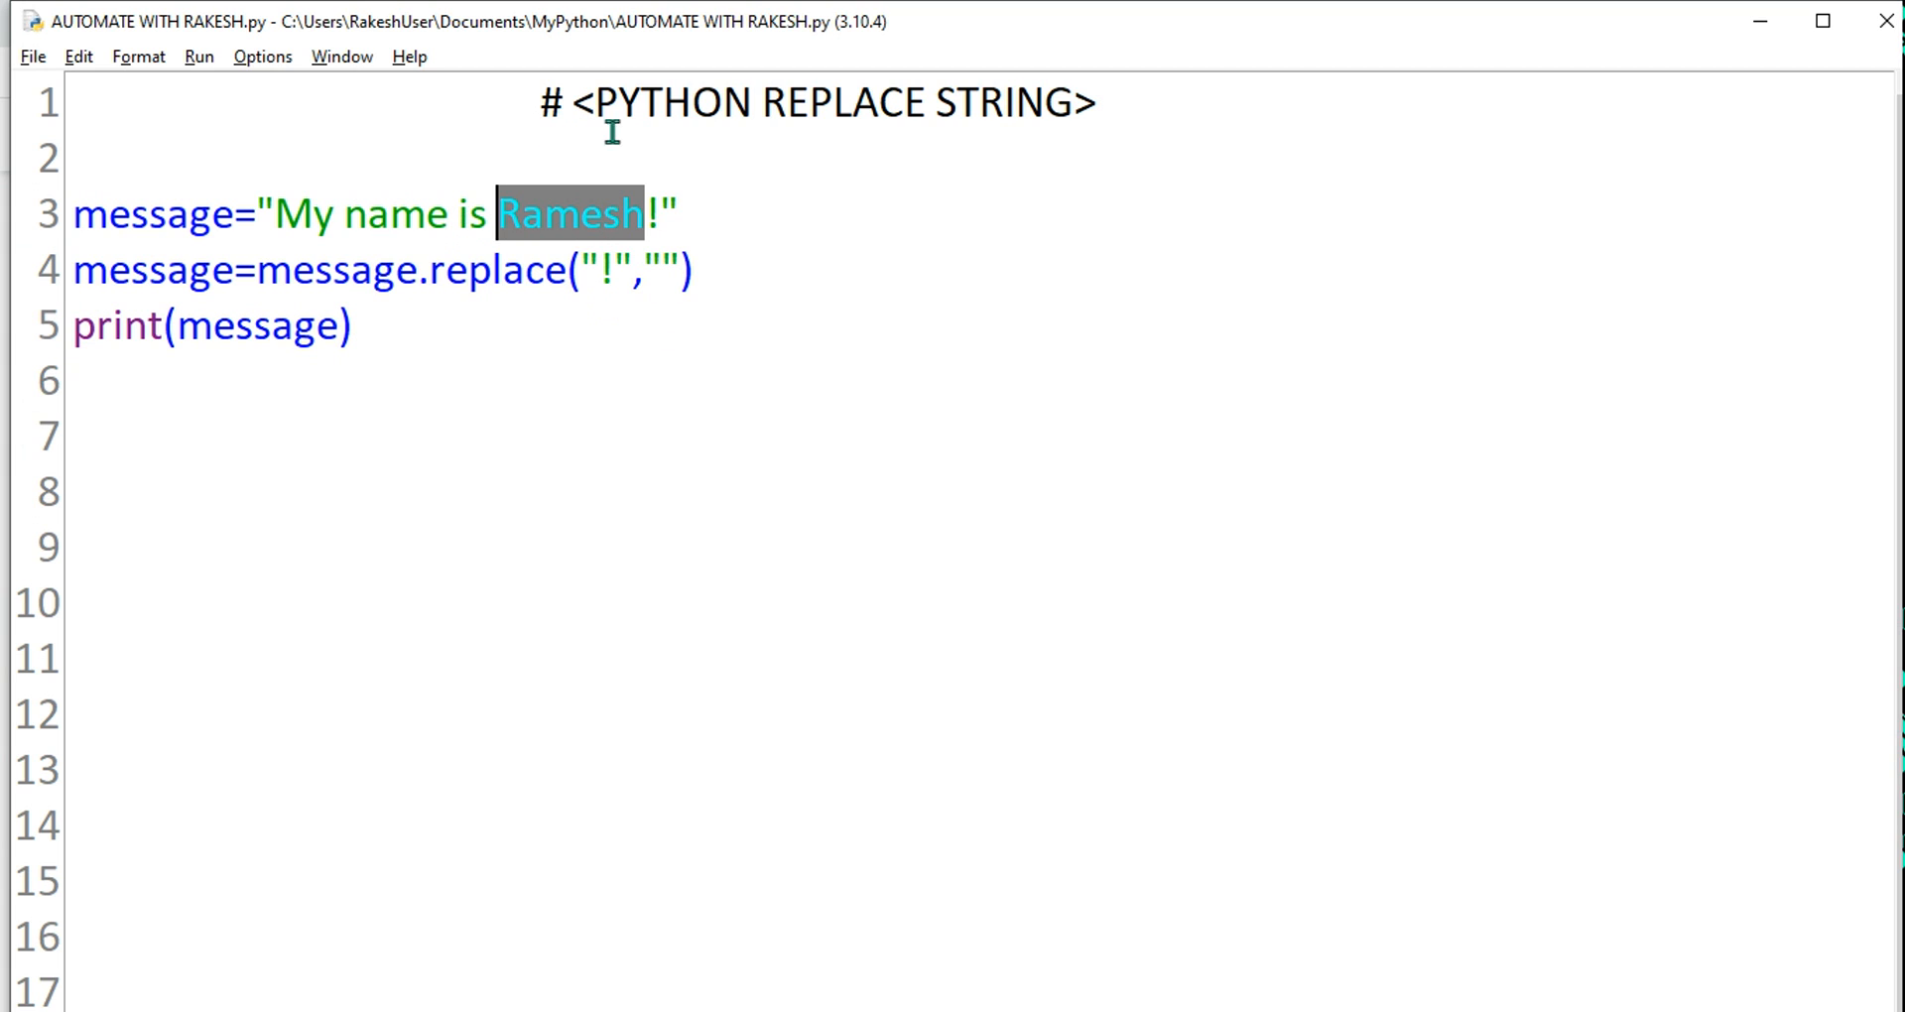
pyautogui.doubleClick(151, 216)
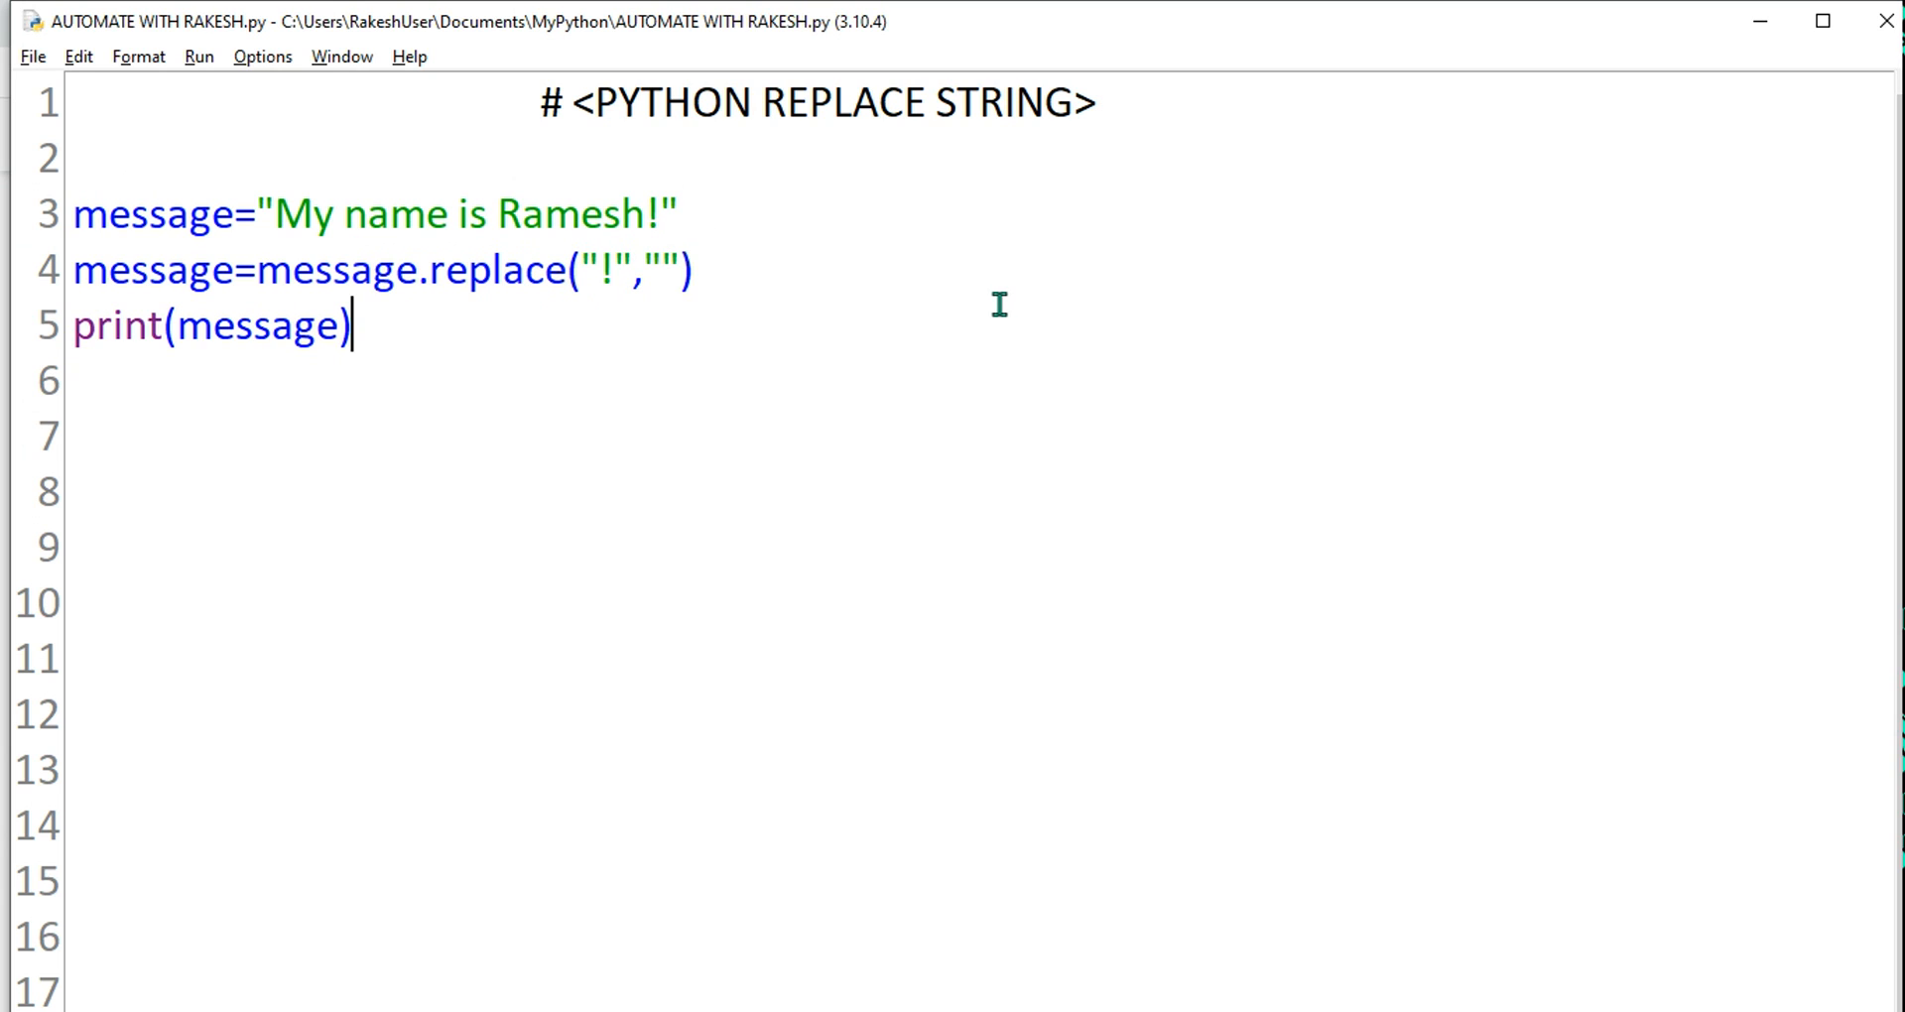
pyautogui.moveTo(941, 463)
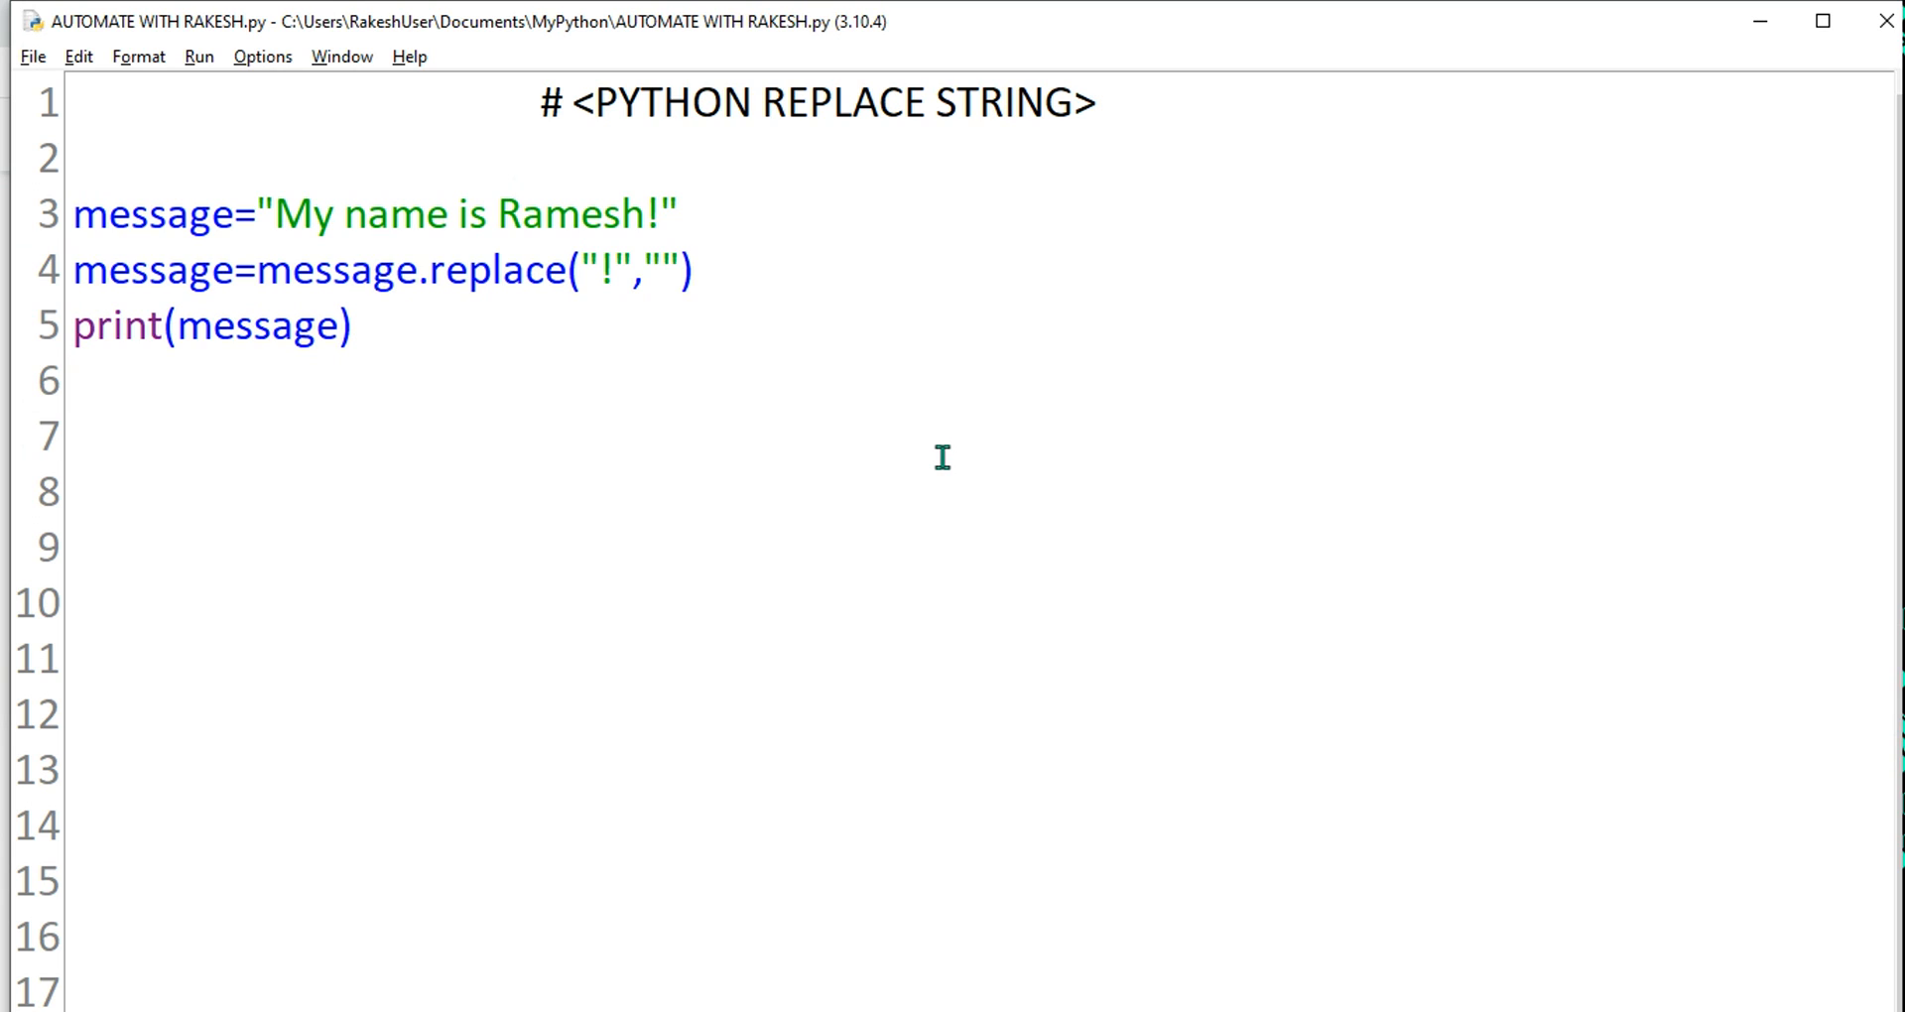
pyautogui.click(72, 380)
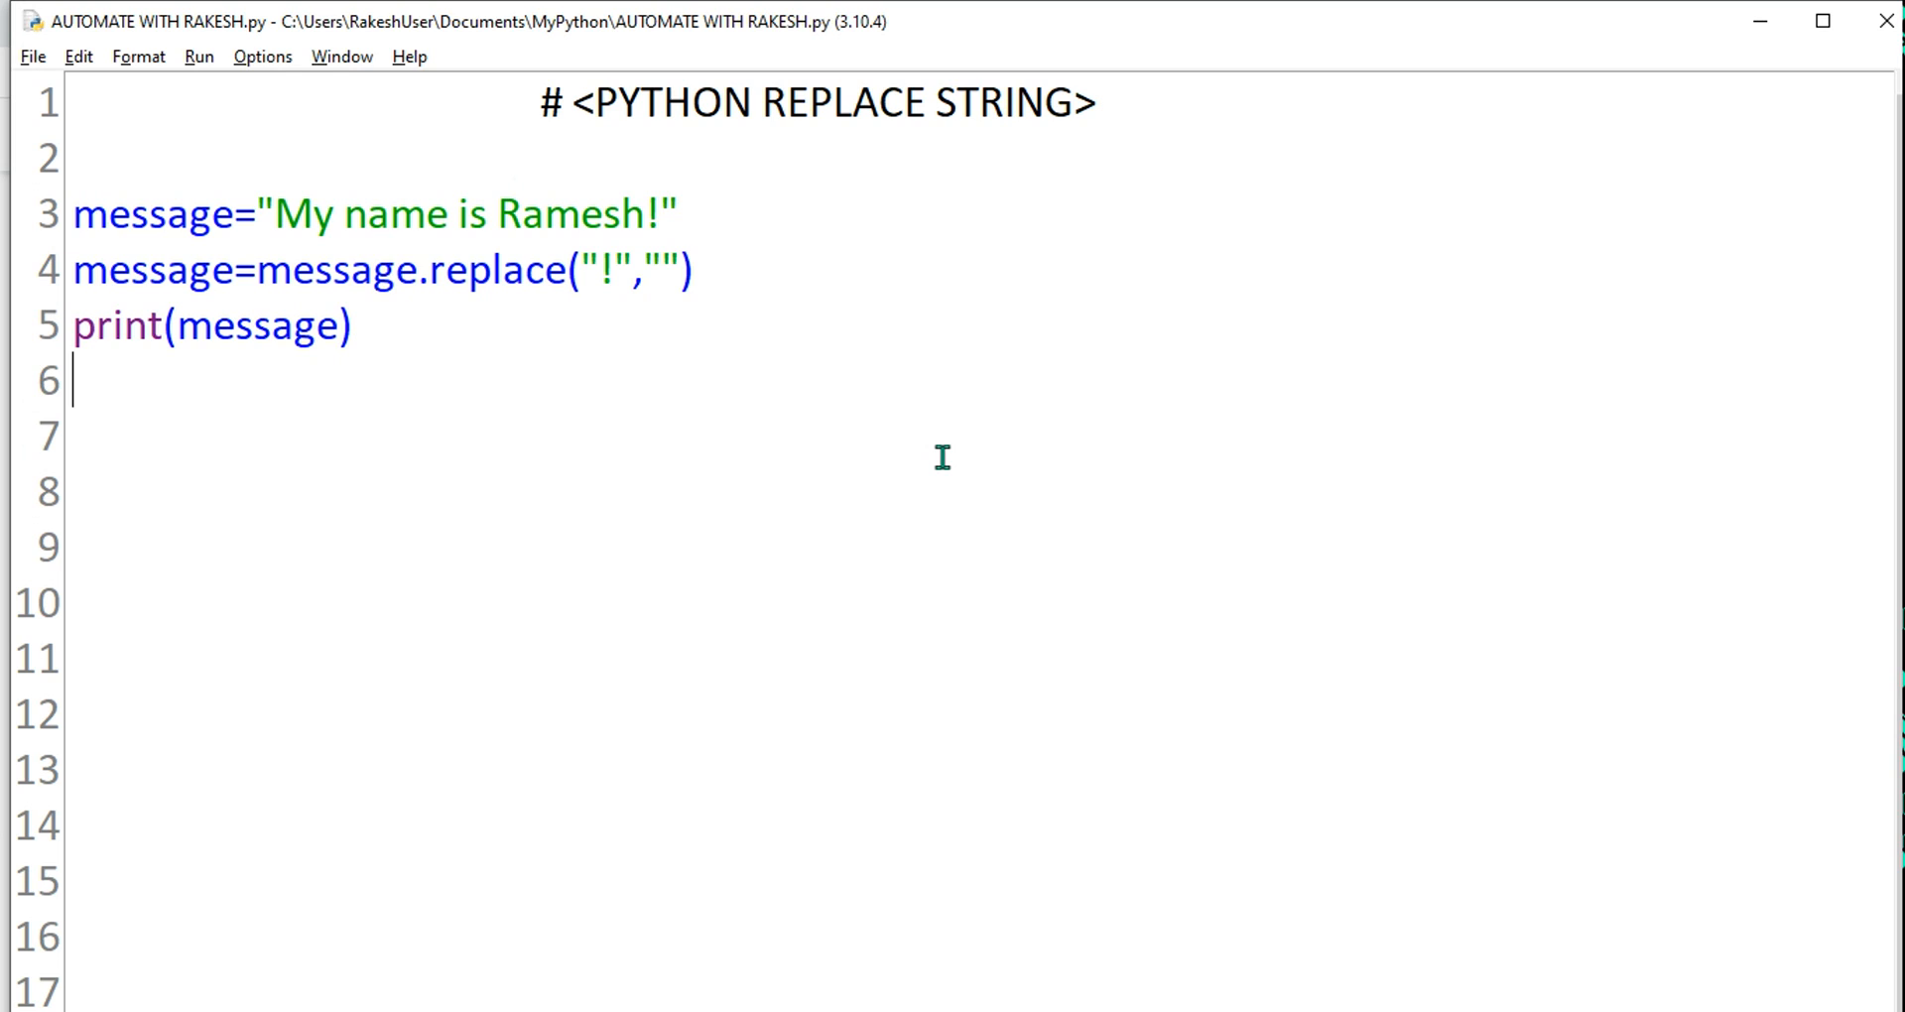